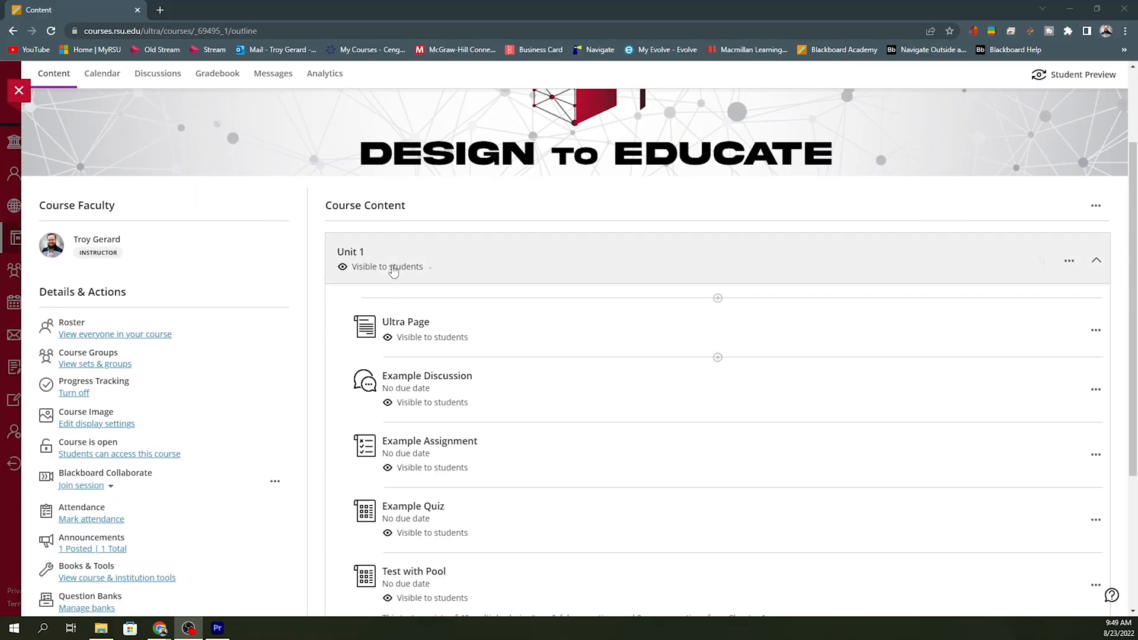
- Open Gradebook settings and scroll to the Overall Grade and Grade Categories sections
scroll("down", 3)
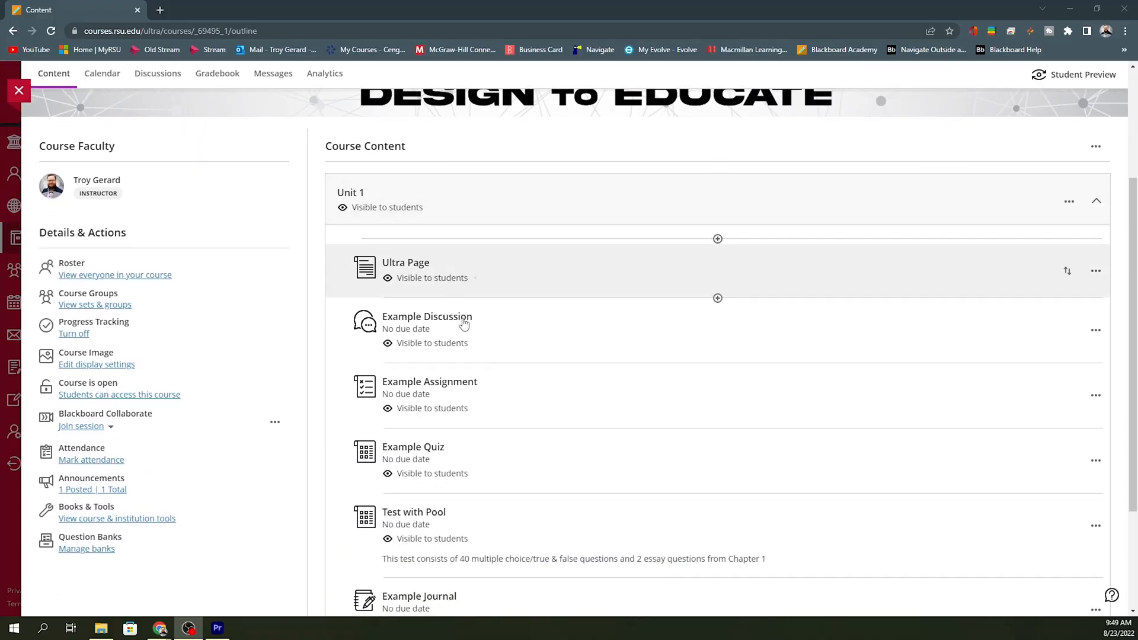
scroll("down", 3)
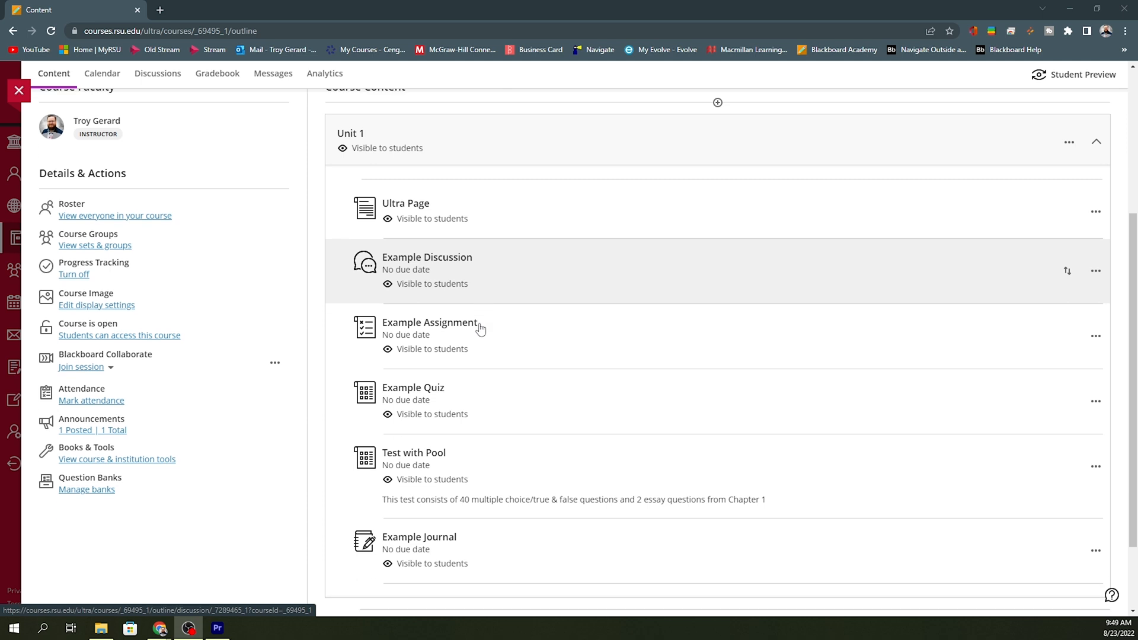
scroll("down", 3)
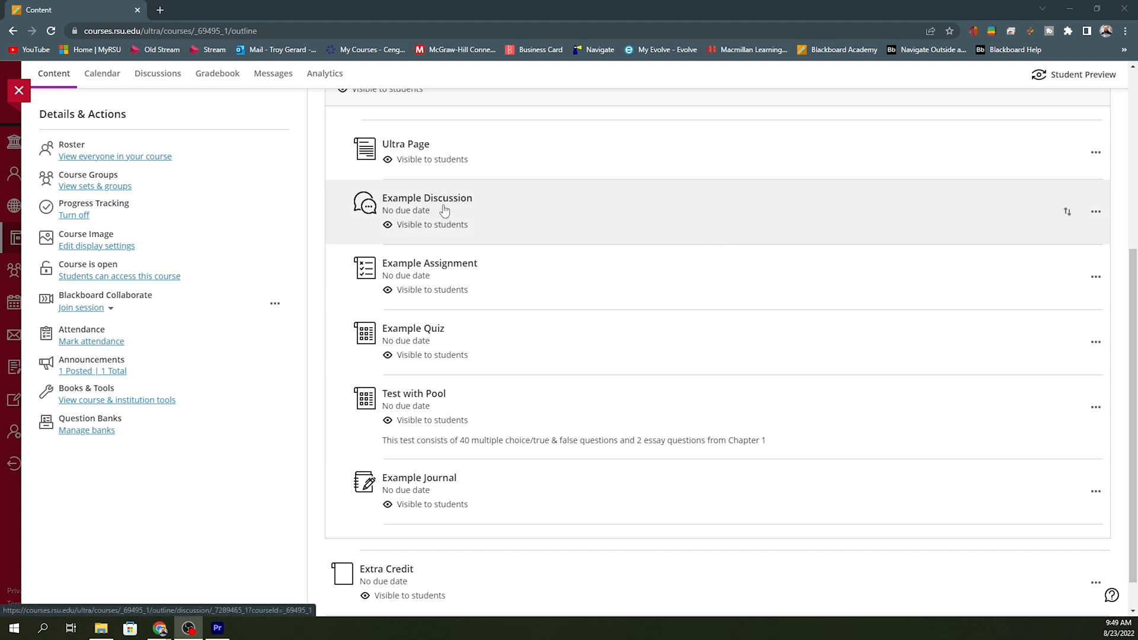
mouse_move(449, 210)
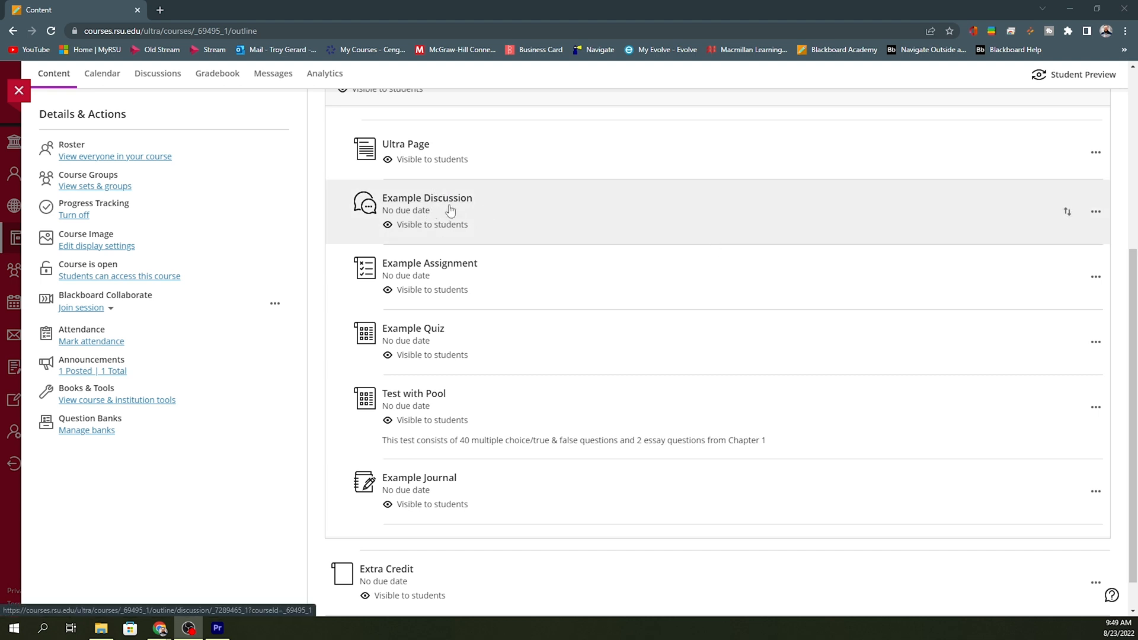
mouse_move(478, 277)
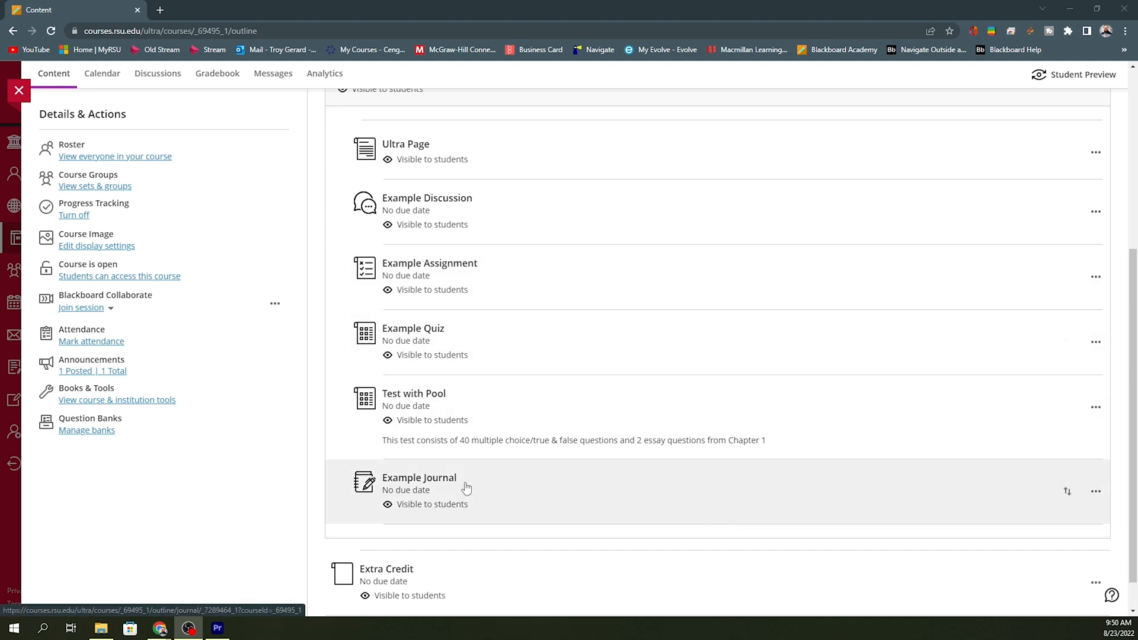
scroll("down", 3)
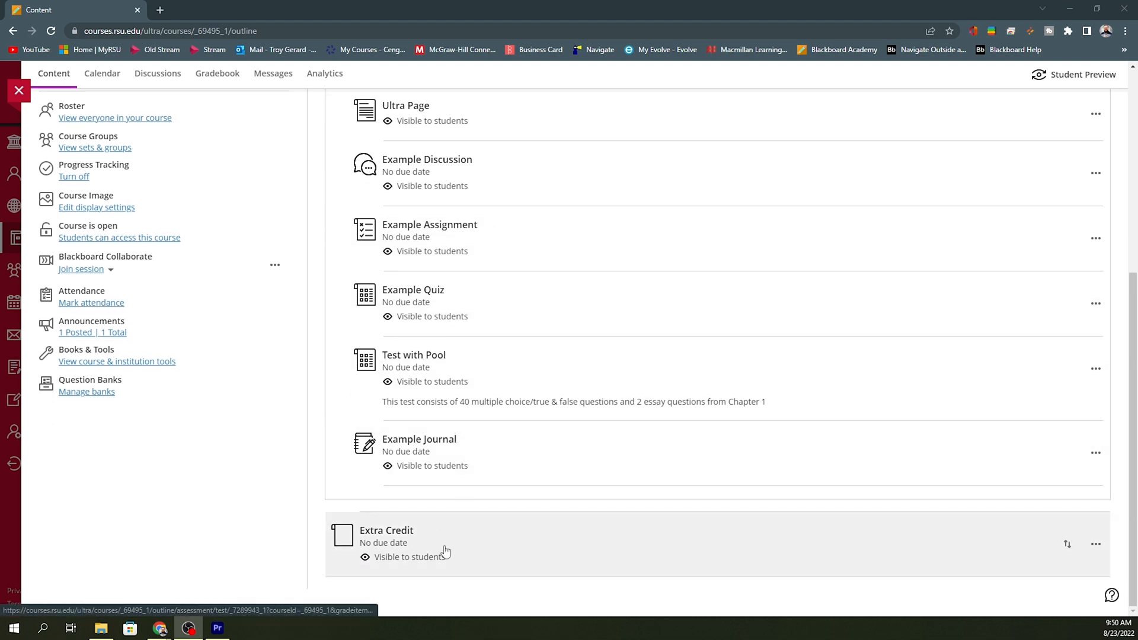
mouse_move(469, 533)
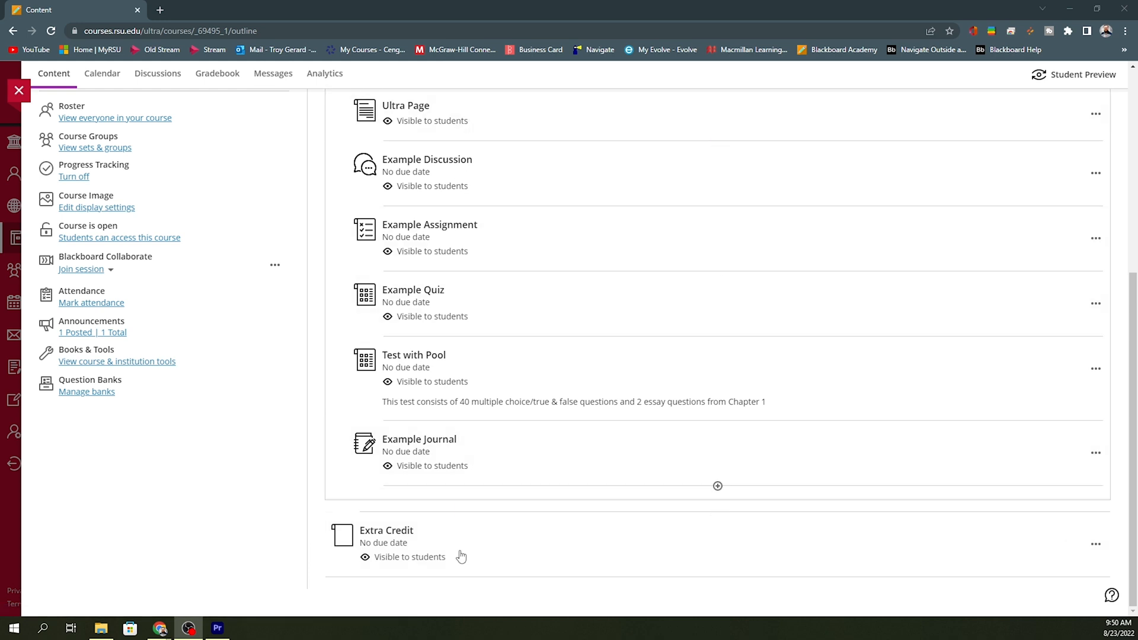
mouse_move(456, 546)
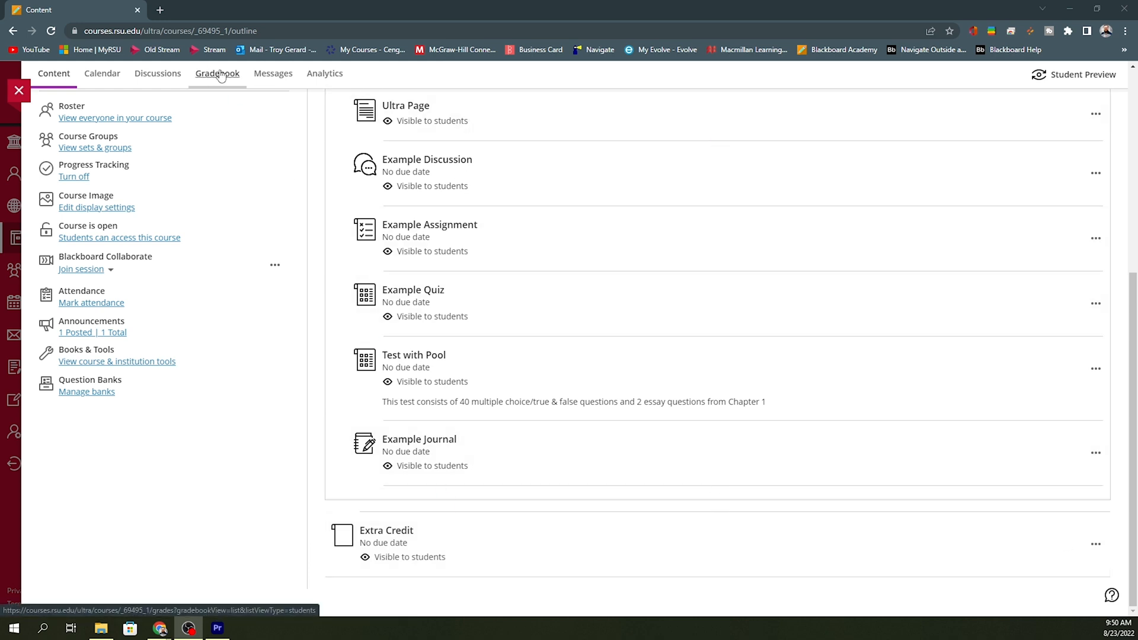
left_click(217, 73)
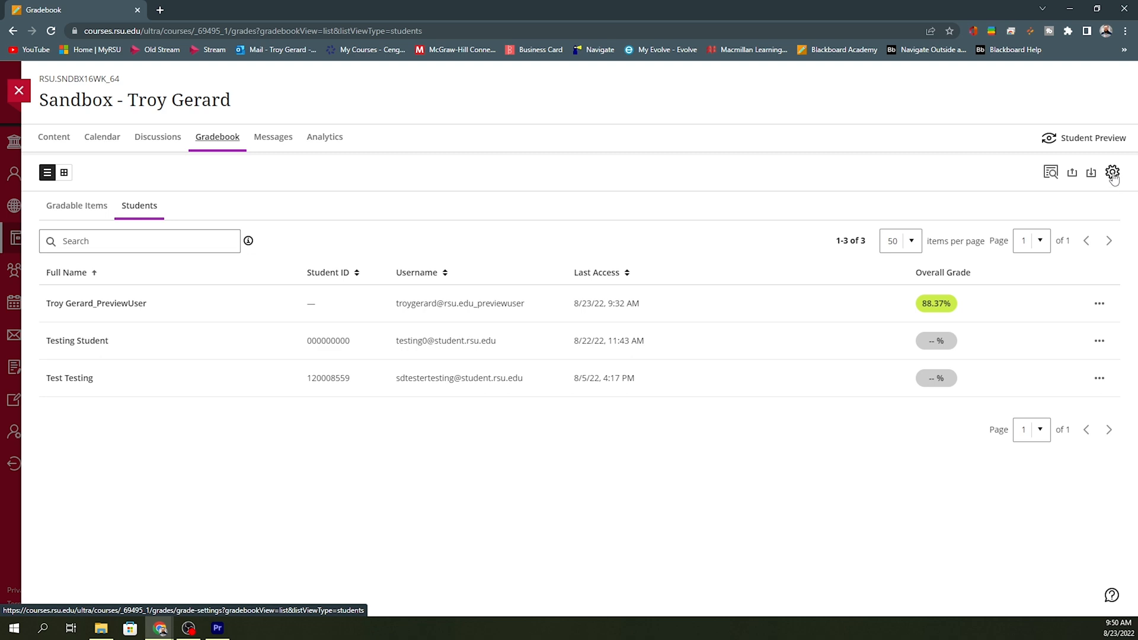
left_click(1112, 172)
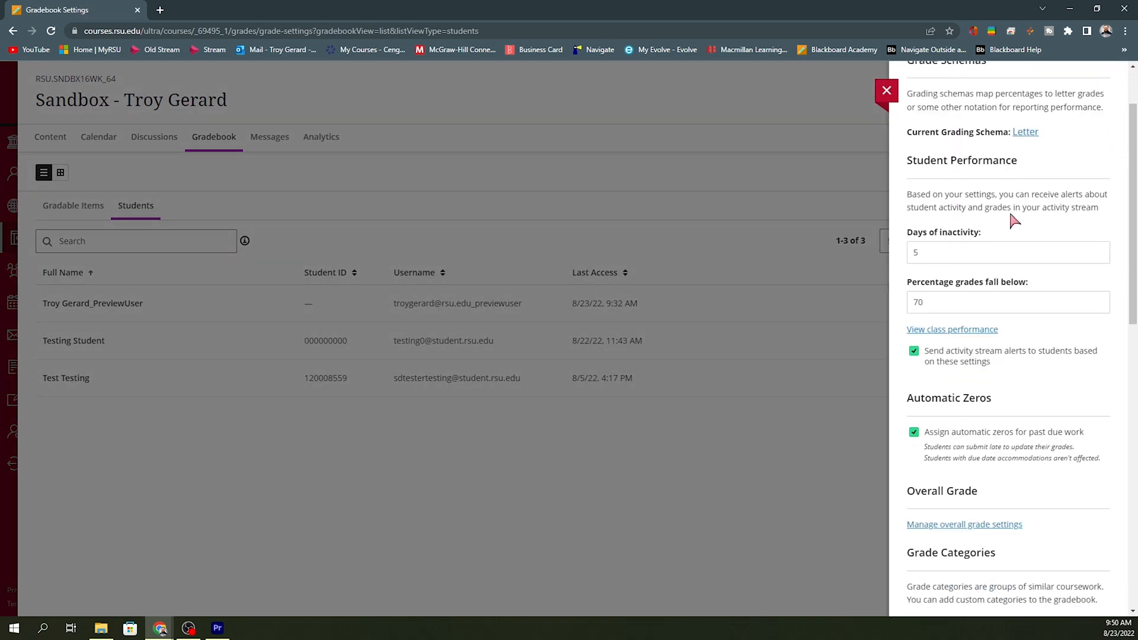
scroll("down", 3)
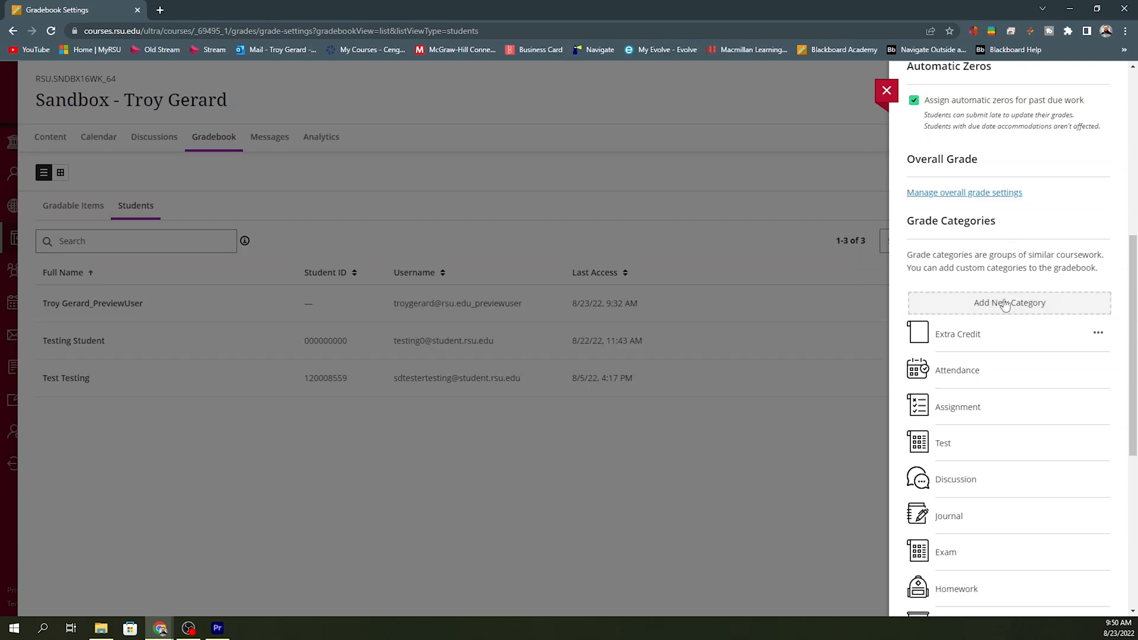
mouse_move(1033, 353)
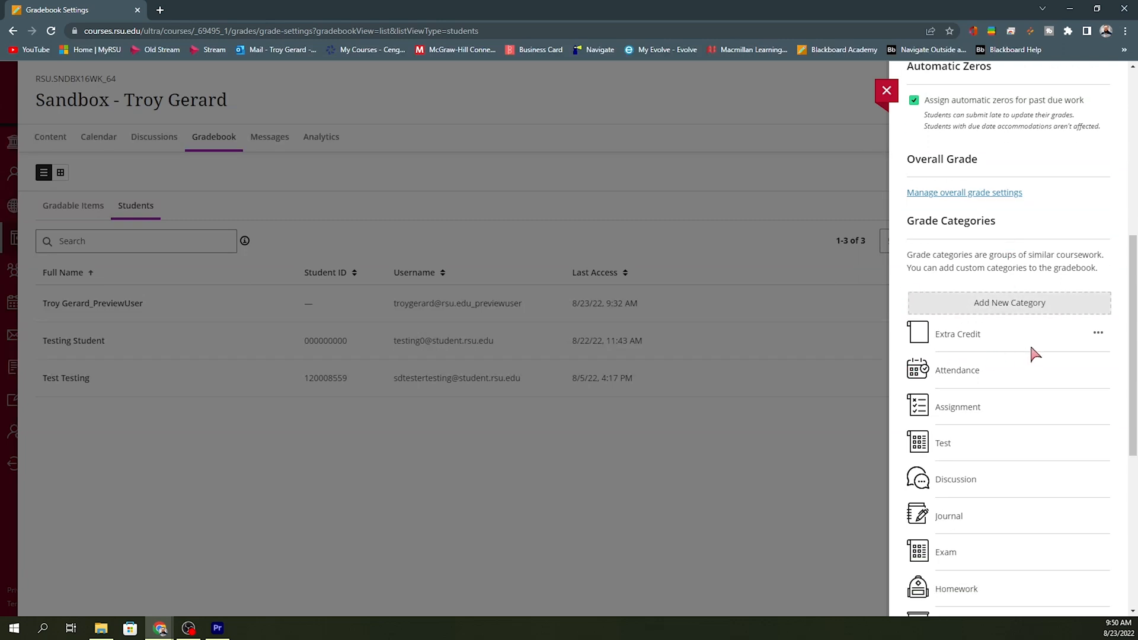
mouse_move(1034, 347)
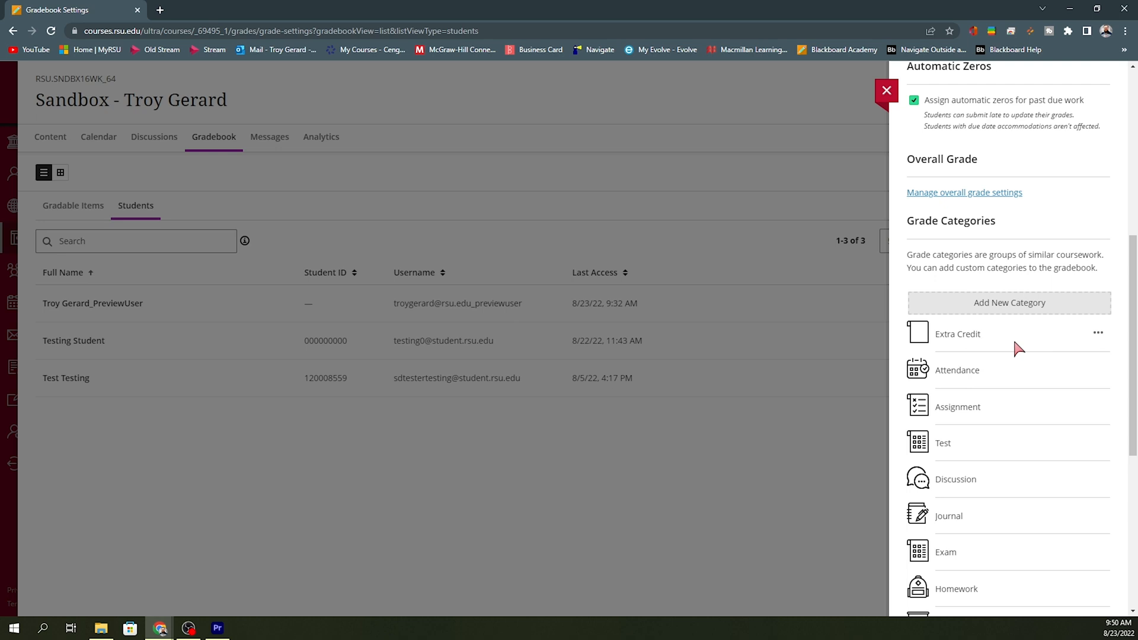
mouse_move(1002, 327)
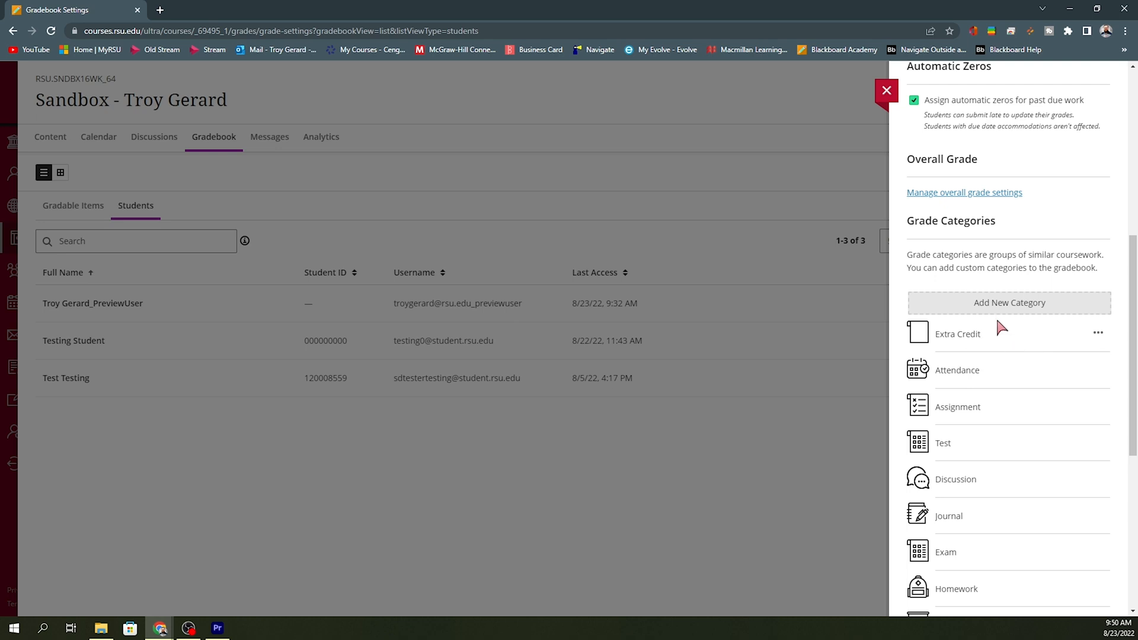
mouse_move(963, 192)
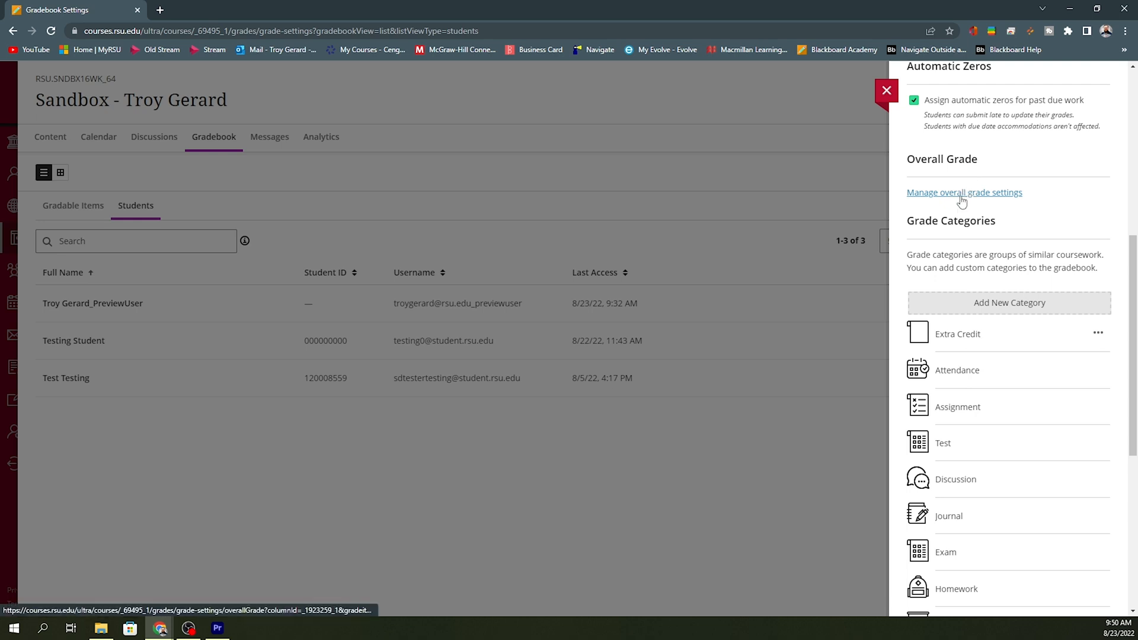
- In the overall grade calculation, exclude the Extra Credit category from the percentage grade
left_click(963, 191)
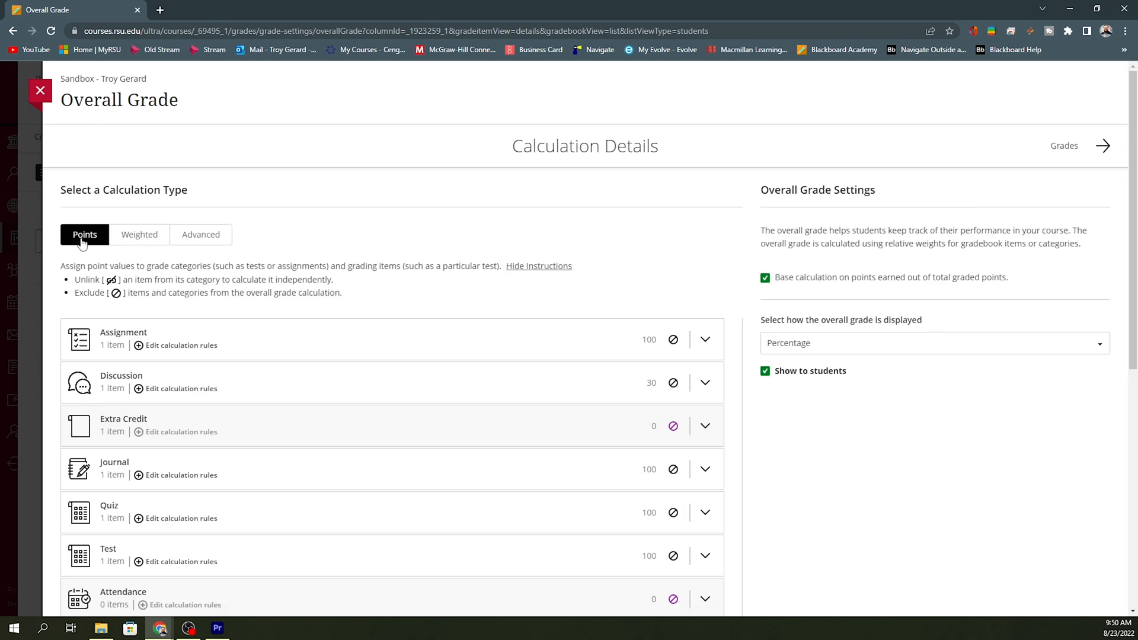
mouse_move(91, 243)
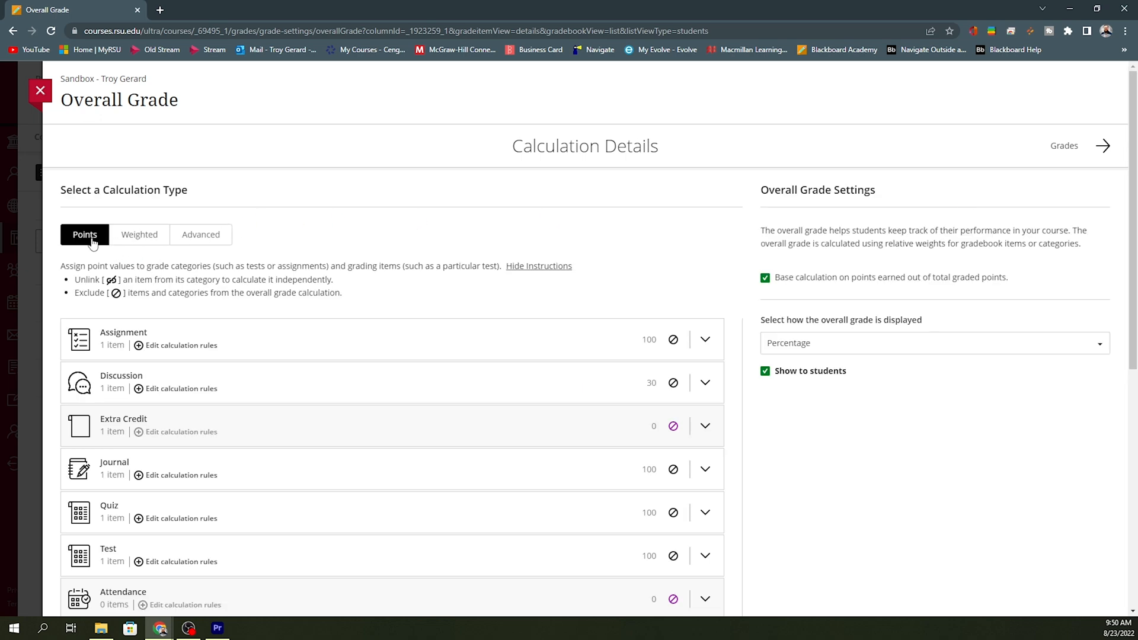
mouse_move(174, 242)
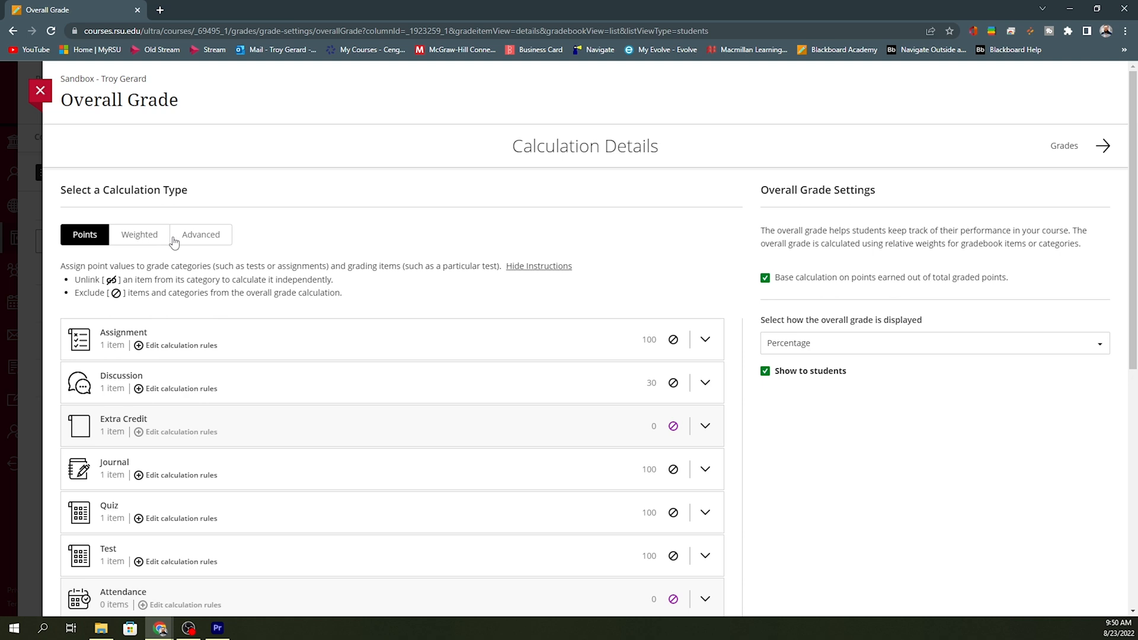
scroll("down", 3)
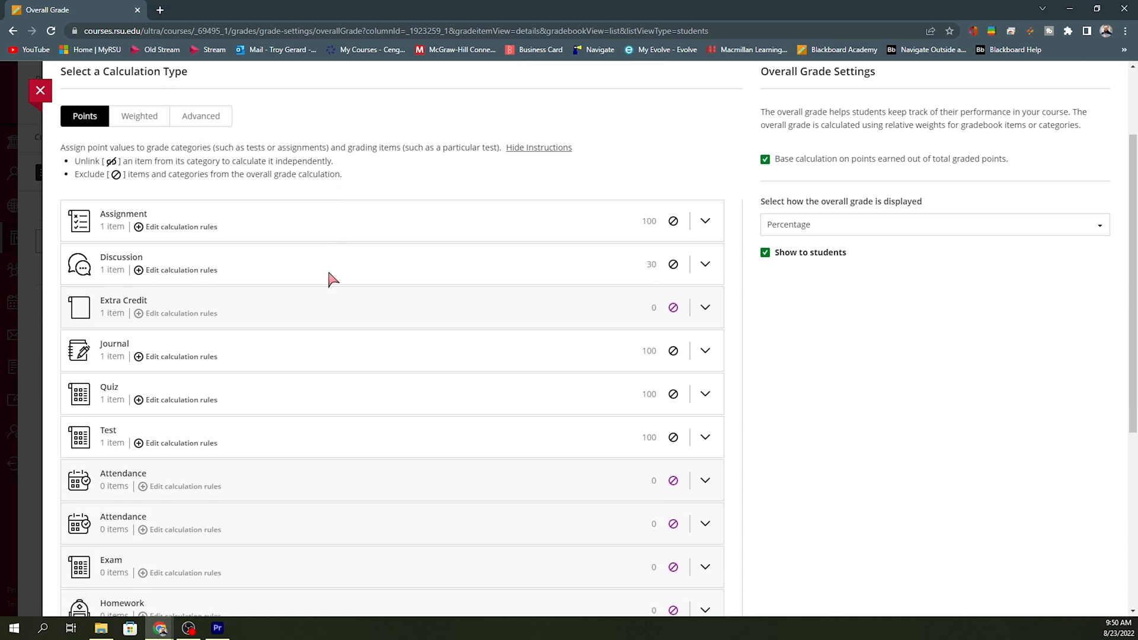
scroll("down", 3)
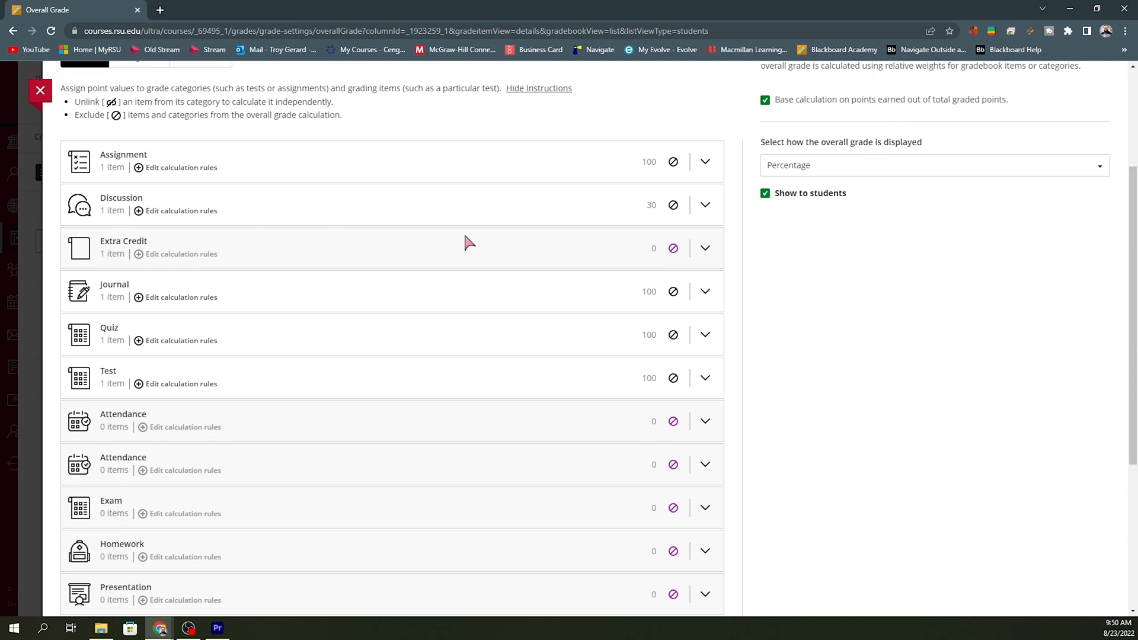
left_click(703, 248)
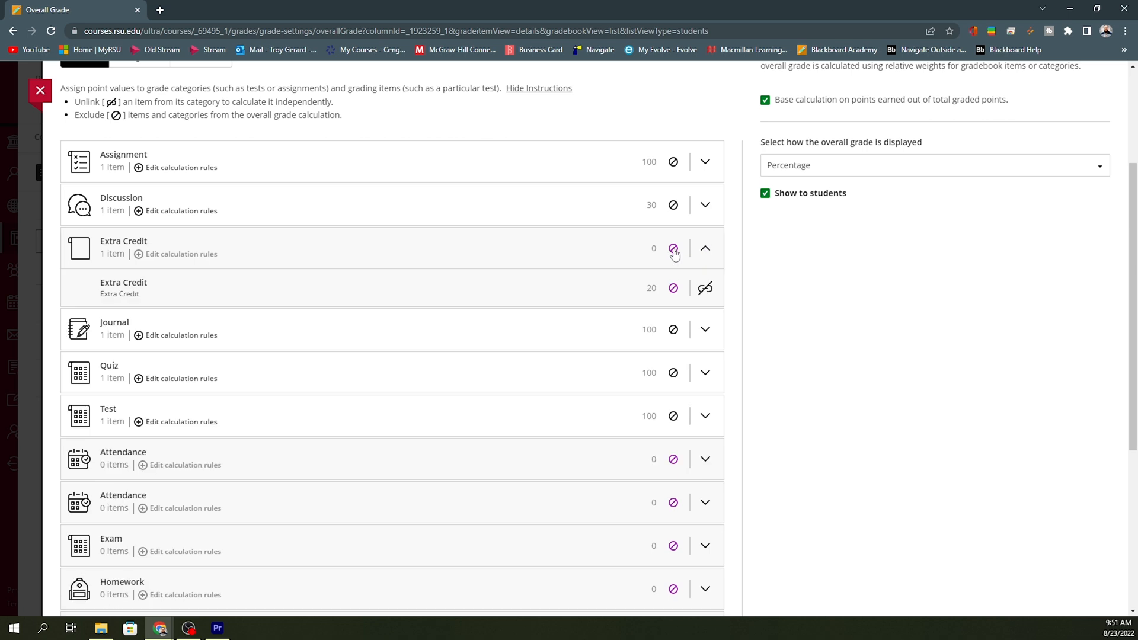
mouse_move(178, 295)
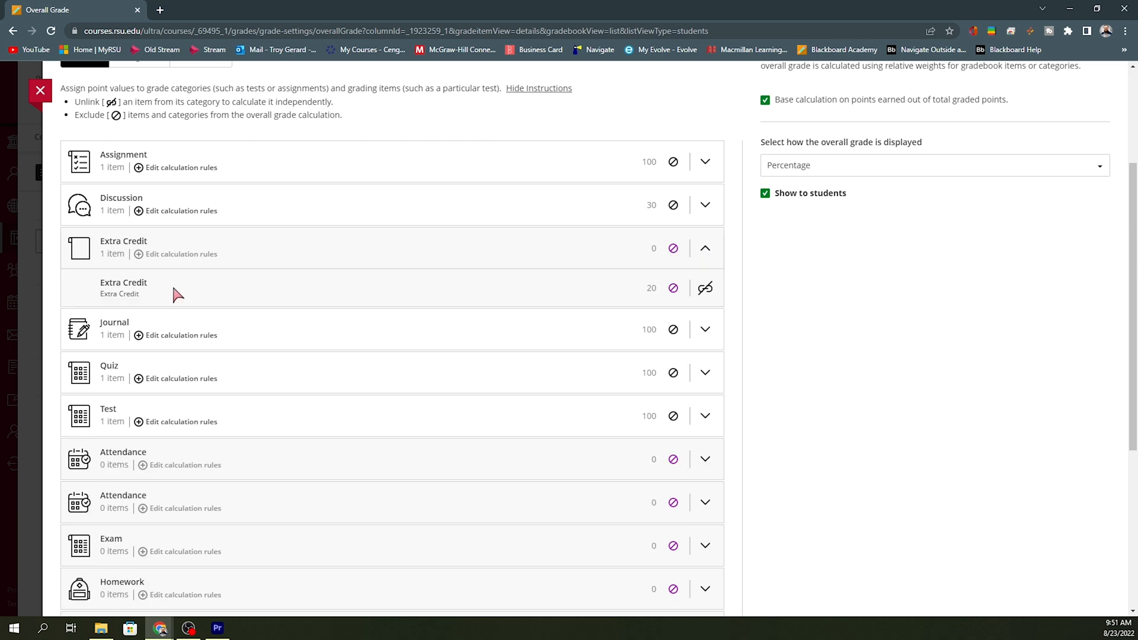
mouse_move(618, 300)
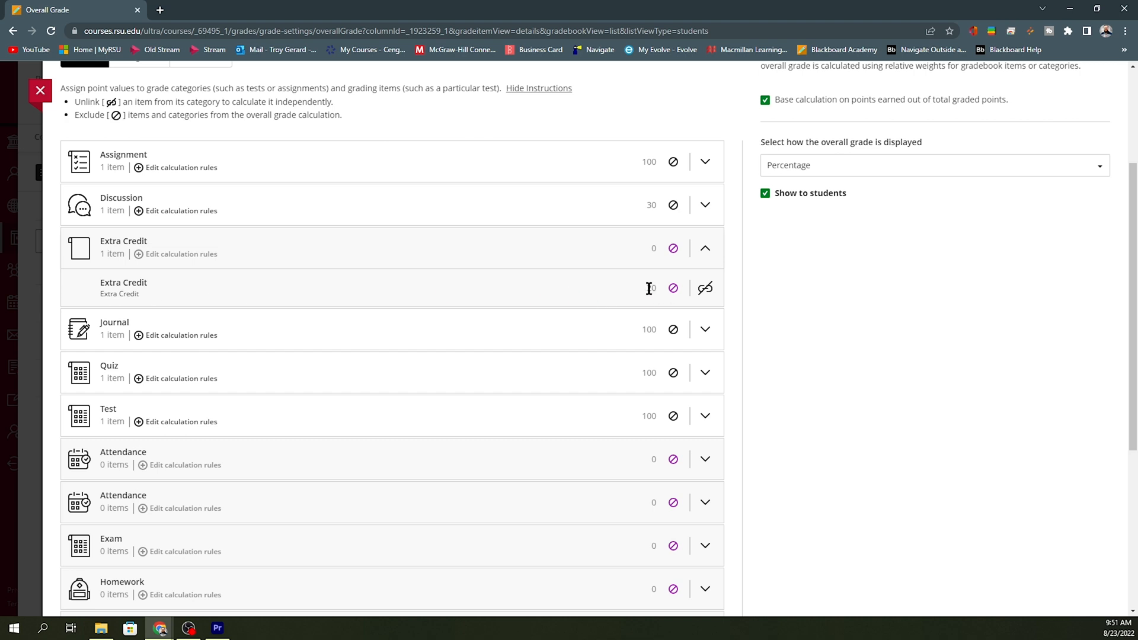
type("20")
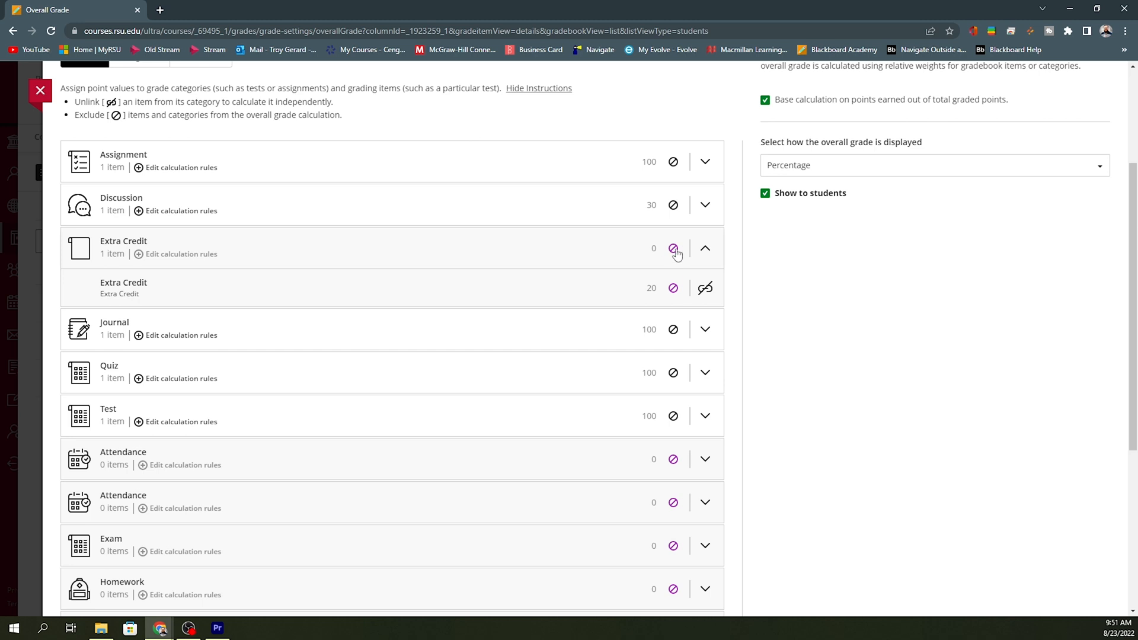
mouse_move(709, 248)
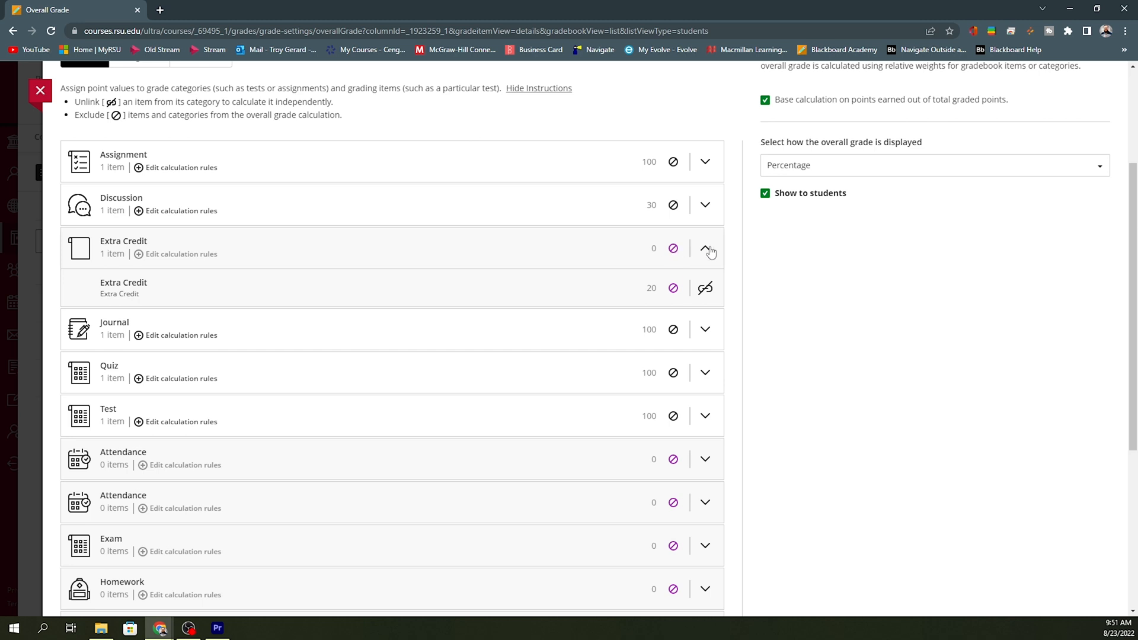
scroll("down", 3)
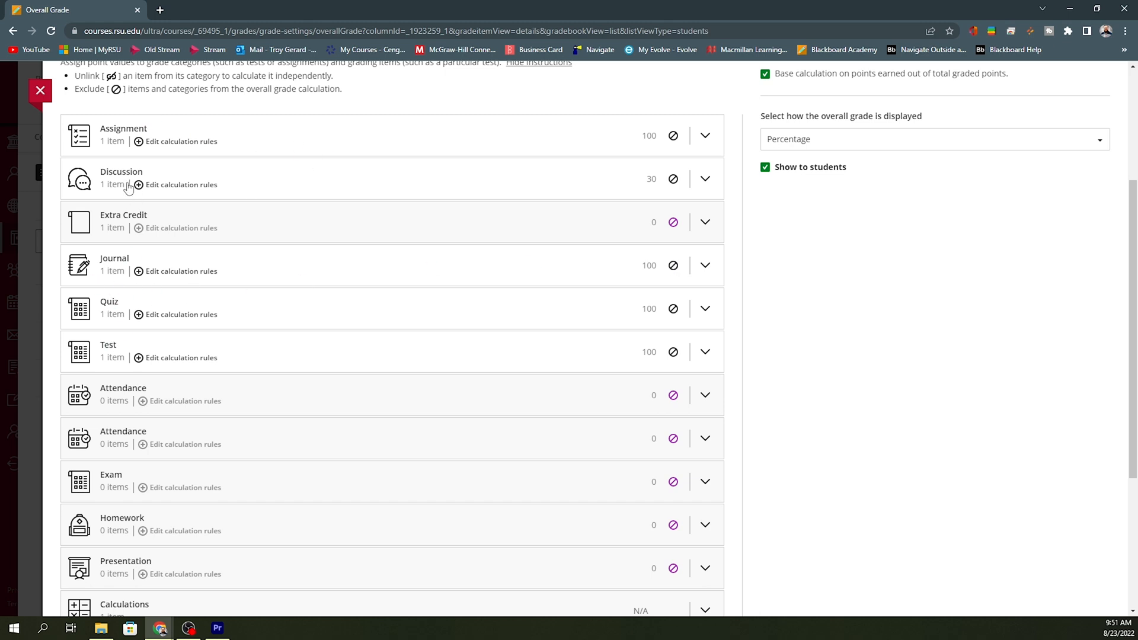
mouse_move(165, 220)
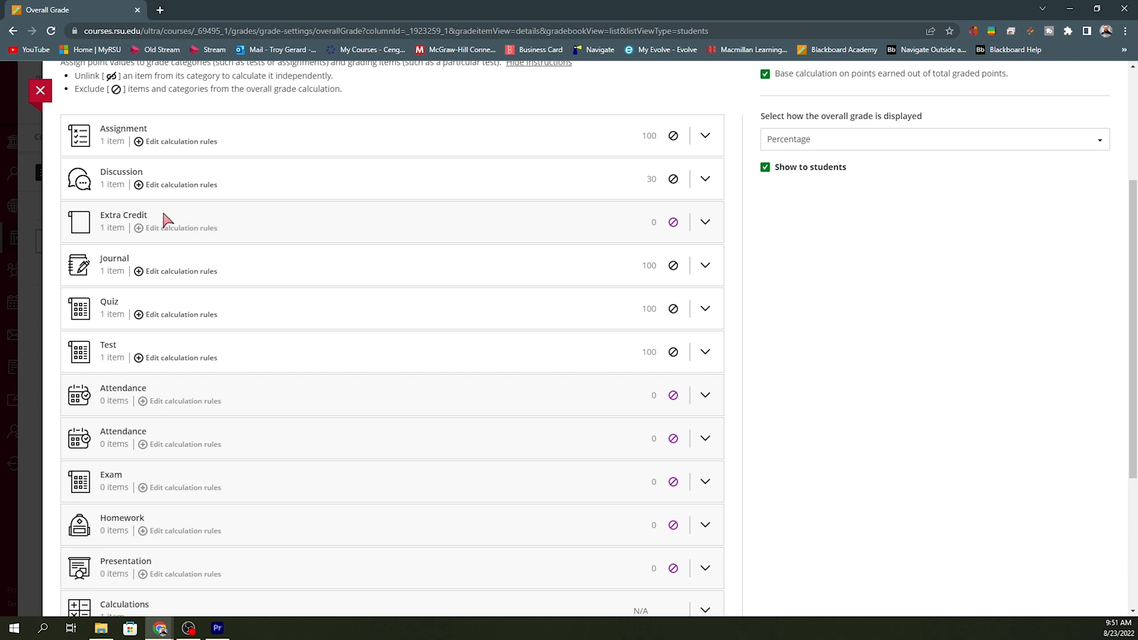
mouse_move(704, 222)
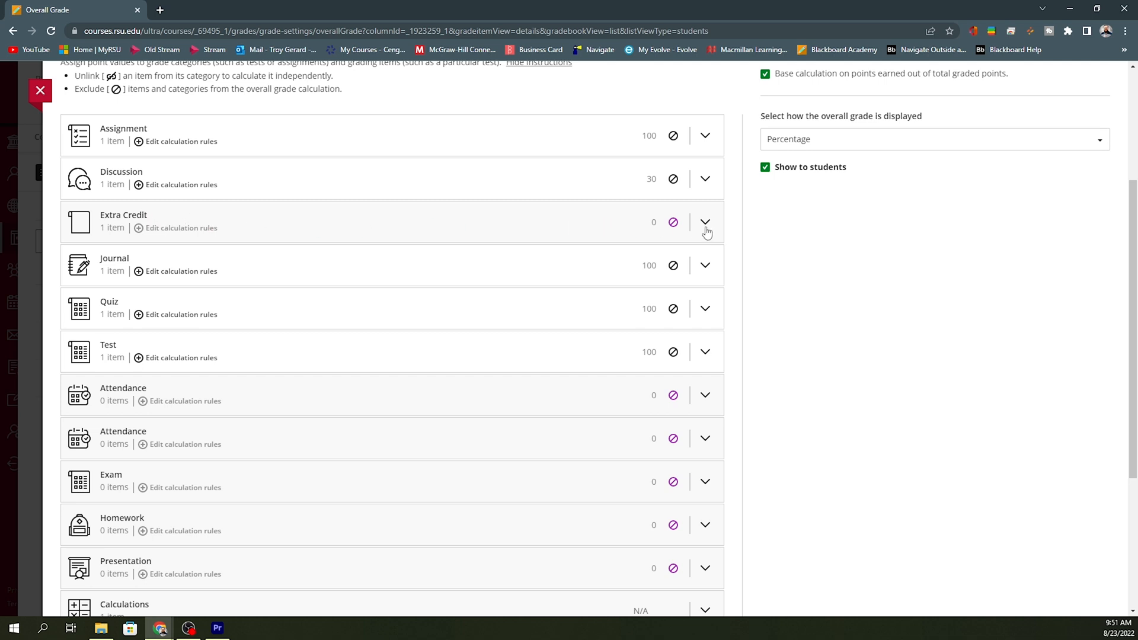
mouse_move(703, 232)
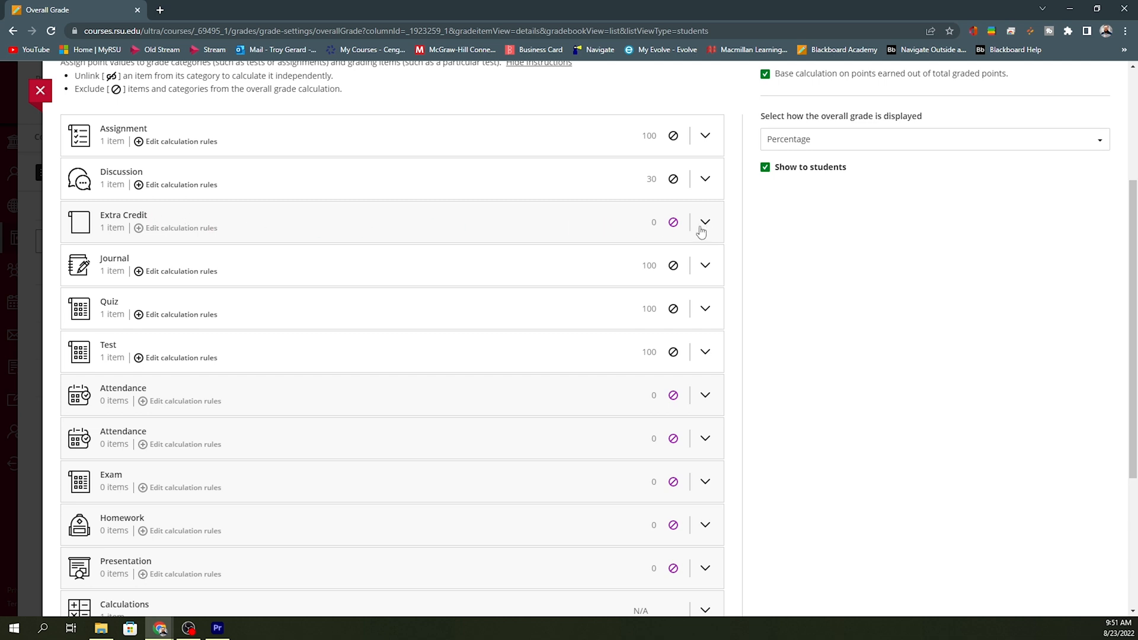
mouse_move(245, 215)
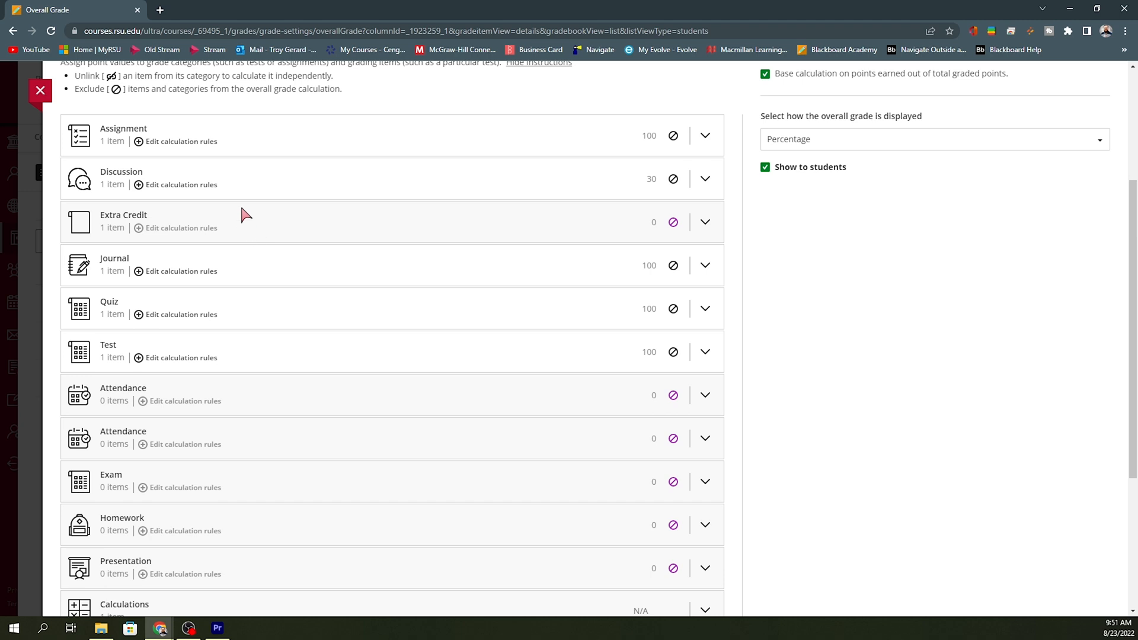
- Close the Overall Grade panel and open the add menu below Overall Grade with Extra Credit
left_click(39, 90)
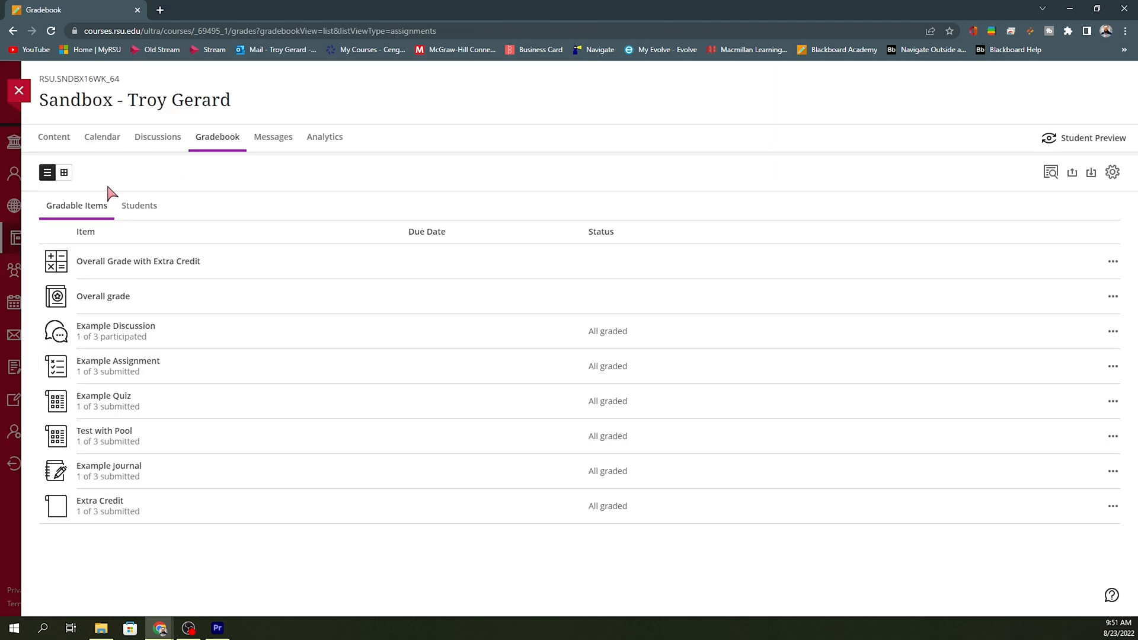
mouse_move(121, 288)
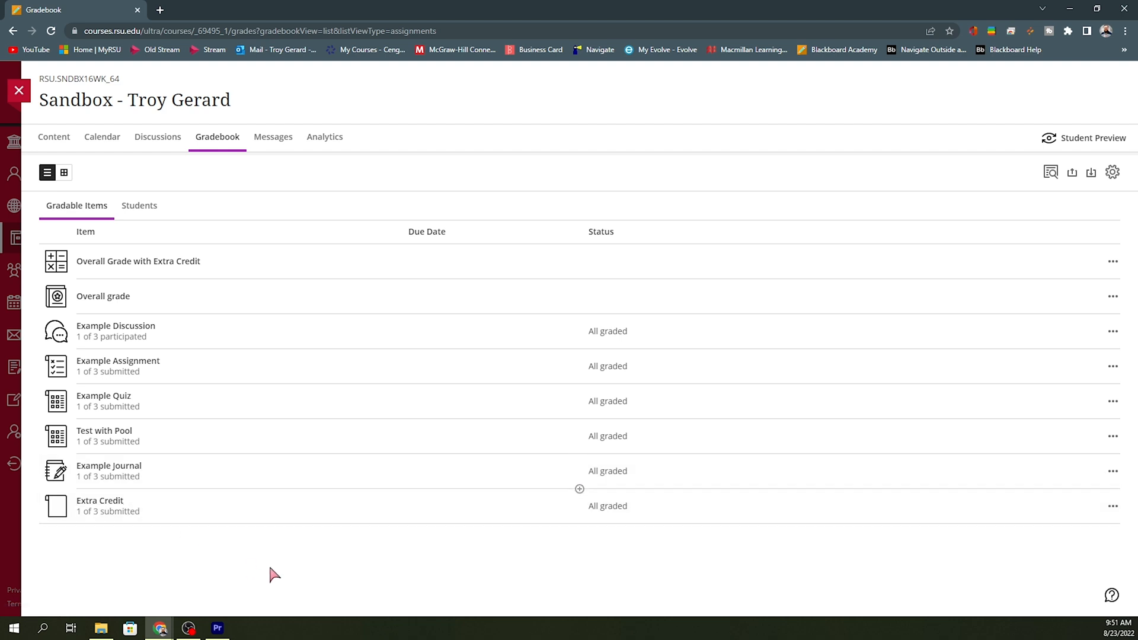
mouse_move(288, 296)
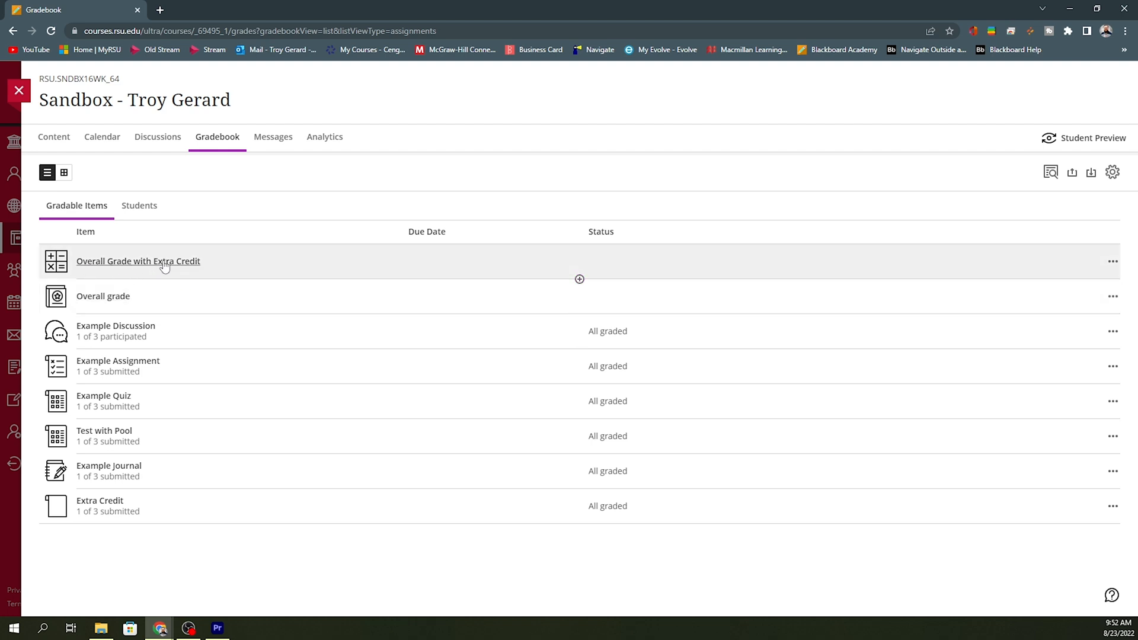
mouse_move(116, 274)
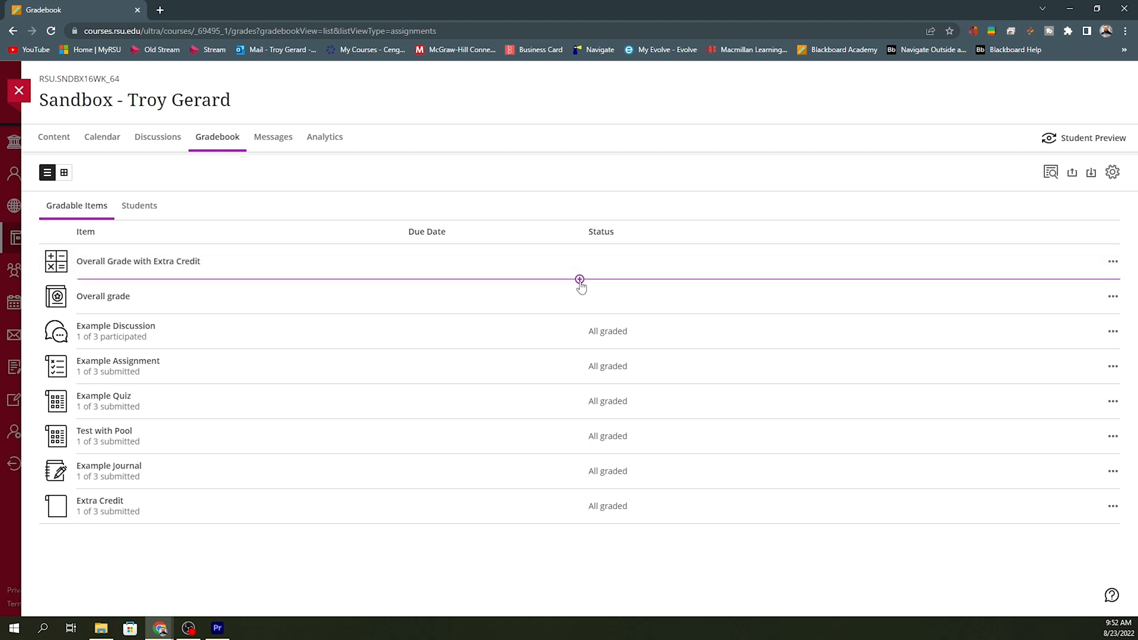
left_click(578, 279)
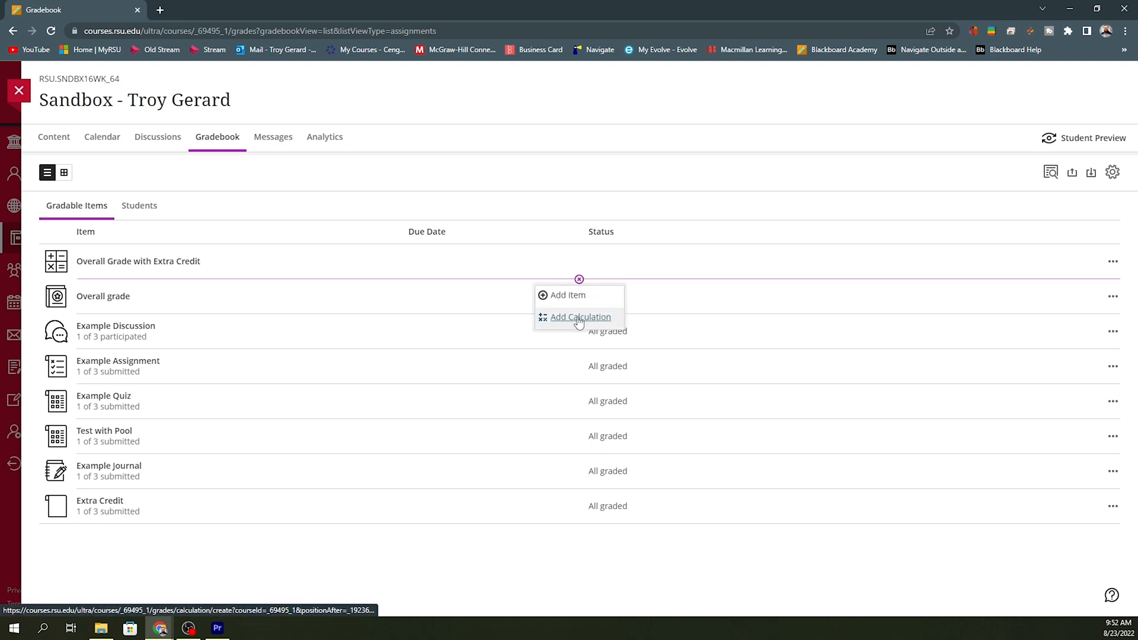
mouse_move(579, 317)
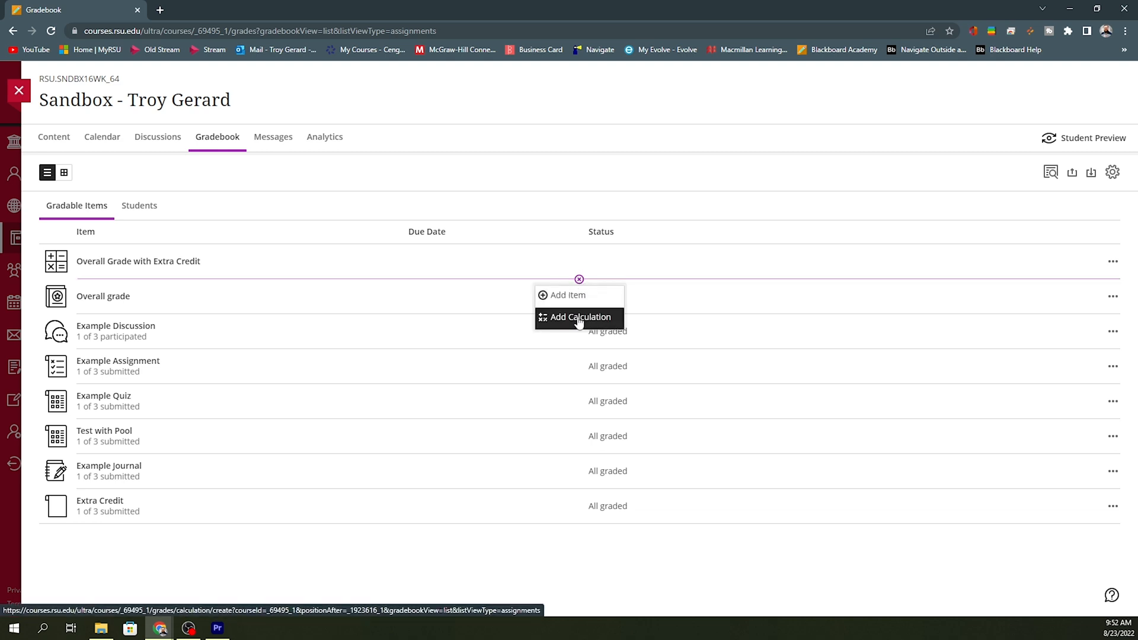
- Add a calculation titled 'OVErall Grade EC' using the Percentage grade schema
left_click(579, 316)
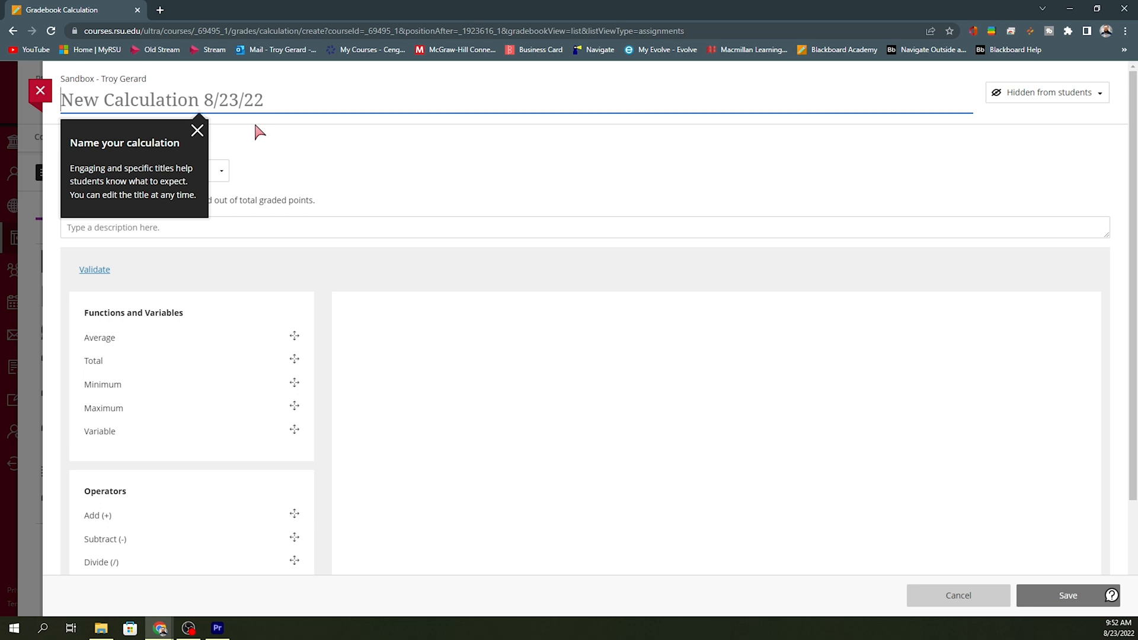
type("OVErall Grade")
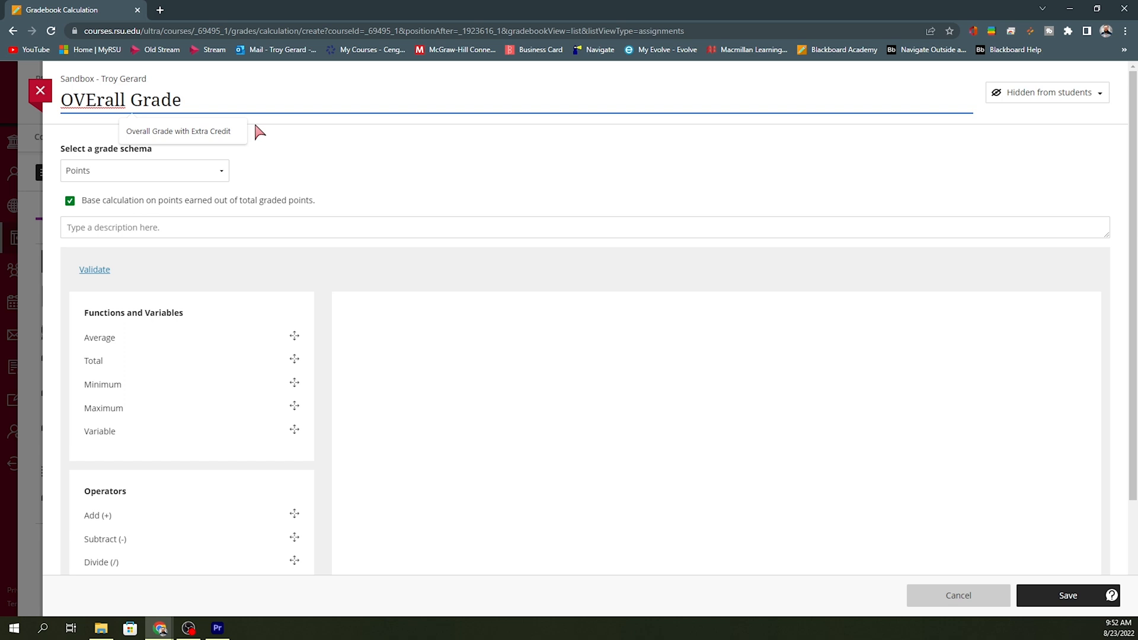
type("EC")
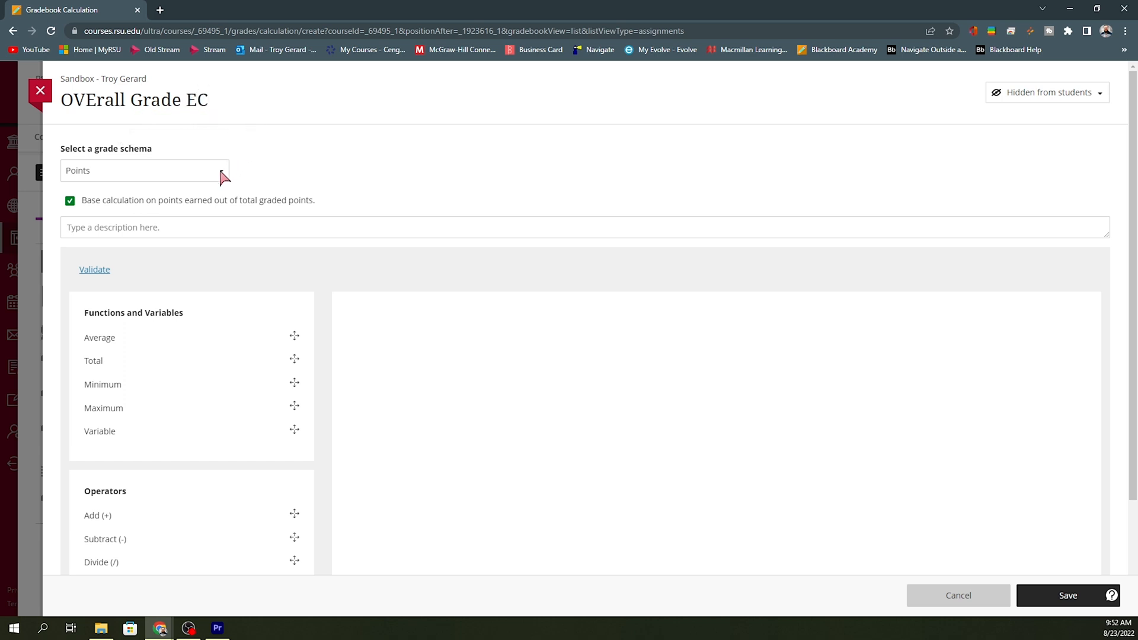
left_click(144, 170)
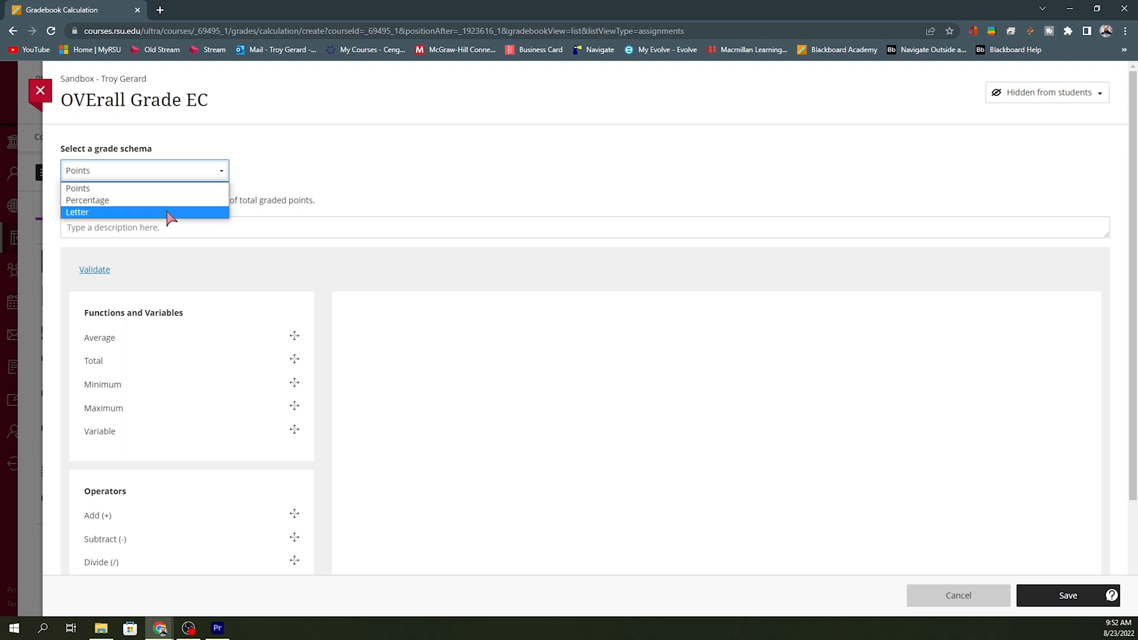
mouse_move(189, 201)
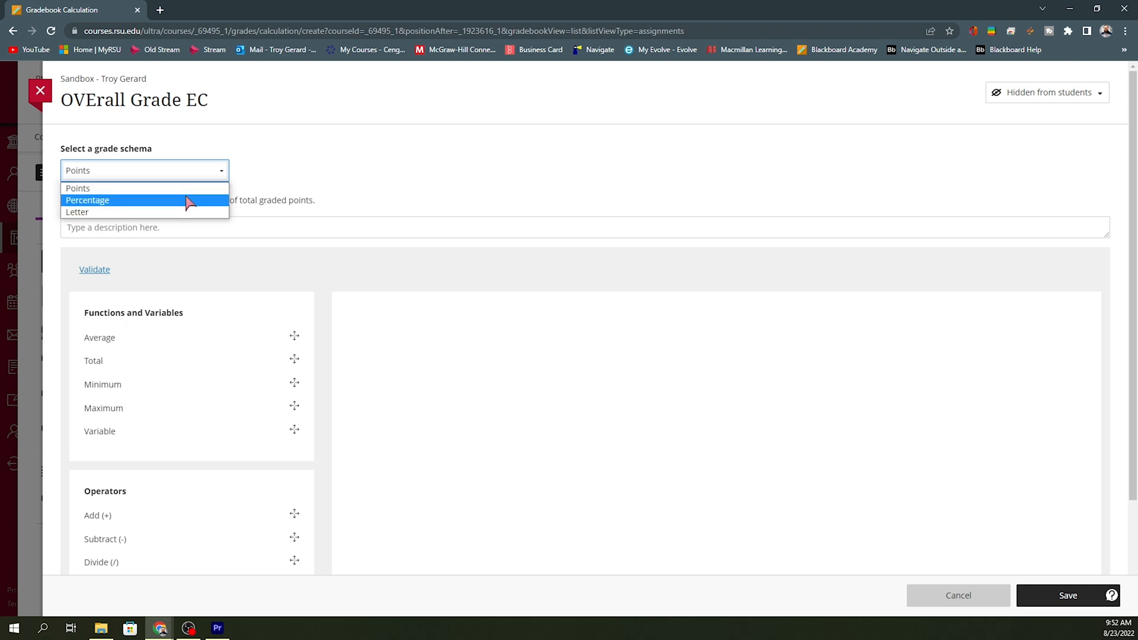
left_click(87, 200)
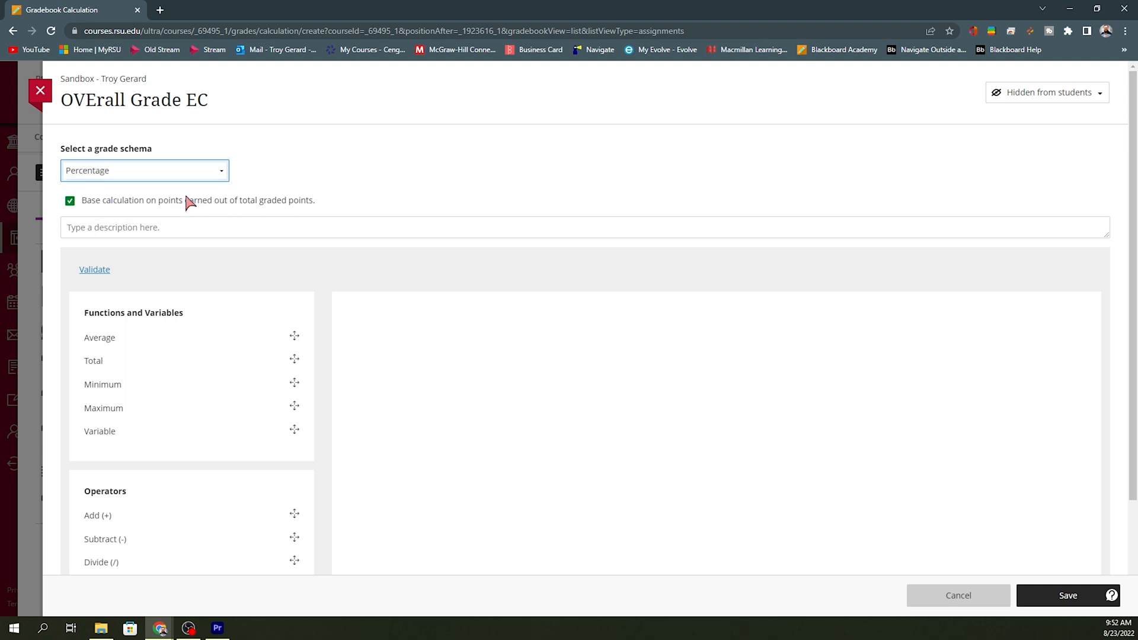
mouse_move(292, 192)
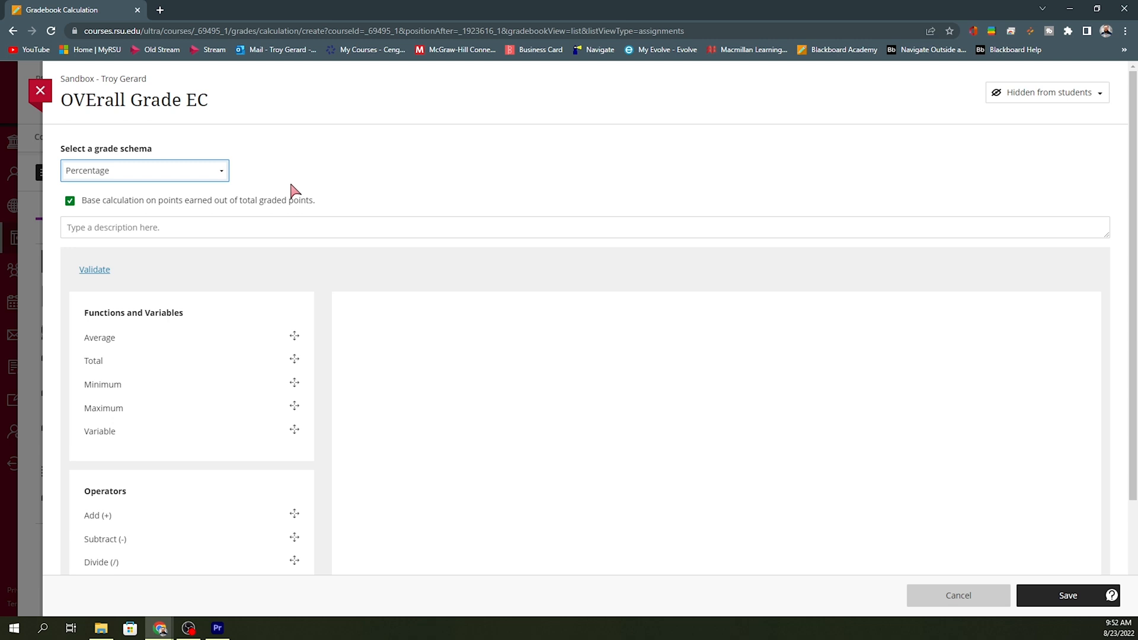
mouse_move(221, 210)
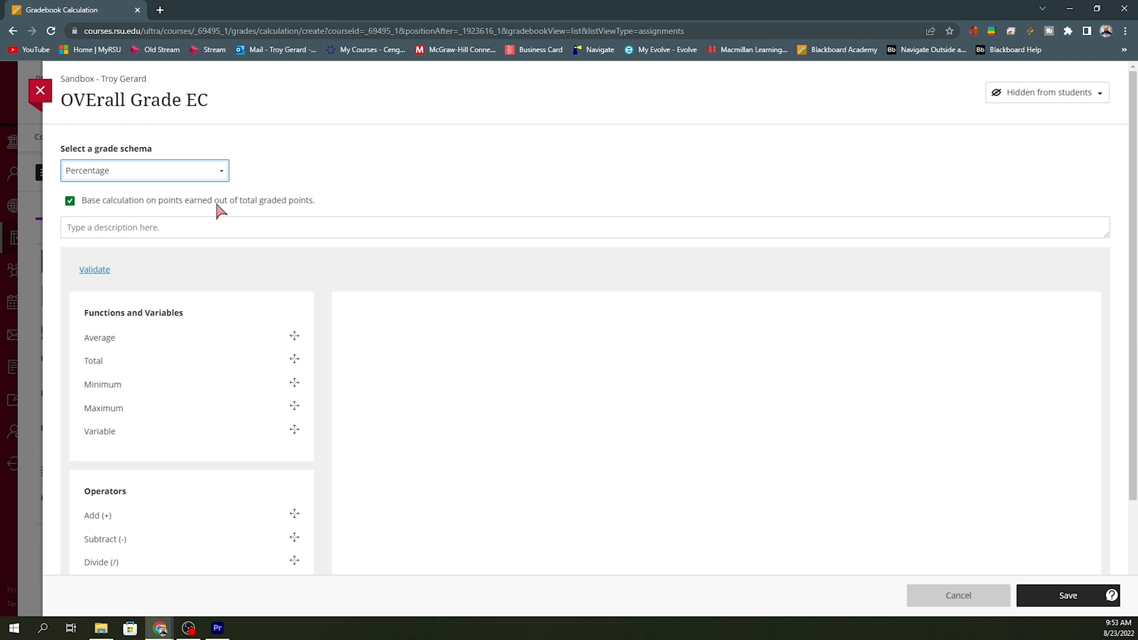
mouse_move(184, 213)
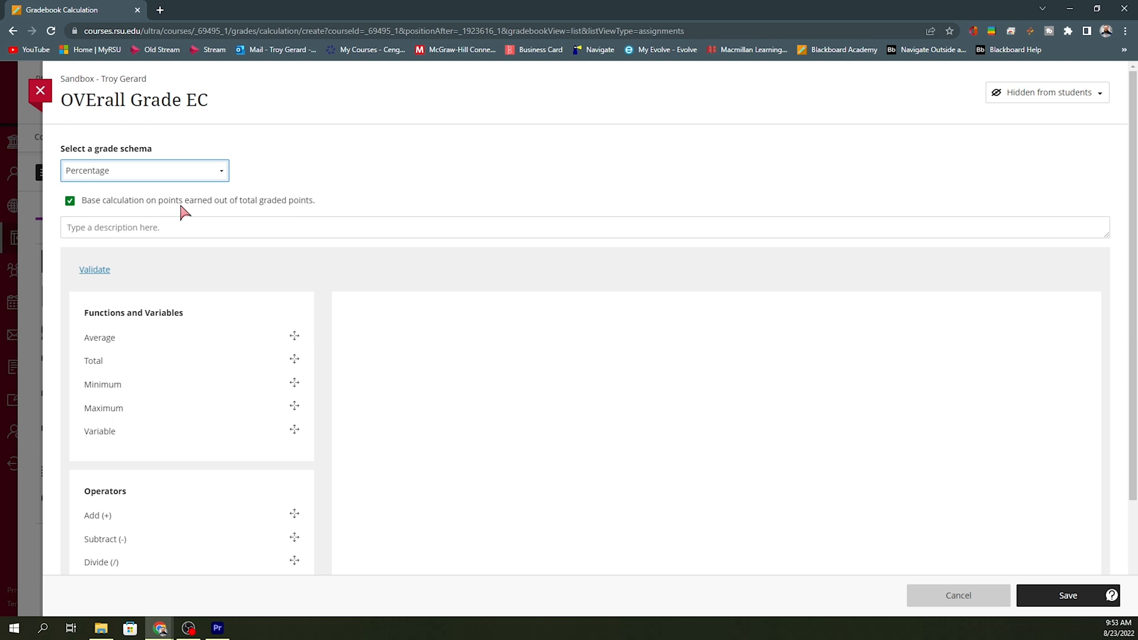
mouse_move(177, 285)
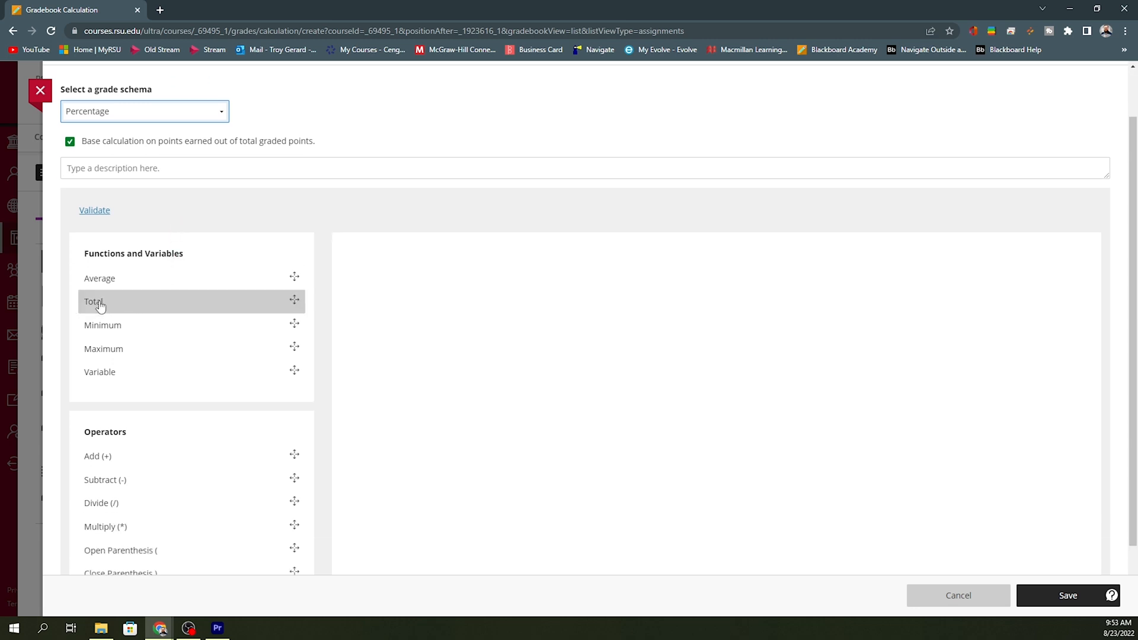
mouse_move(121, 303)
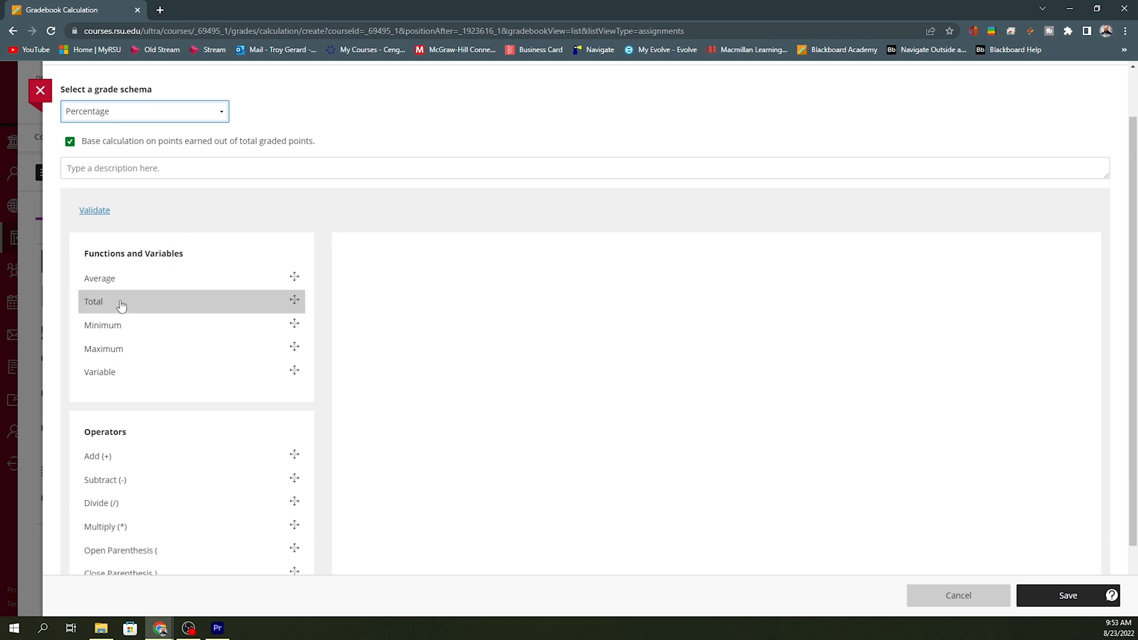
- Build a TOTAL formula over all categories including Extra Credit, validate it, and save
left_click_drag(93, 301, 368, 252)
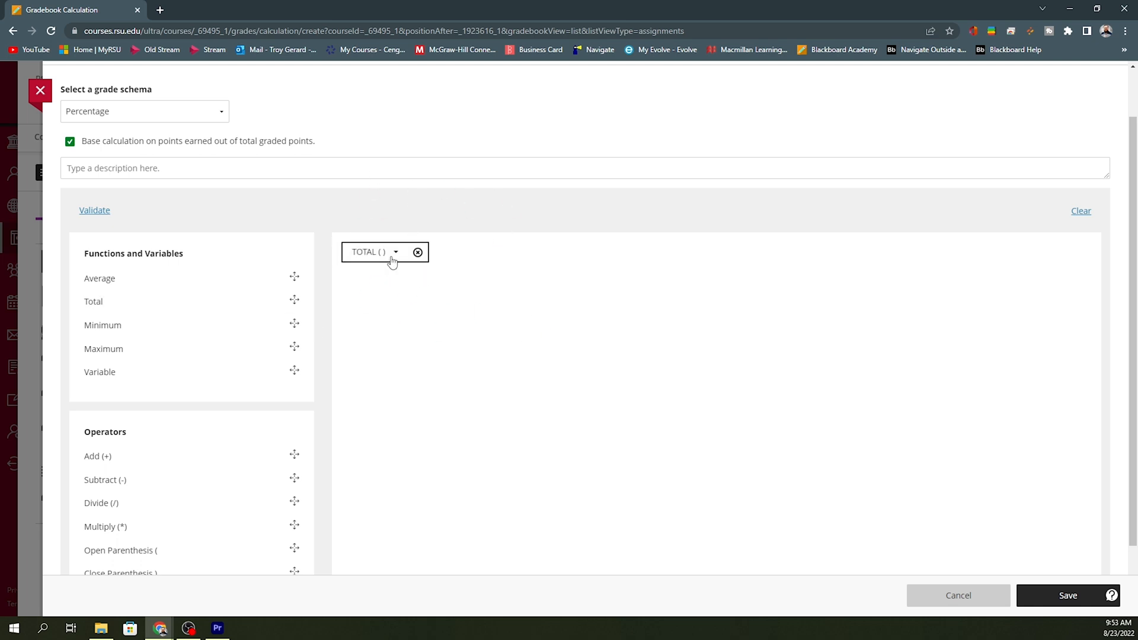
left_click(395, 252)
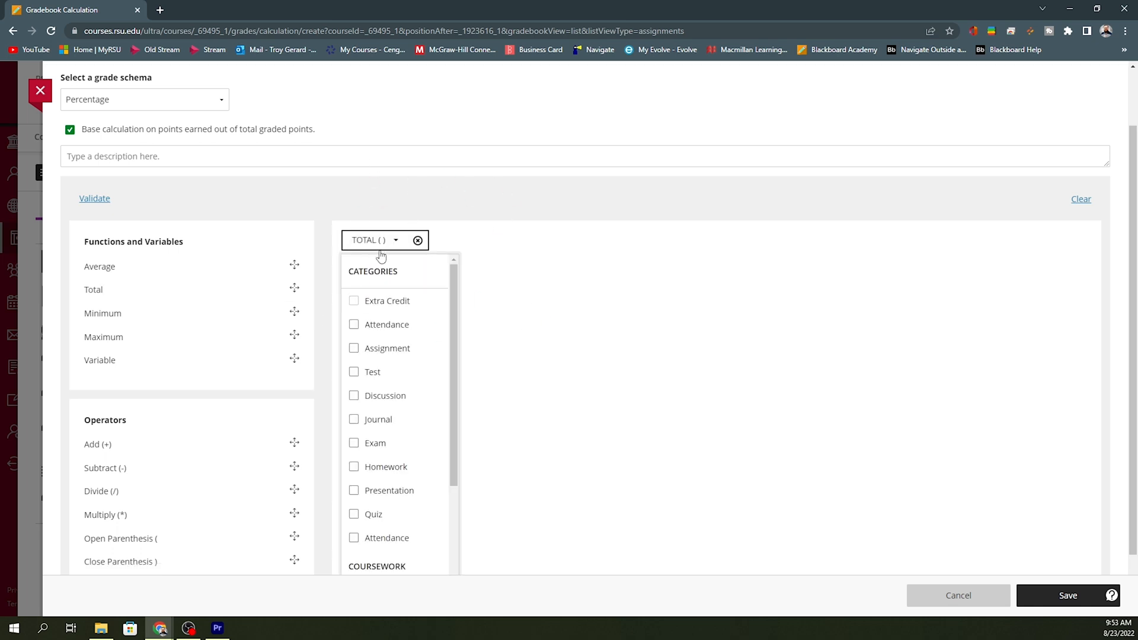
left_click(353, 300)
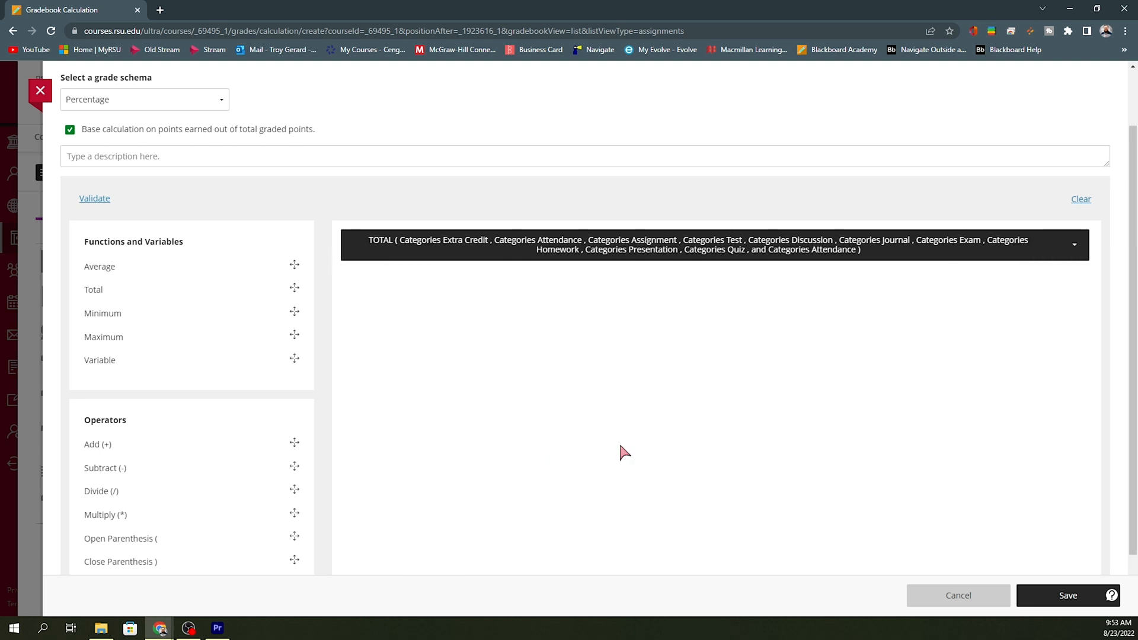
left_click(711, 244)
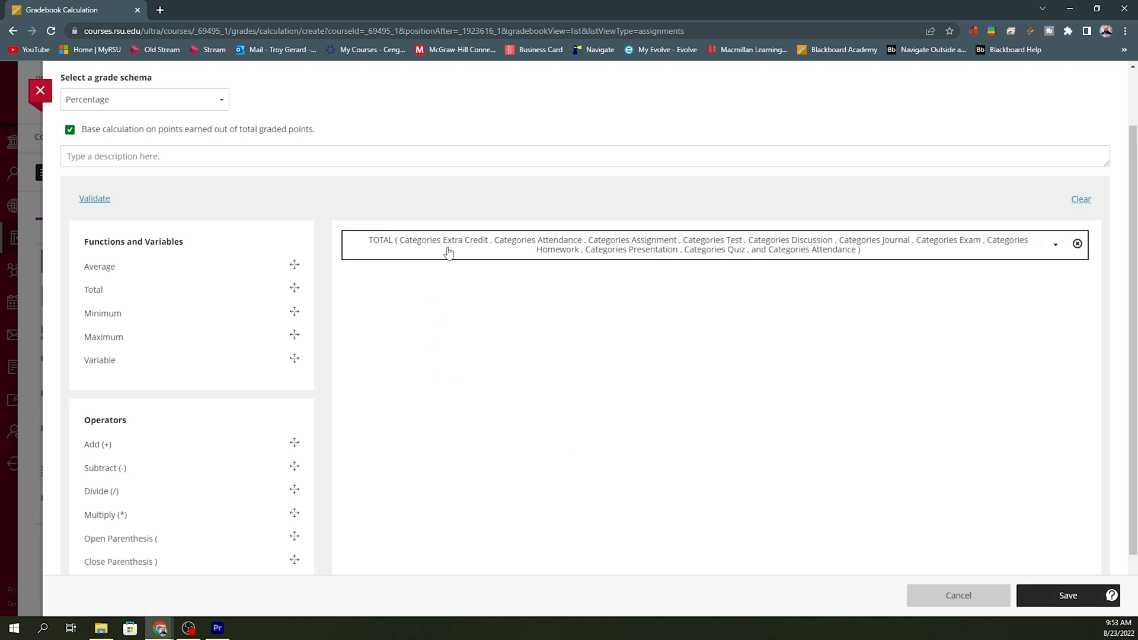
left_click(95, 197)
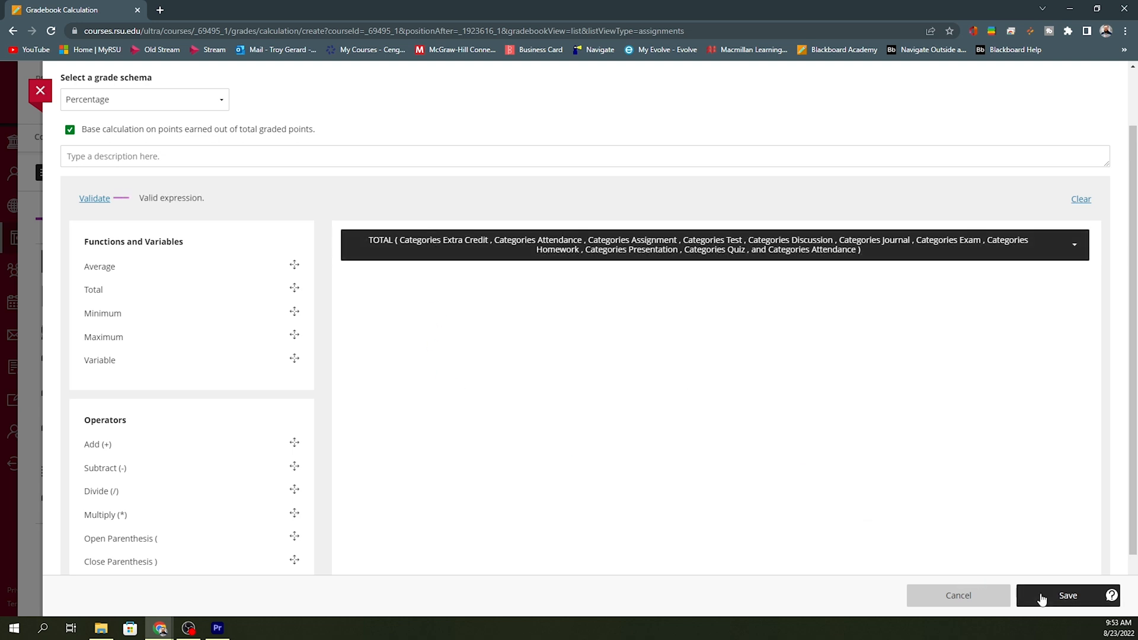
left_click(1067, 595)
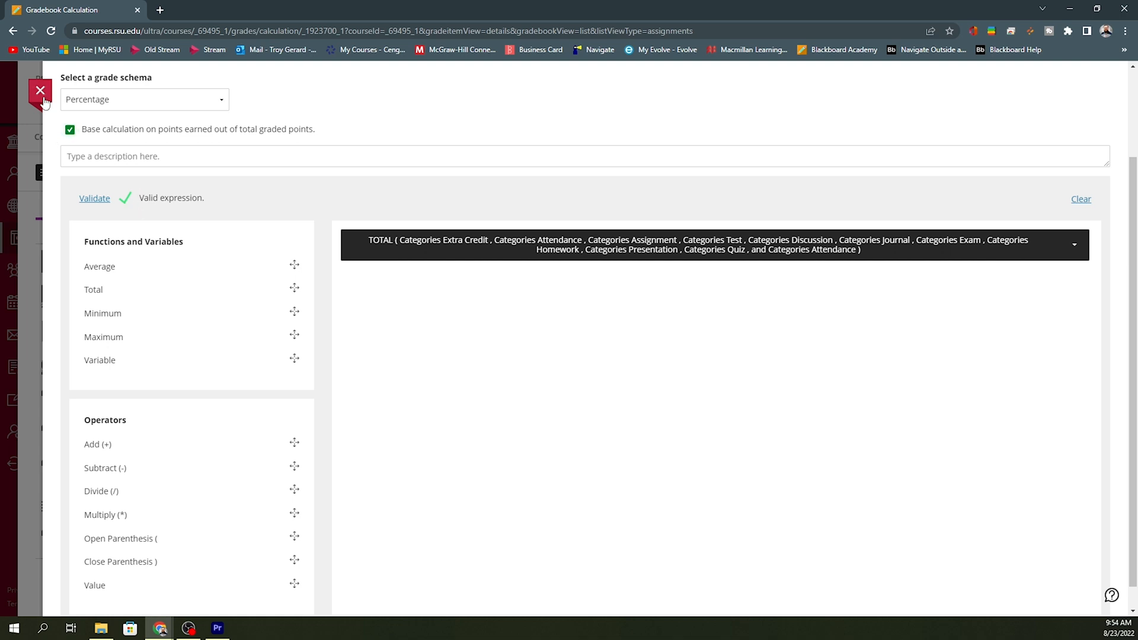
left_click(39, 91)
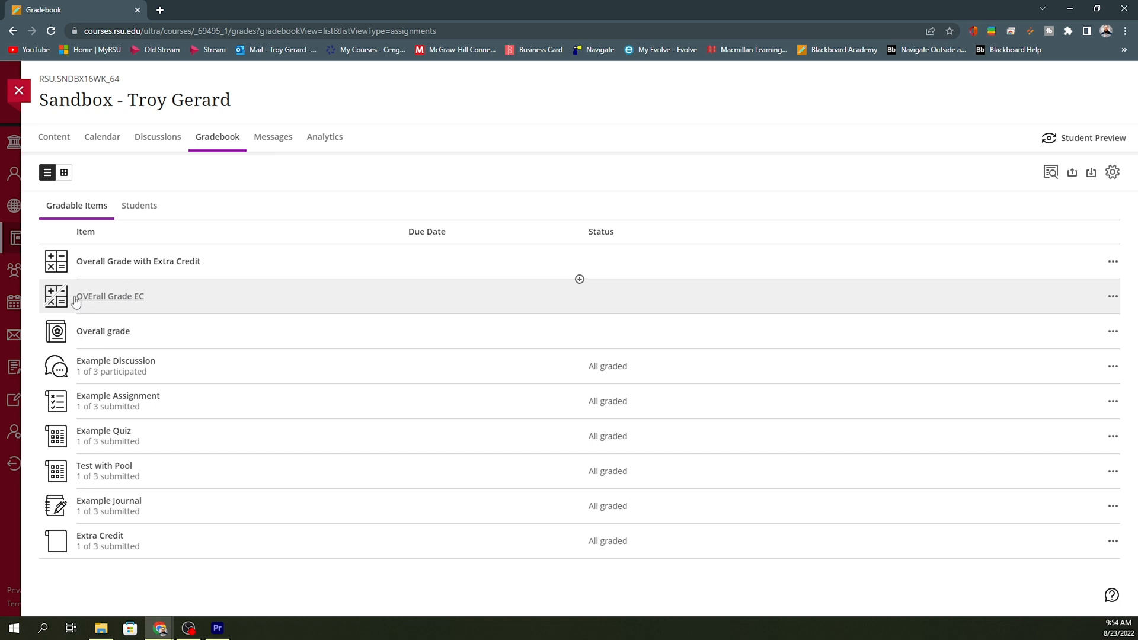
mouse_move(96, 304)
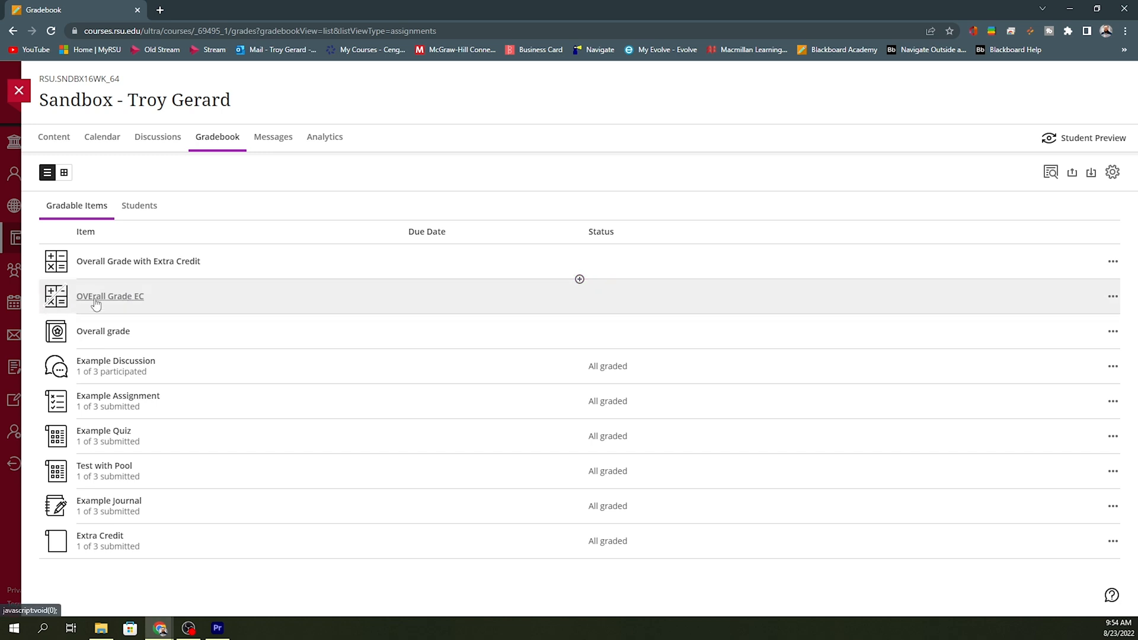
- Permanently delete the OVErall Grade EC calculation, then view the Students list
left_click(109, 296)
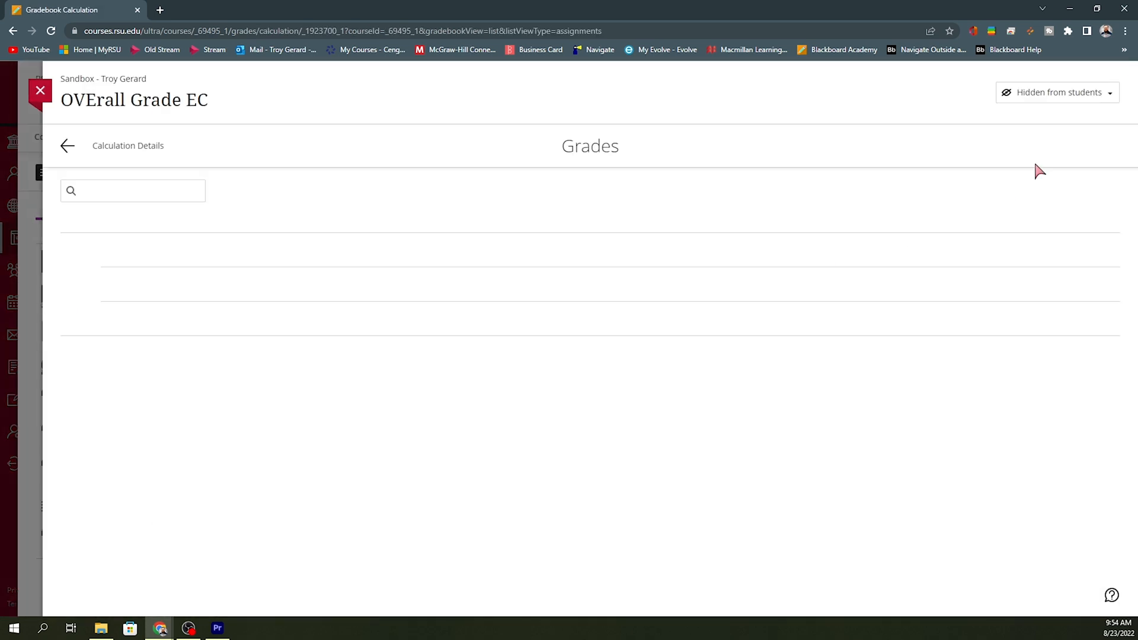
left_click(1056, 93)
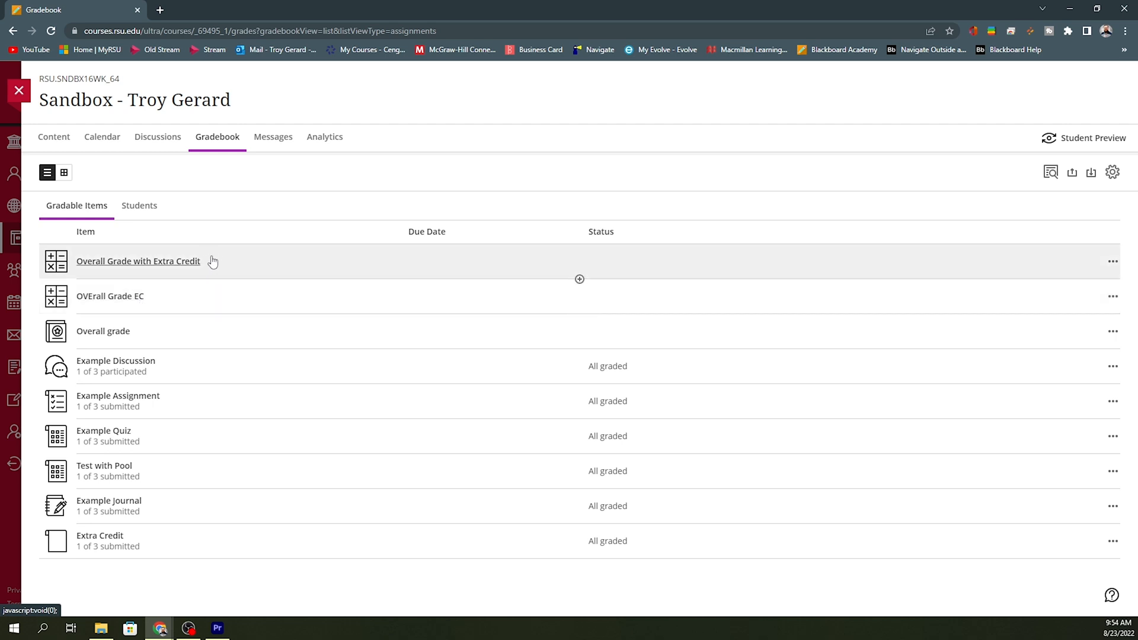
left_click(1112, 297)
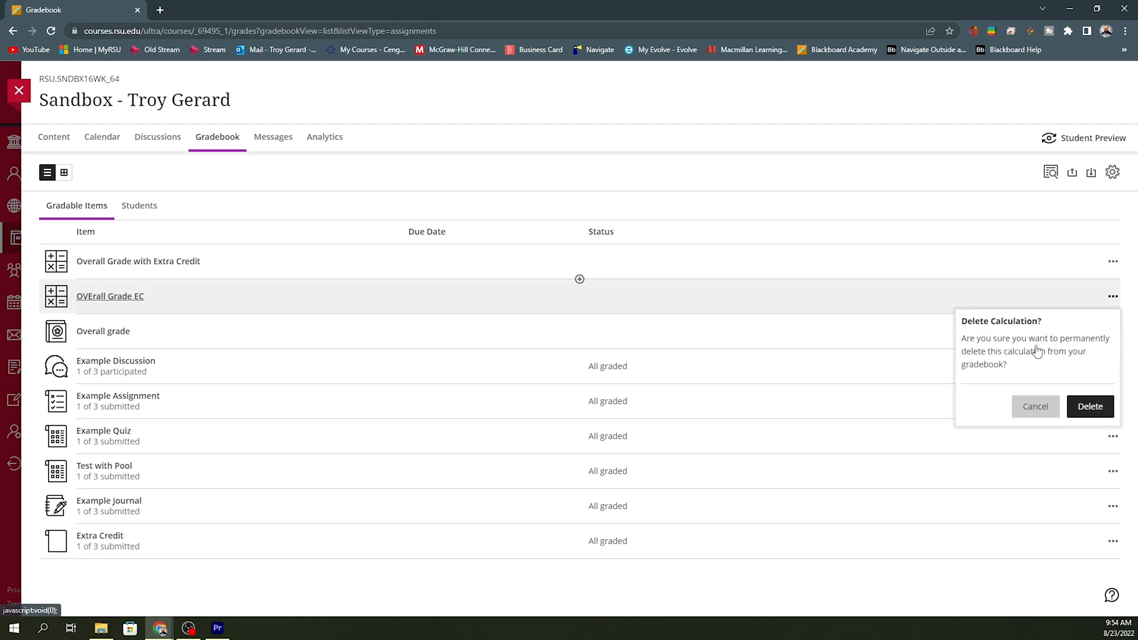
left_click(1088, 406)
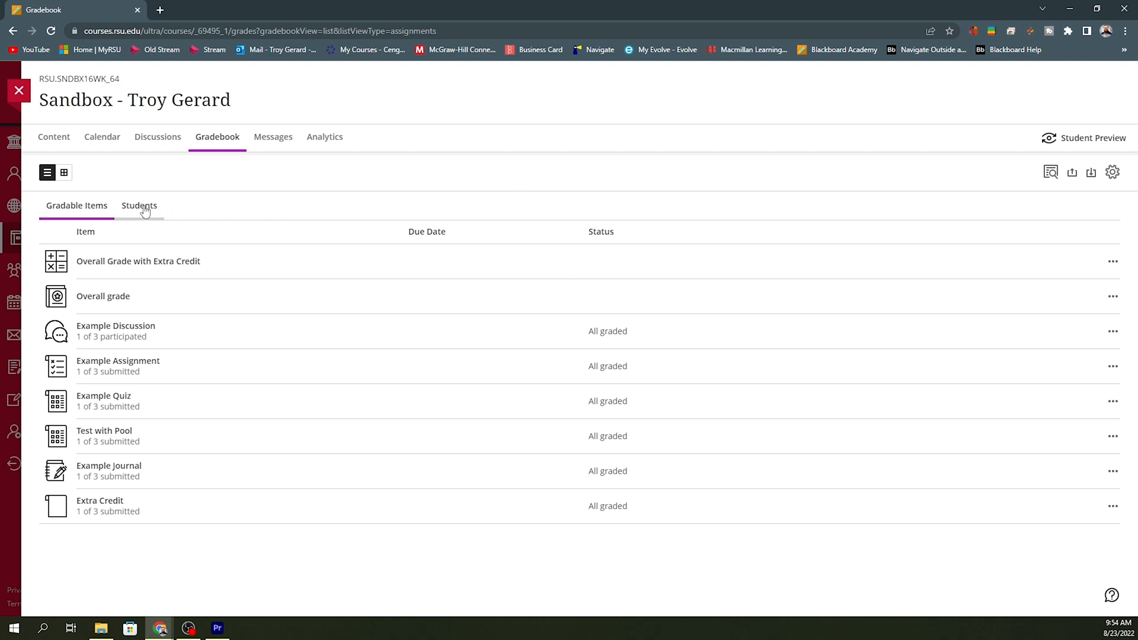
left_click(139, 205)
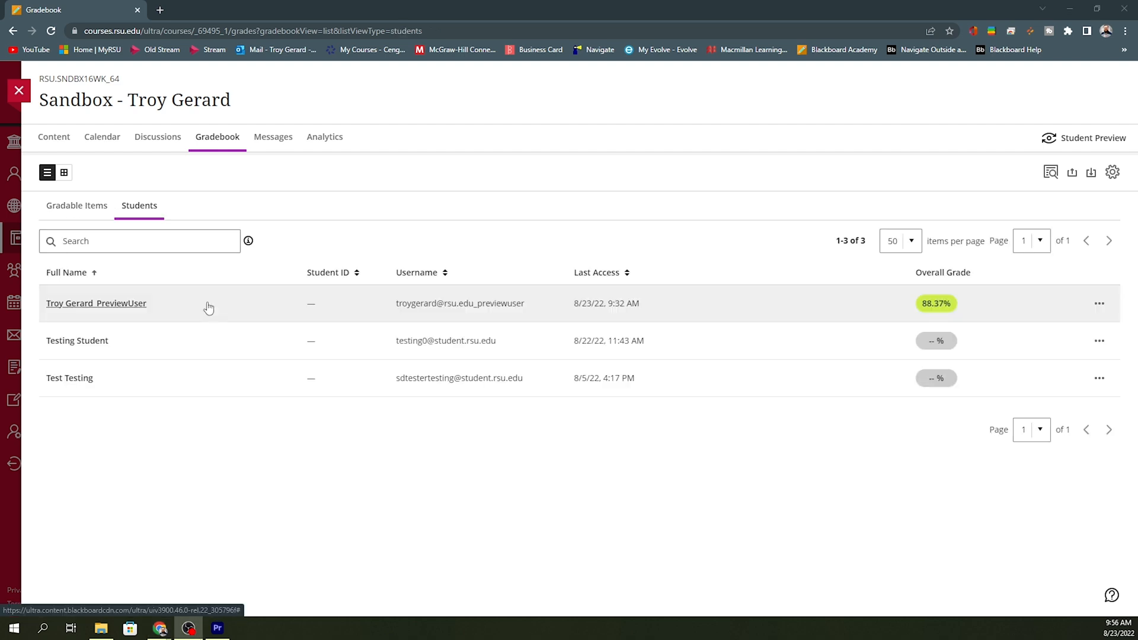
- Open the preview student's Student Grades page showing the 88.37% current grade
left_click(96, 303)
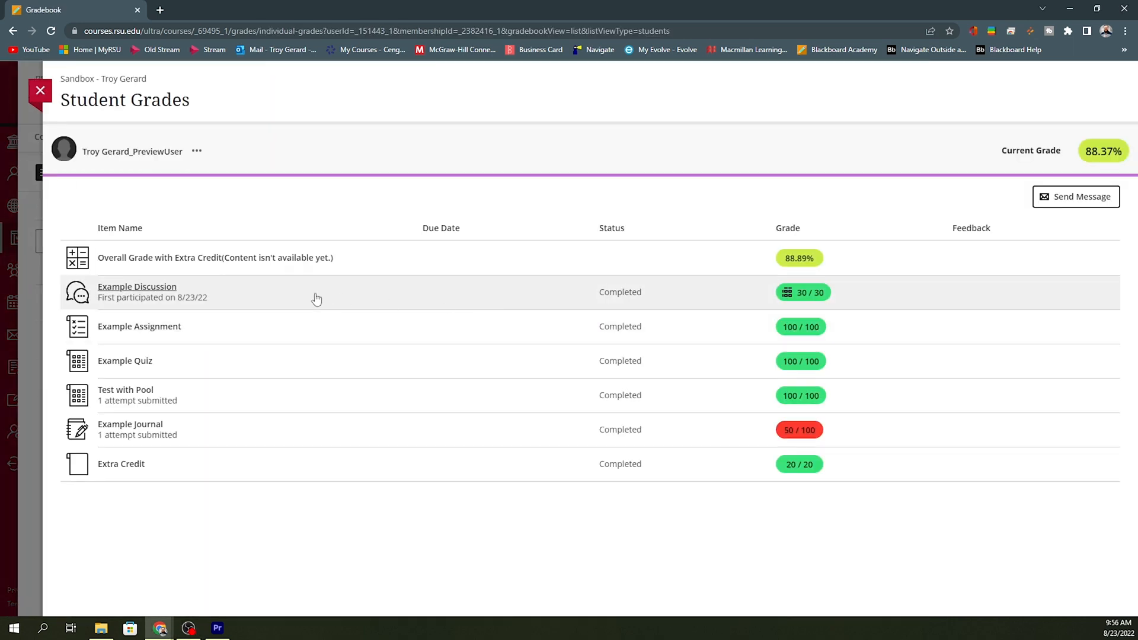
mouse_move(857, 295)
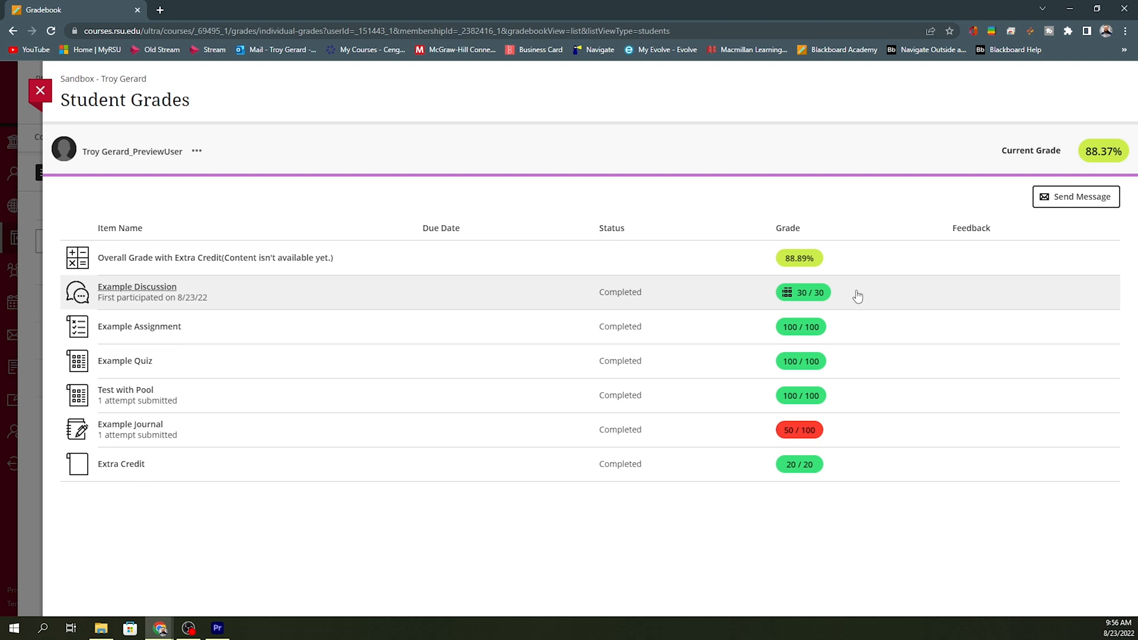
mouse_move(853, 401)
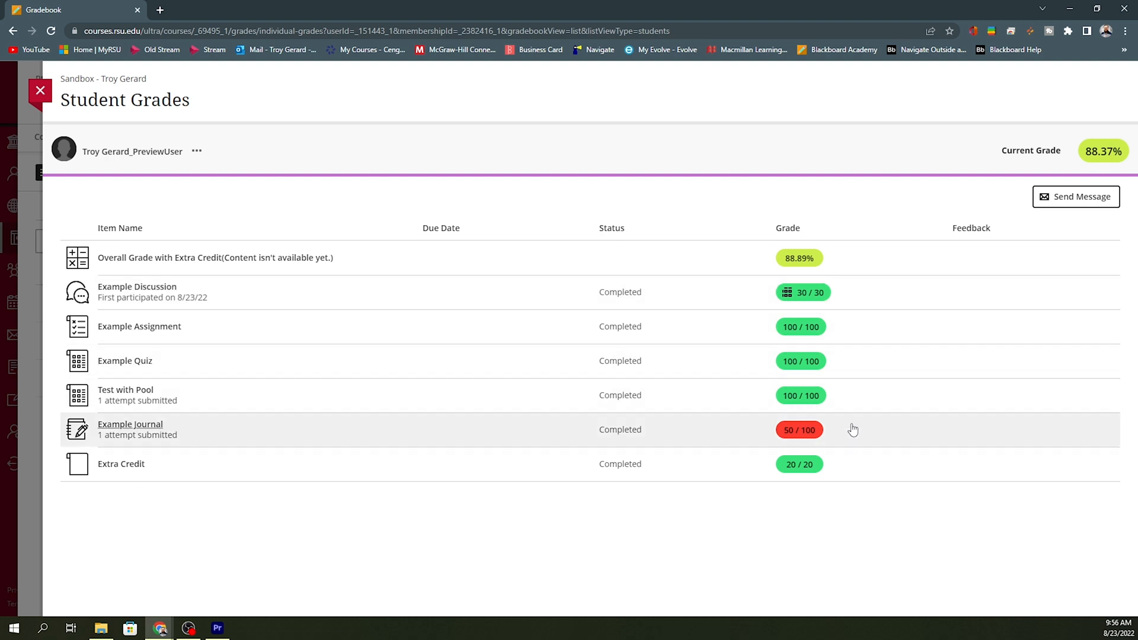
mouse_move(857, 430)
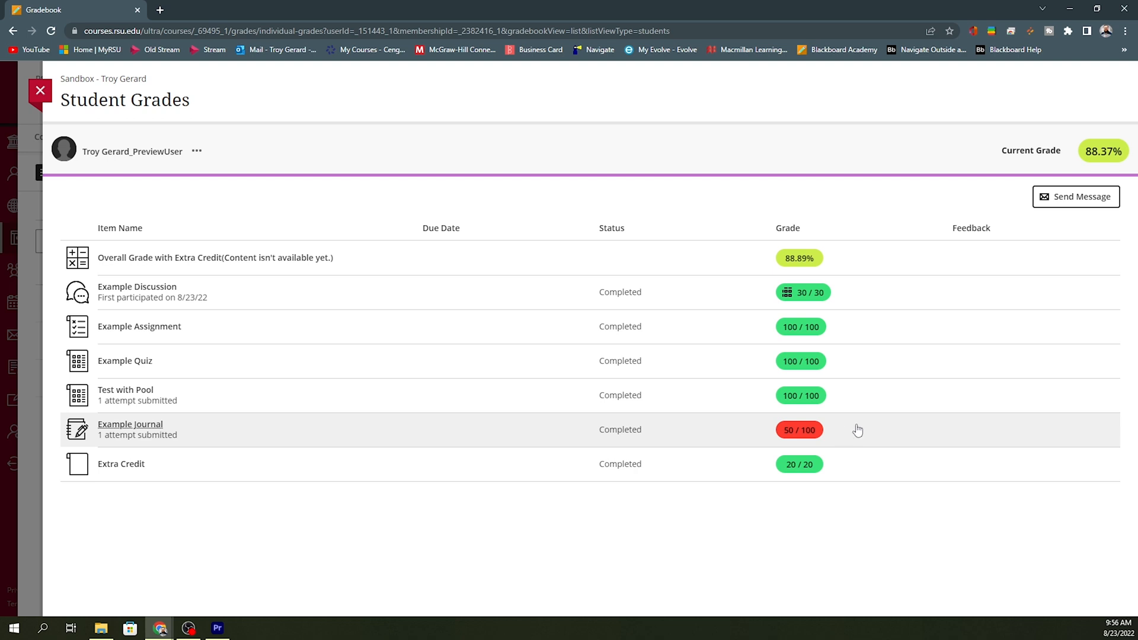
mouse_move(856, 469)
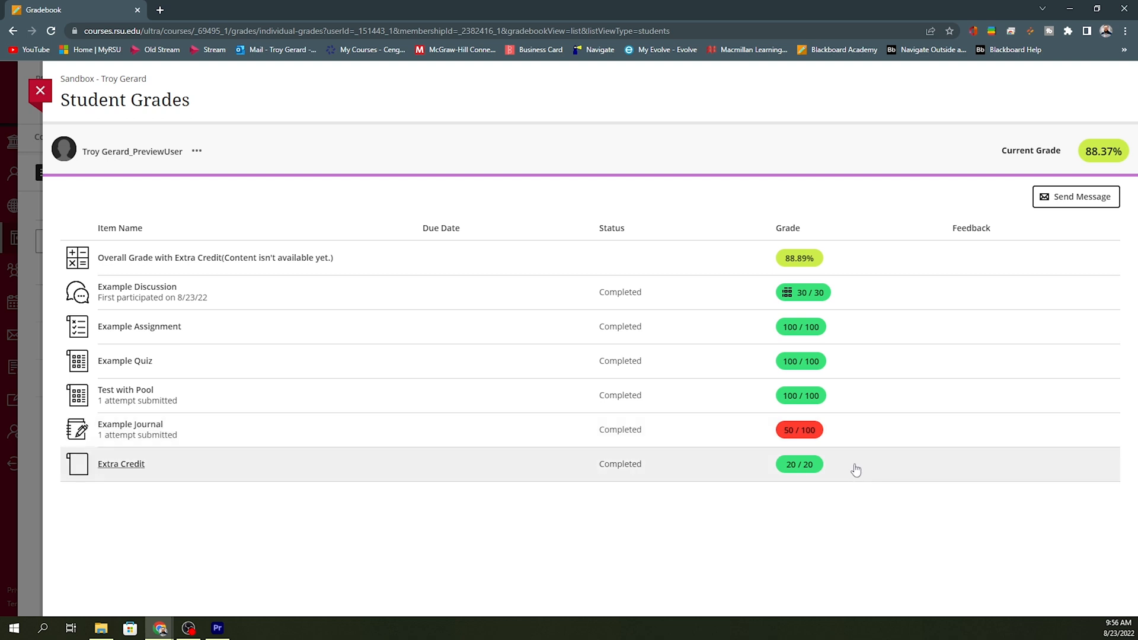
mouse_move(1053, 167)
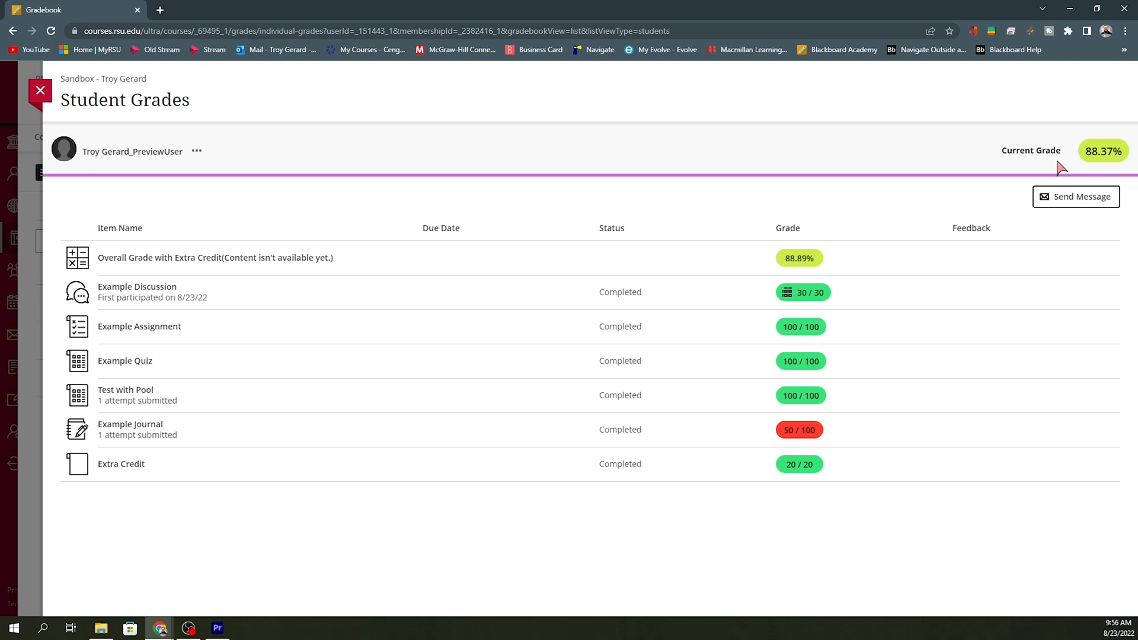
mouse_move(845, 264)
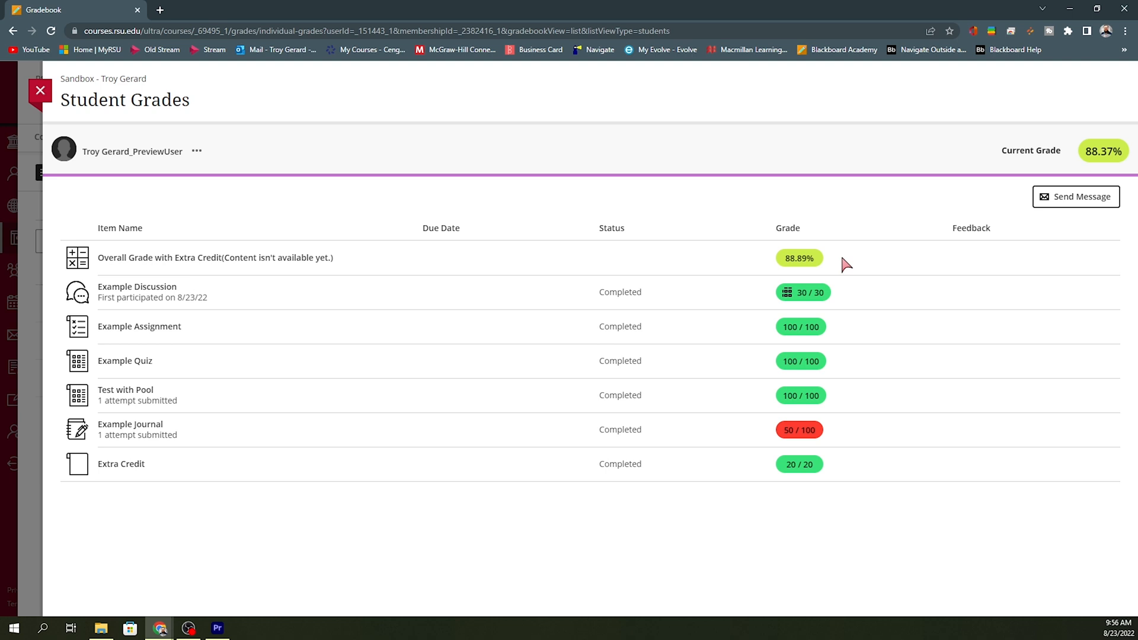
mouse_move(824, 432)
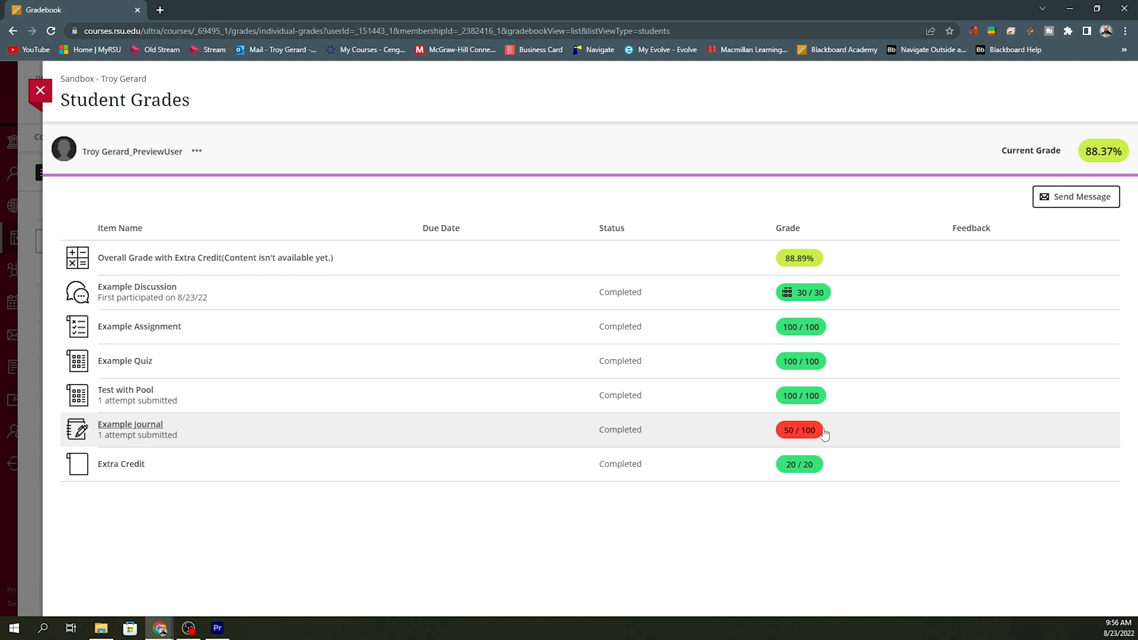
mouse_move(829, 434)
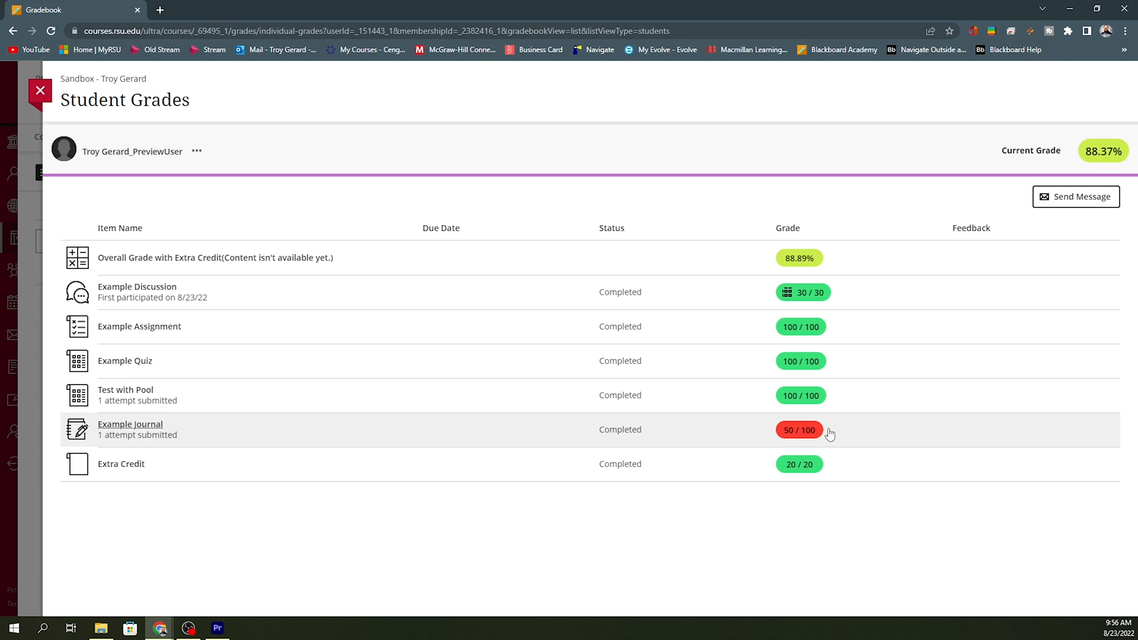
mouse_move(193, 363)
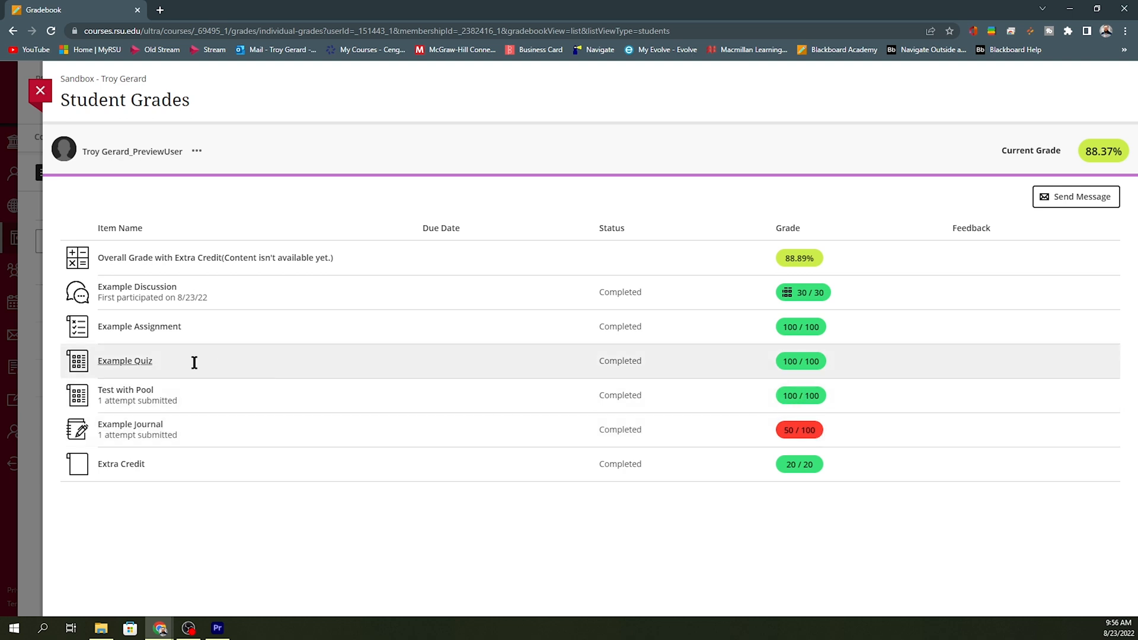
mouse_move(734, 367)
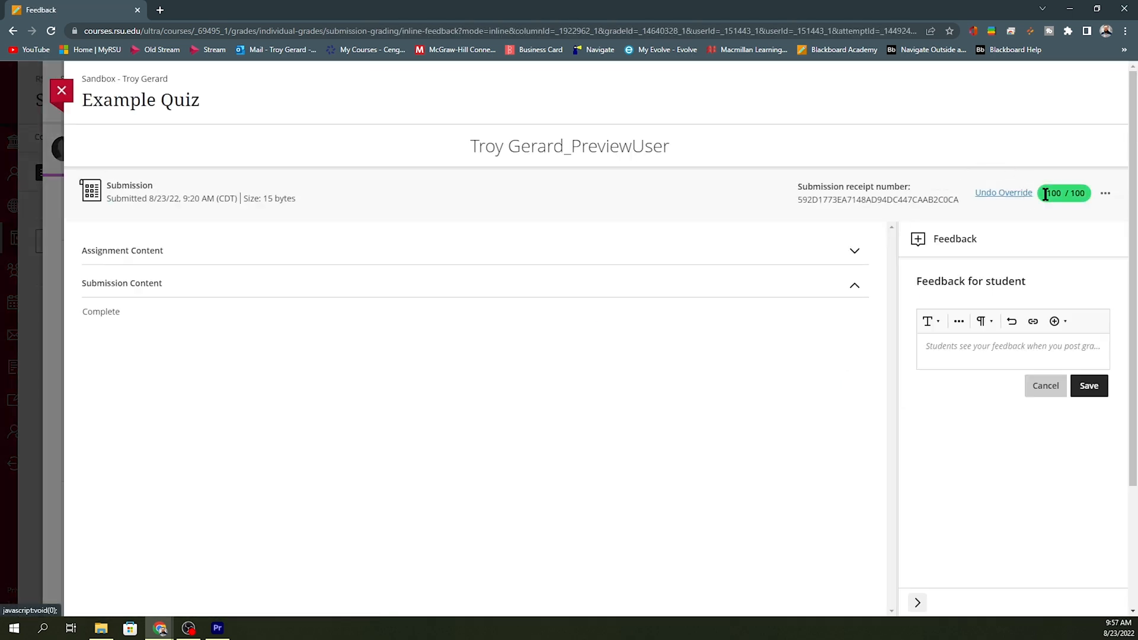
- Override the preview student's Example Quiz grade to 50
type("50")
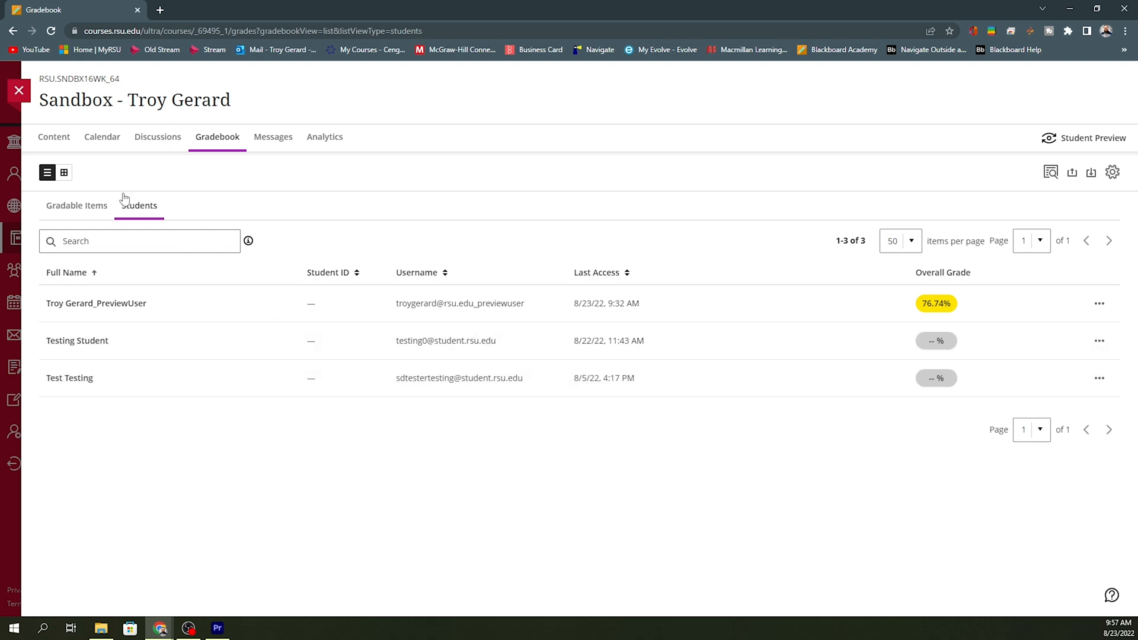
- Post the pending Example Quiz grade from Gradable Items, then return to Students
left_click(77, 206)
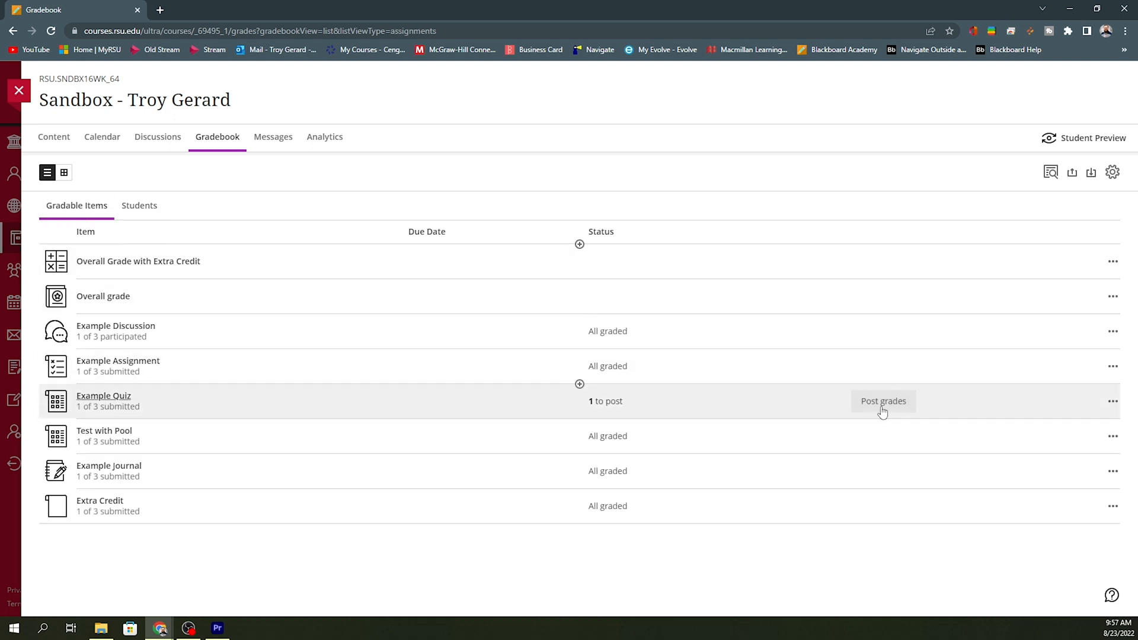
left_click(882, 401)
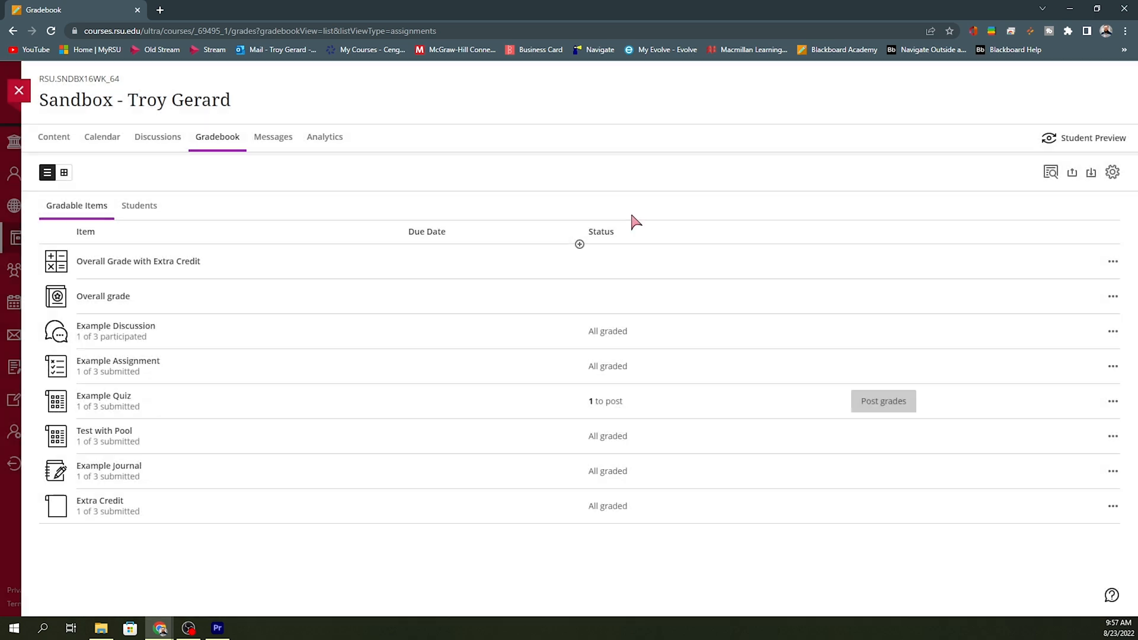
left_click(883, 400)
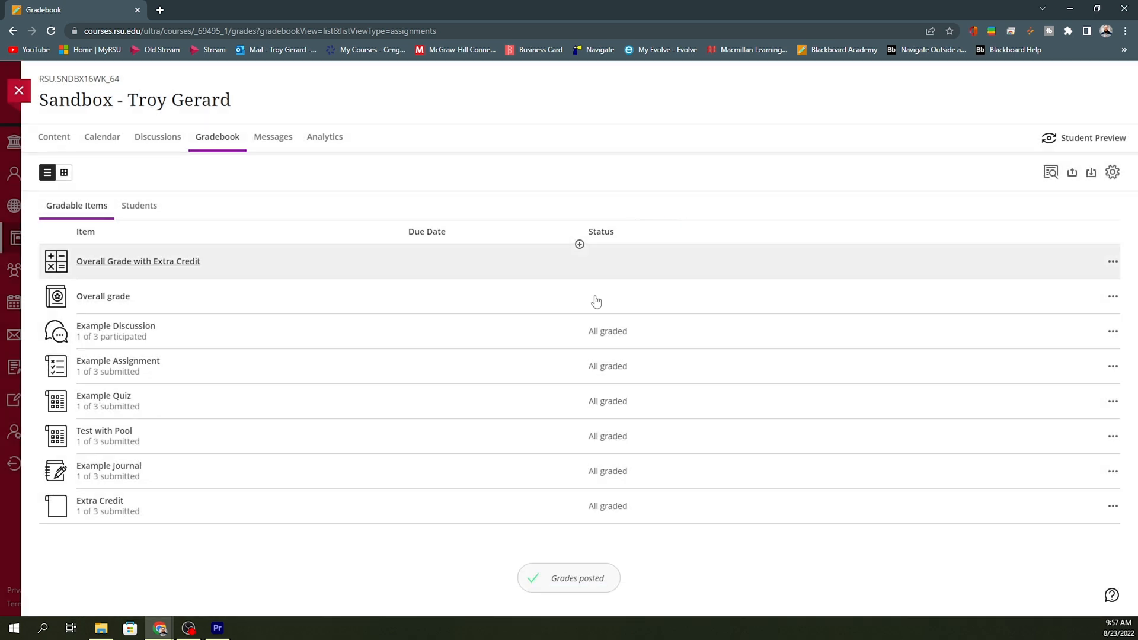
left_click(139, 205)
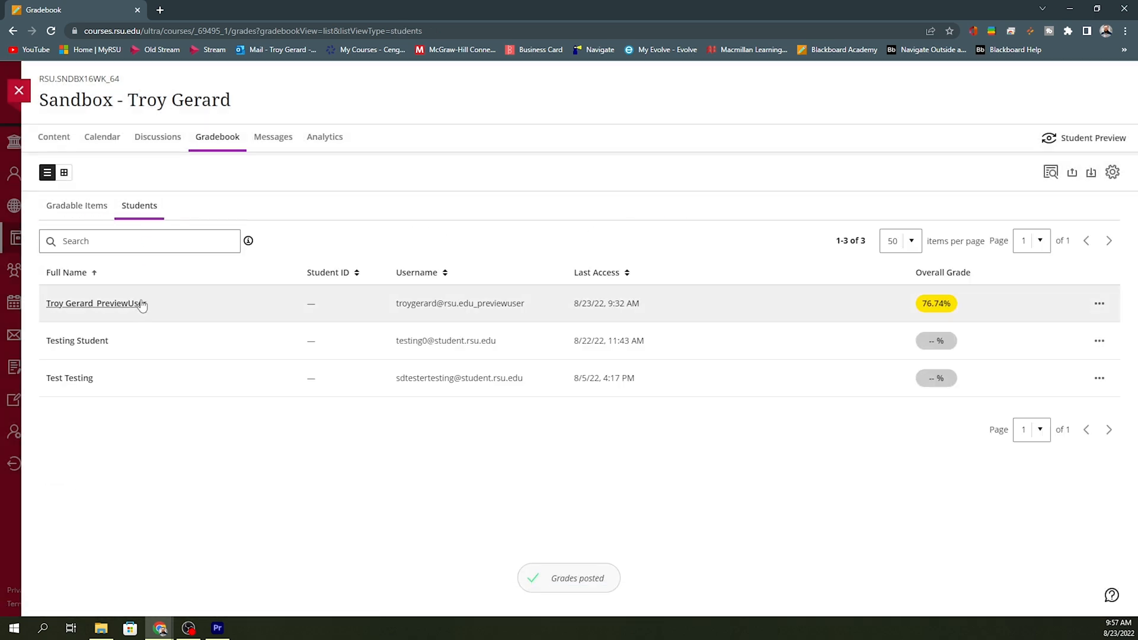
- Open the preview student's grades to confirm Example Quiz 50/100 and 76.74% current grade
left_click(93, 303)
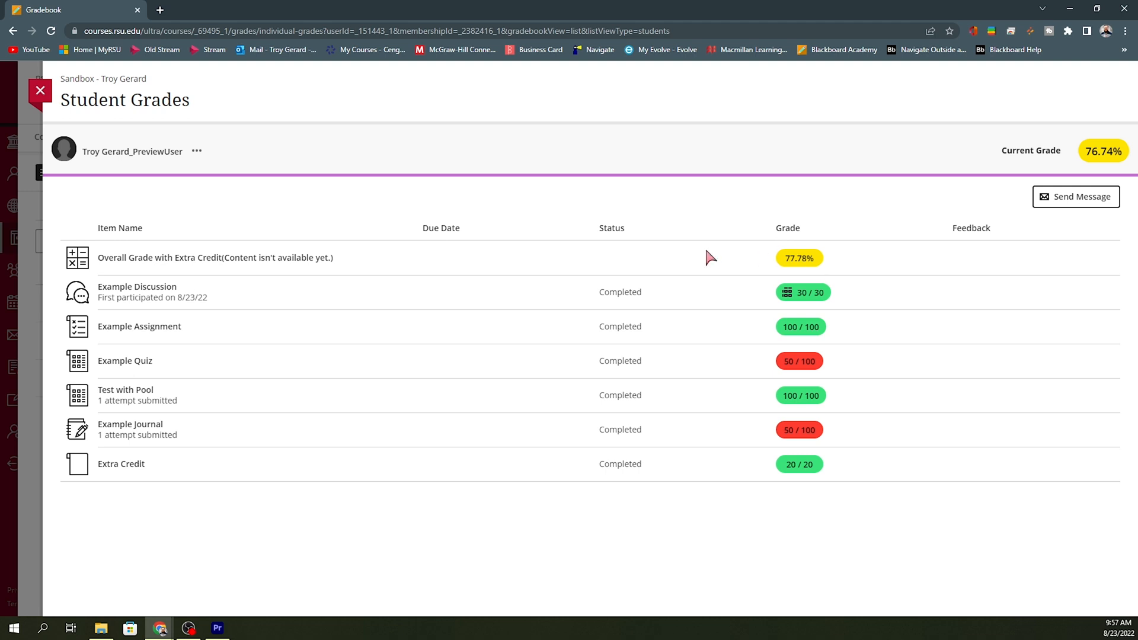
mouse_move(346, 256)
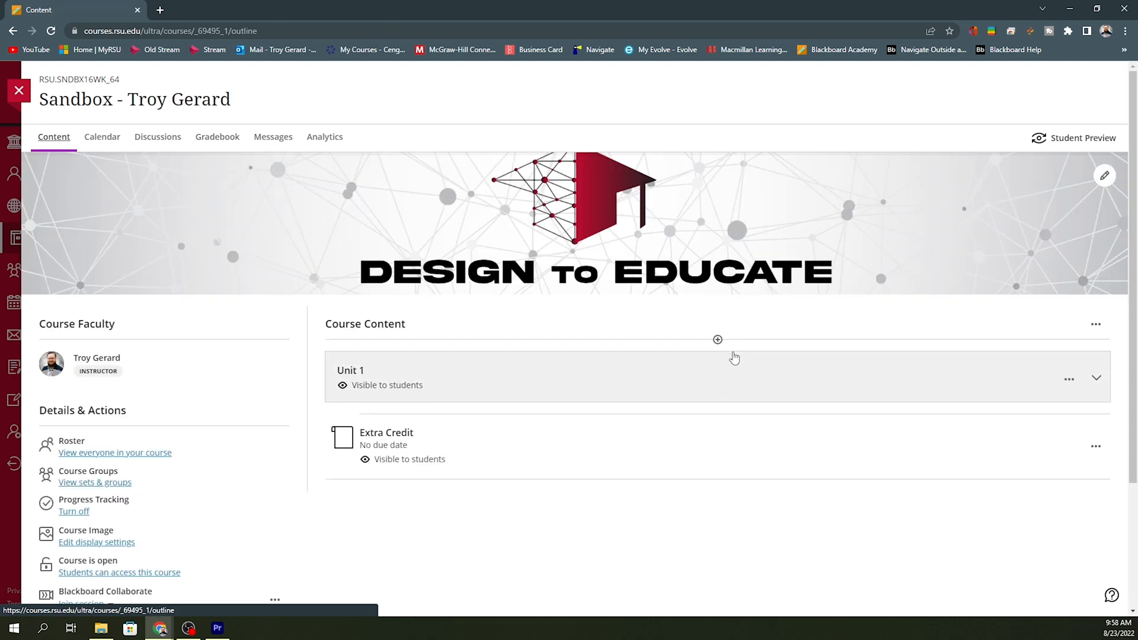
- Create a new assignment above the Extra Credit item with 50 maximum points
left_click(717, 414)
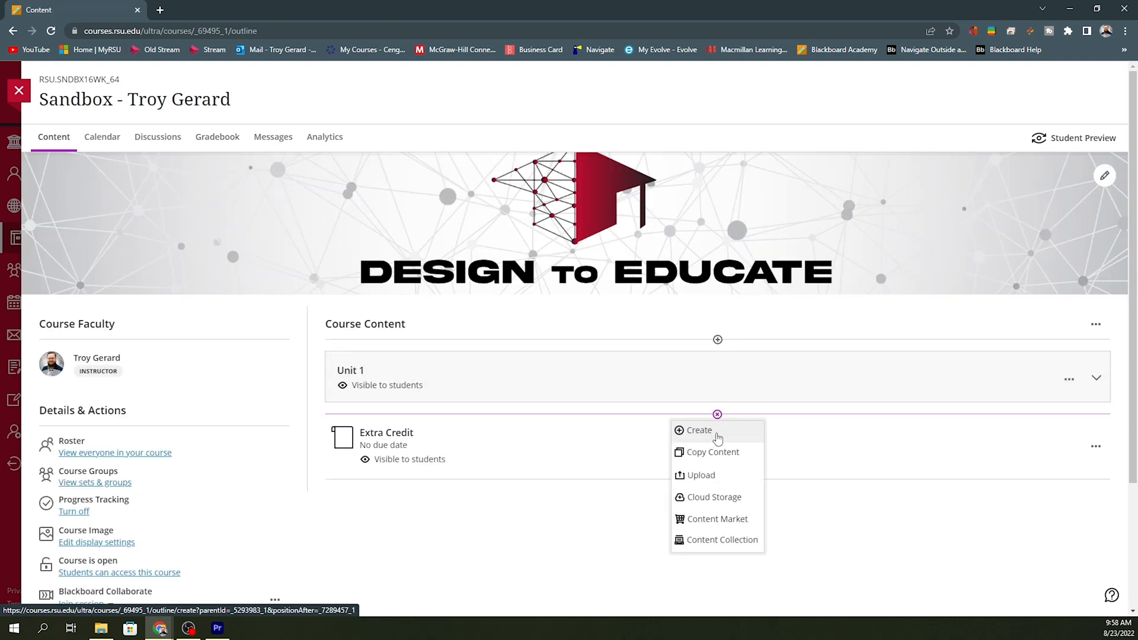
left_click(698, 430)
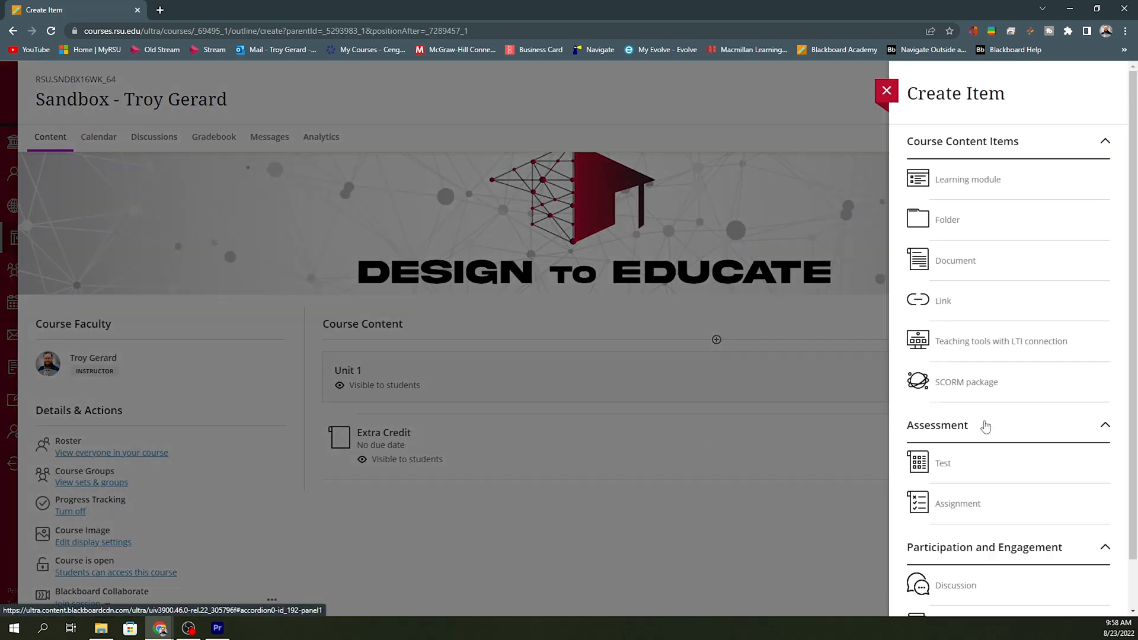
left_click(957, 503)
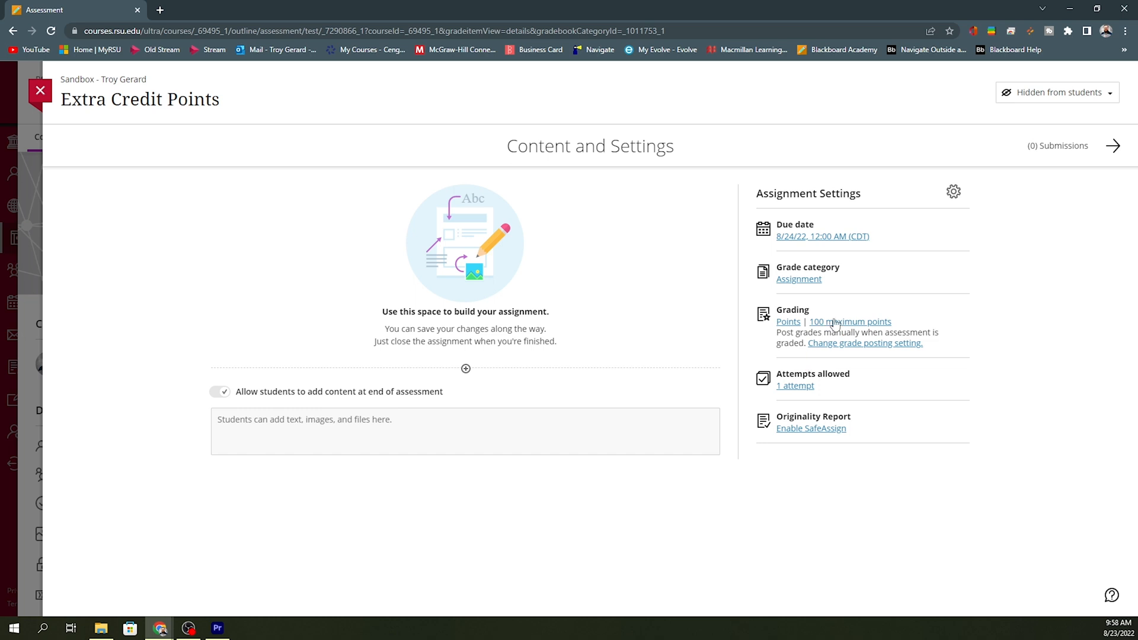
left_click(848, 321)
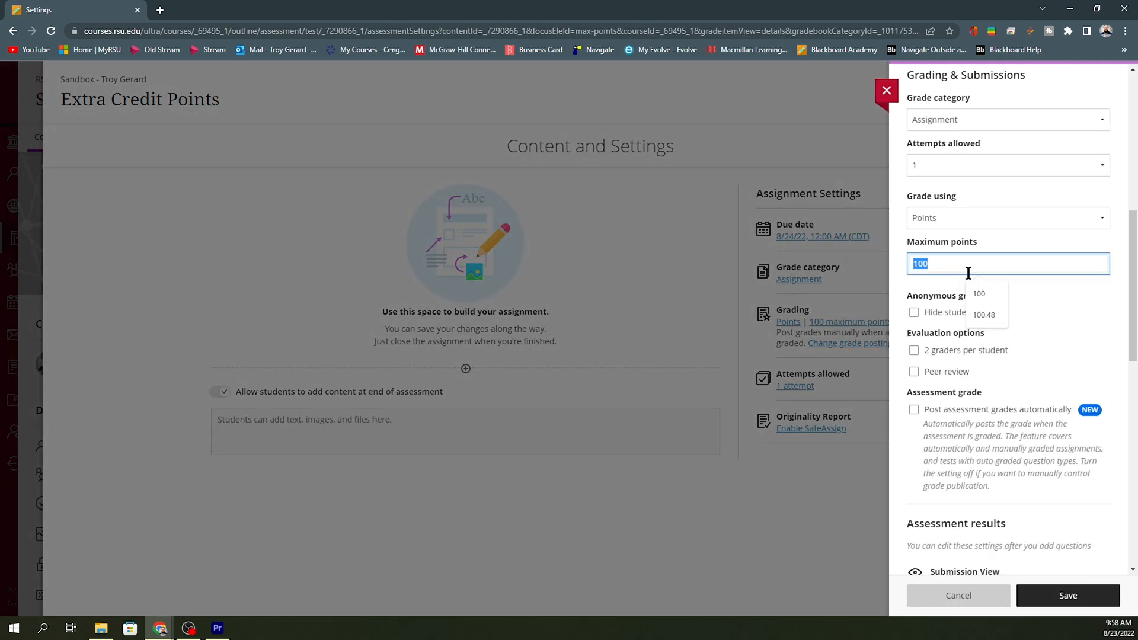
type("50")
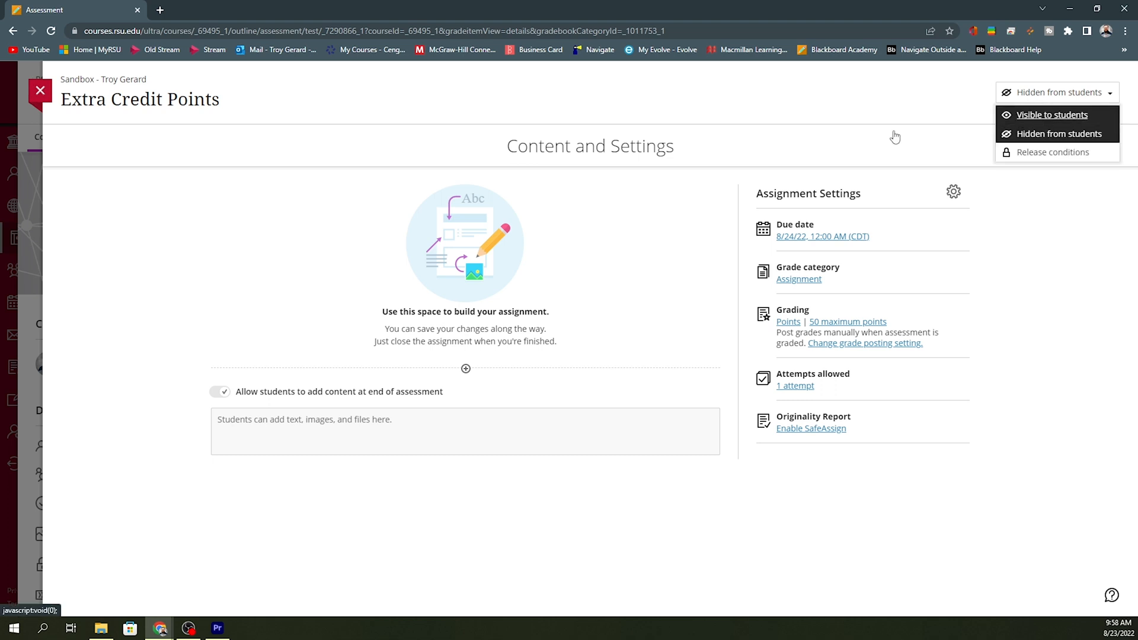
- Make the assignment visible to students and save it in the Extra Credit grade category
left_click(1051, 114)
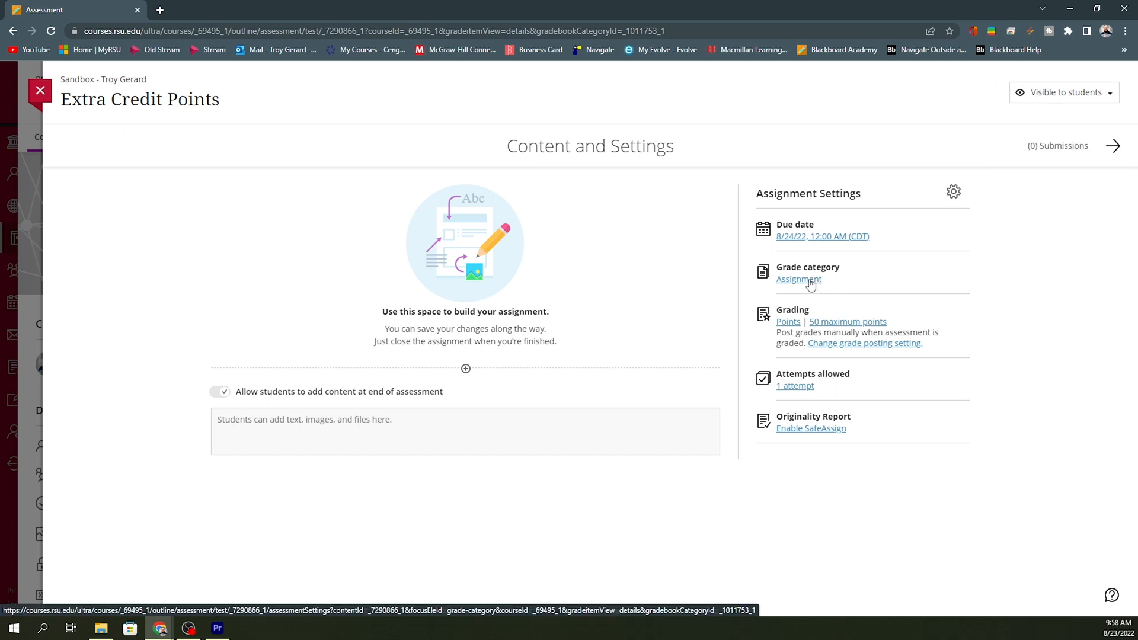
left_click(798, 278)
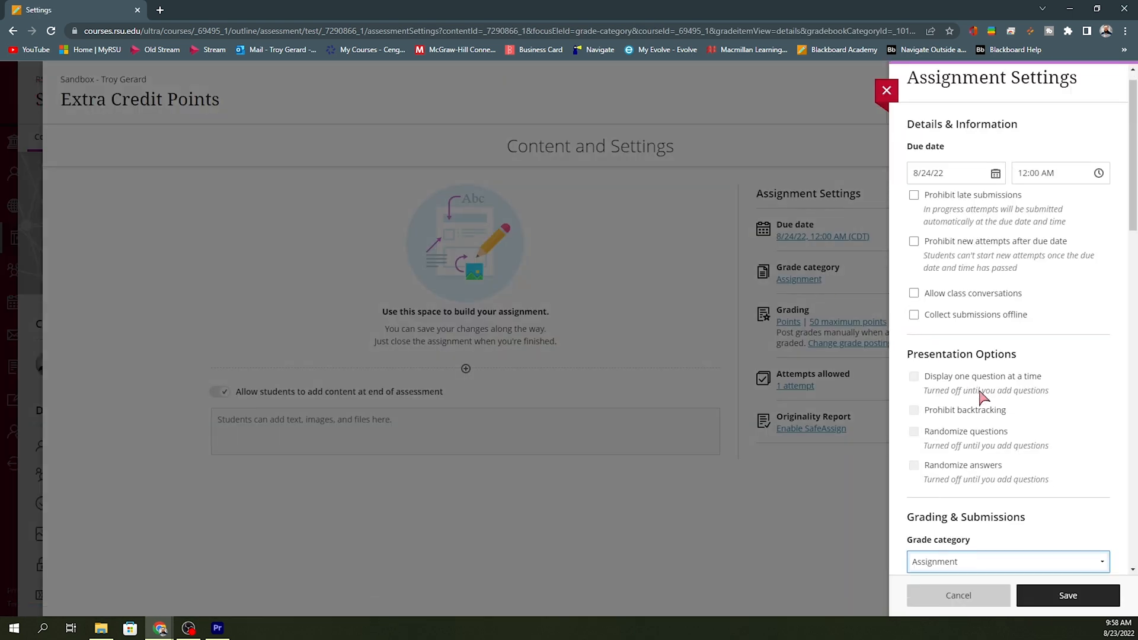
scroll("down", 3)
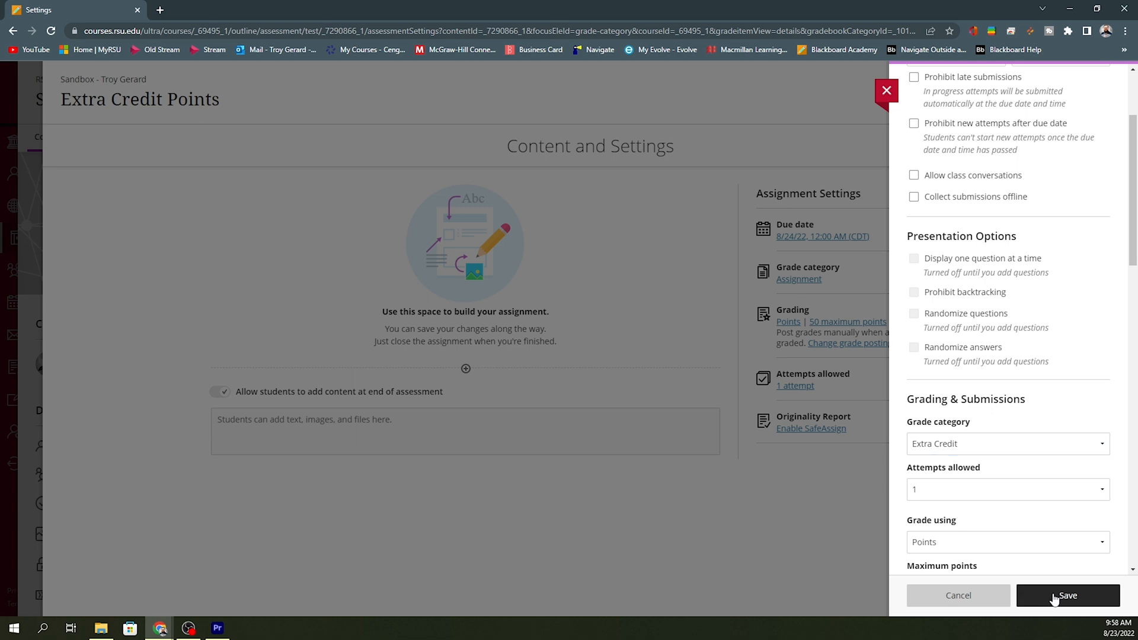
left_click(1067, 595)
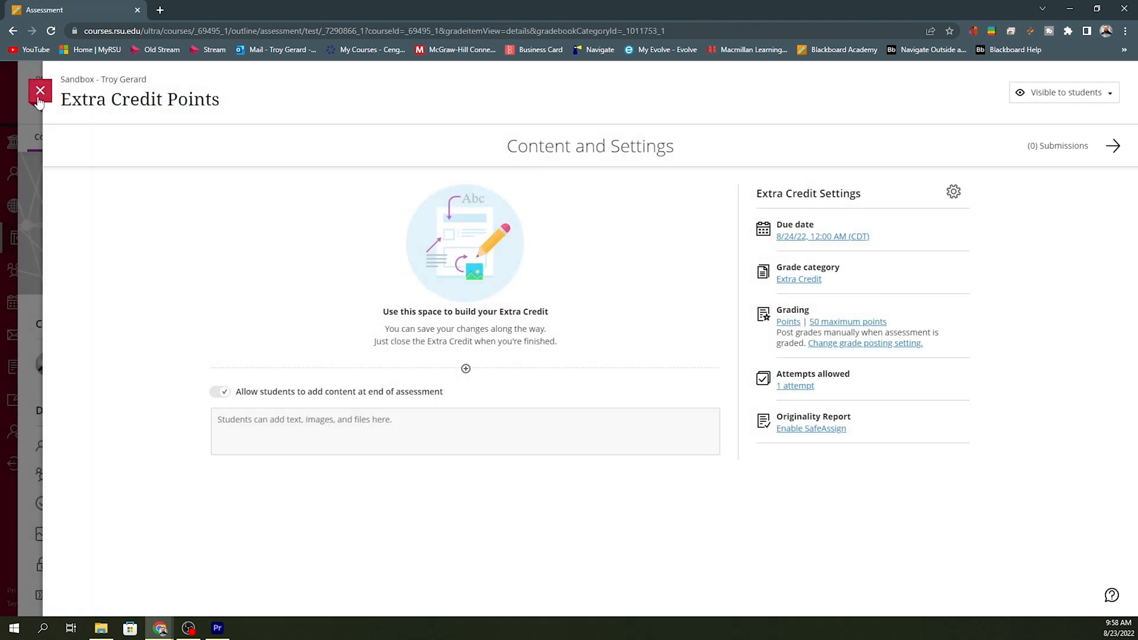
left_click(40, 90)
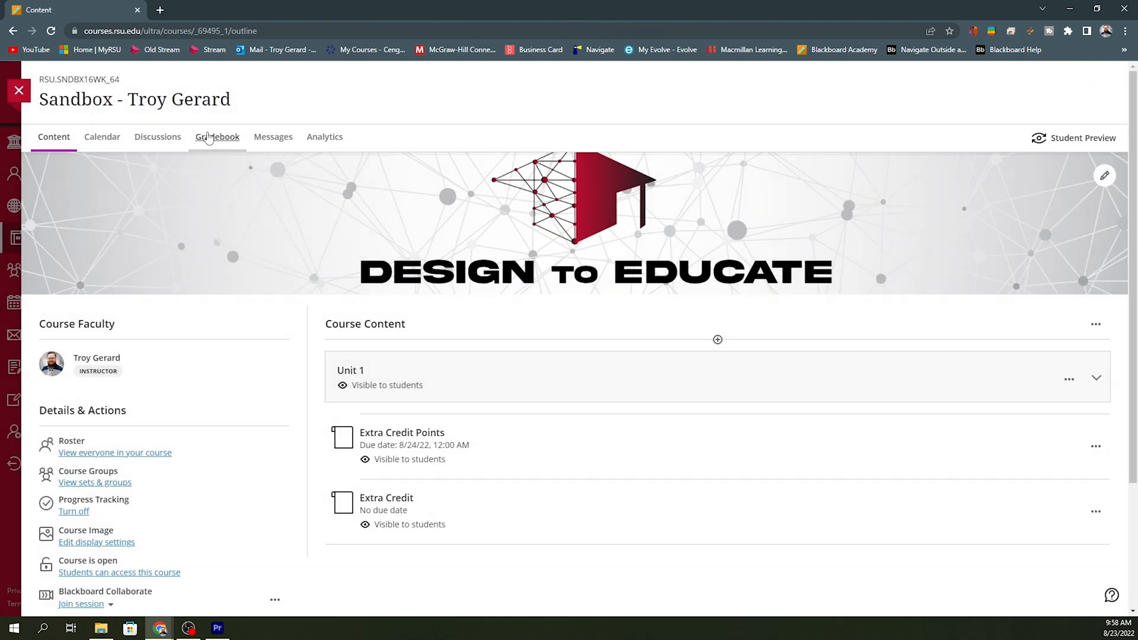
- In the Gradebook, enter 50 for the preview student's Extra Credit Points grade
left_click(217, 136)
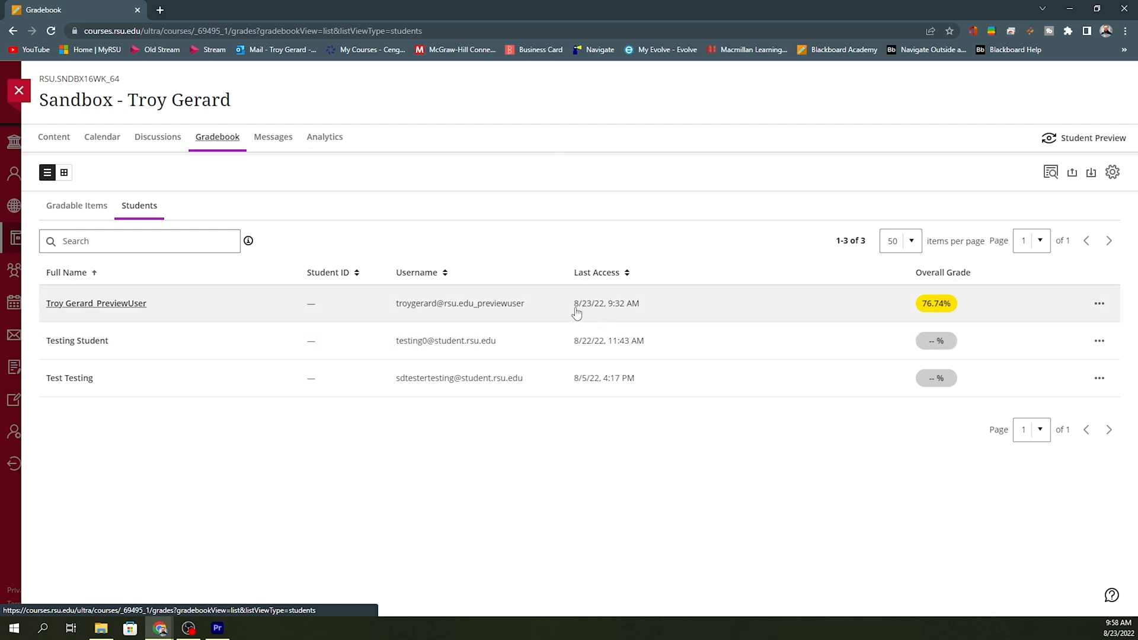
left_click(96, 303)
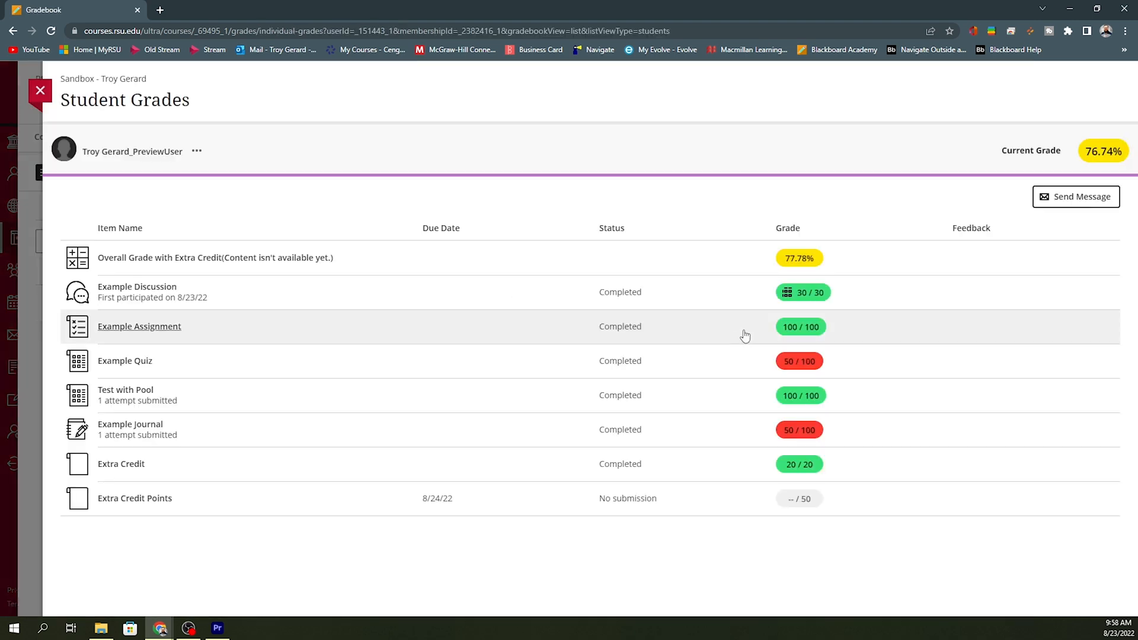
mouse_move(481, 490)
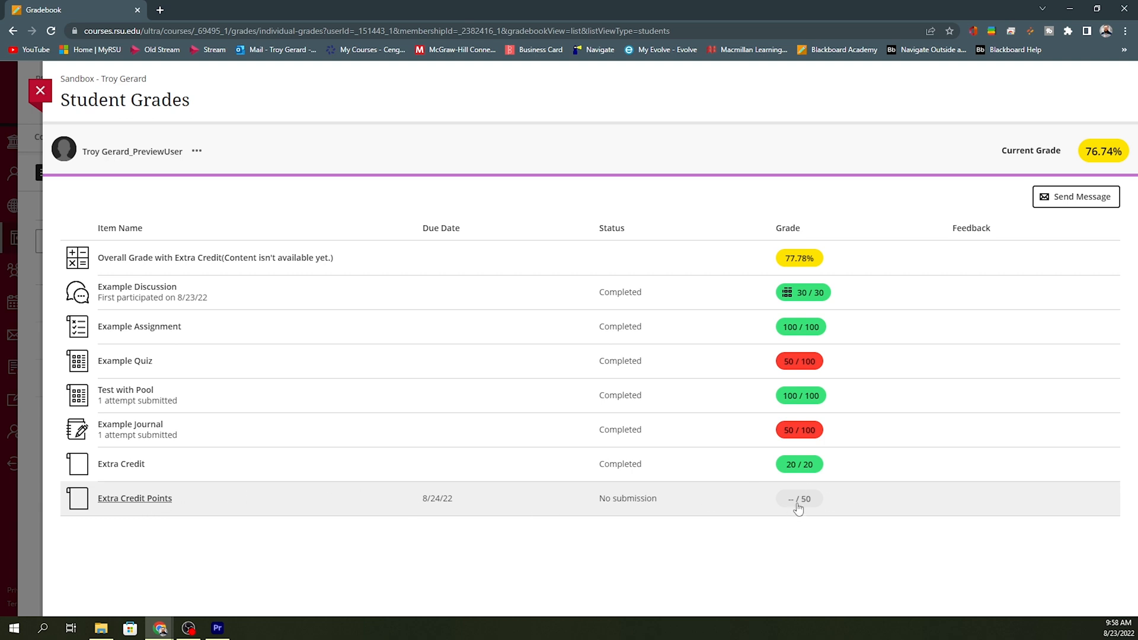
mouse_move(718, 511)
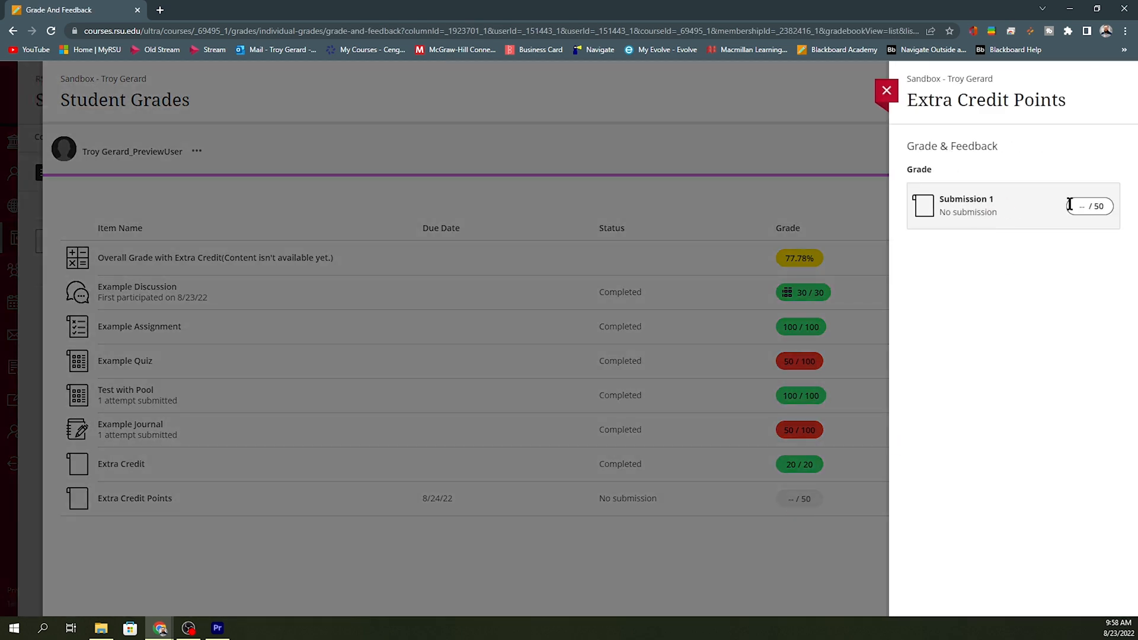
type("50")
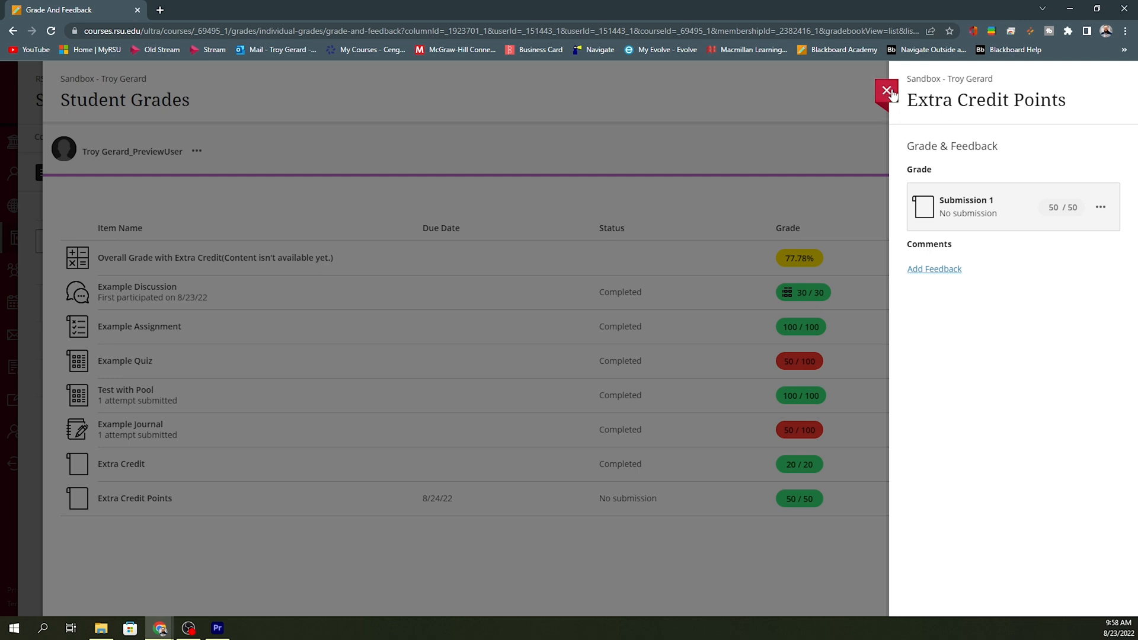
left_click(886, 94)
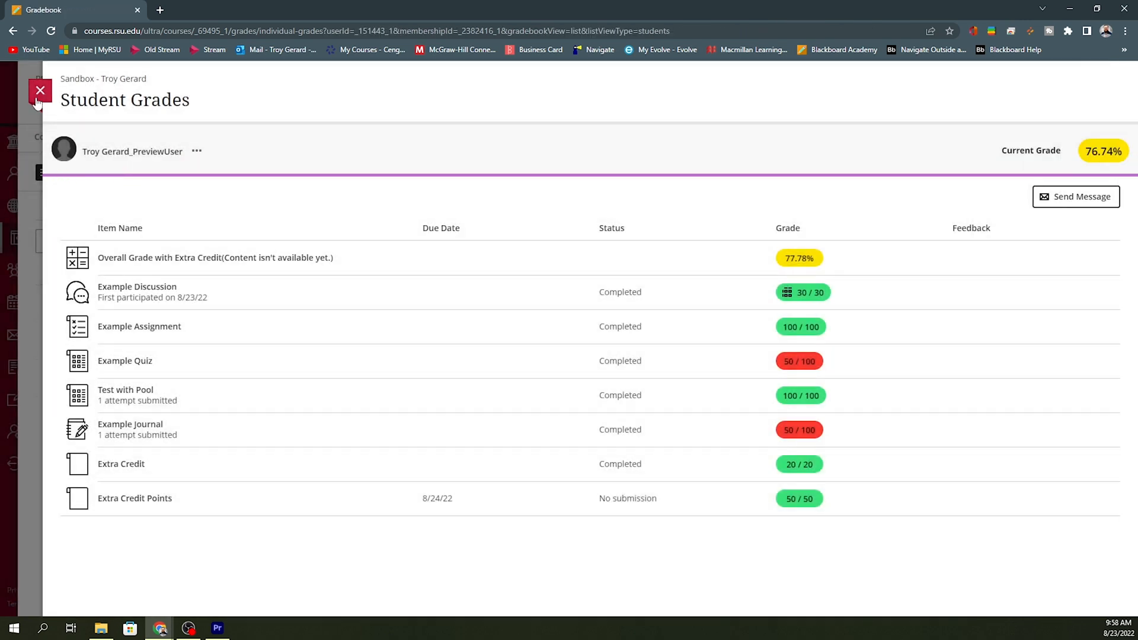
left_click(39, 91)
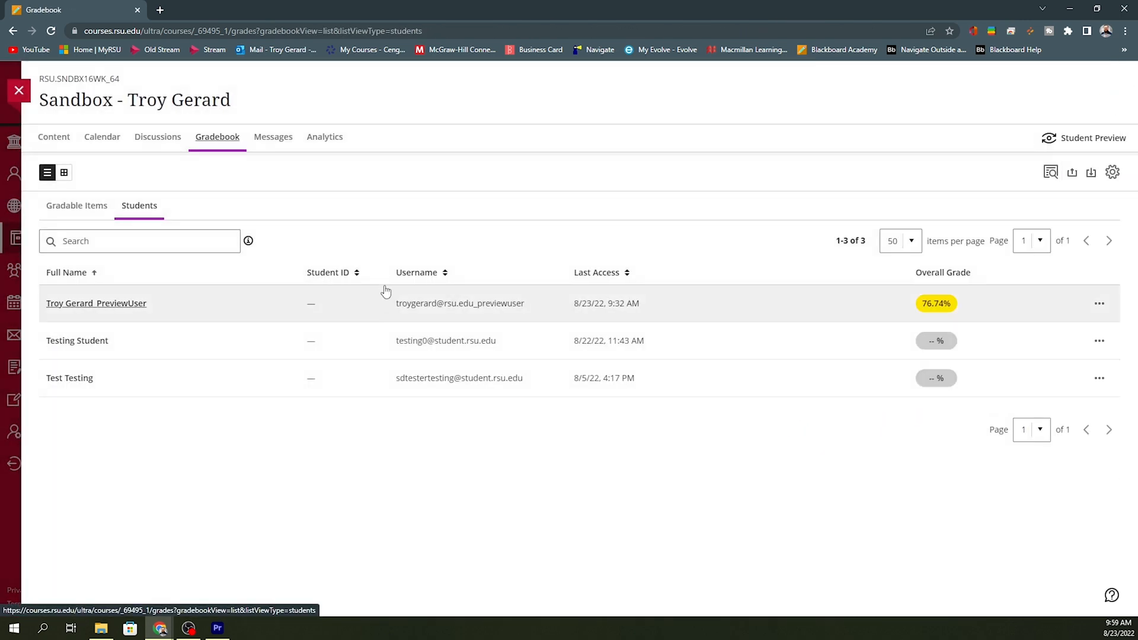
- Post the Extra Credit Points grade from Gradable Items, then return to the Students list
left_click(76, 206)
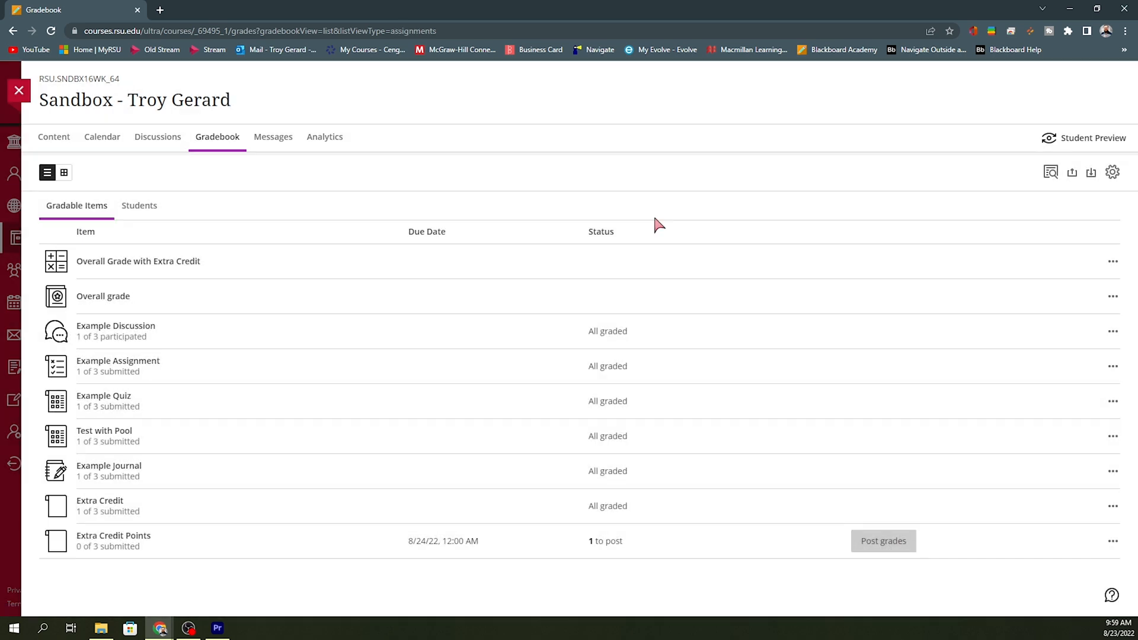
left_click(882, 541)
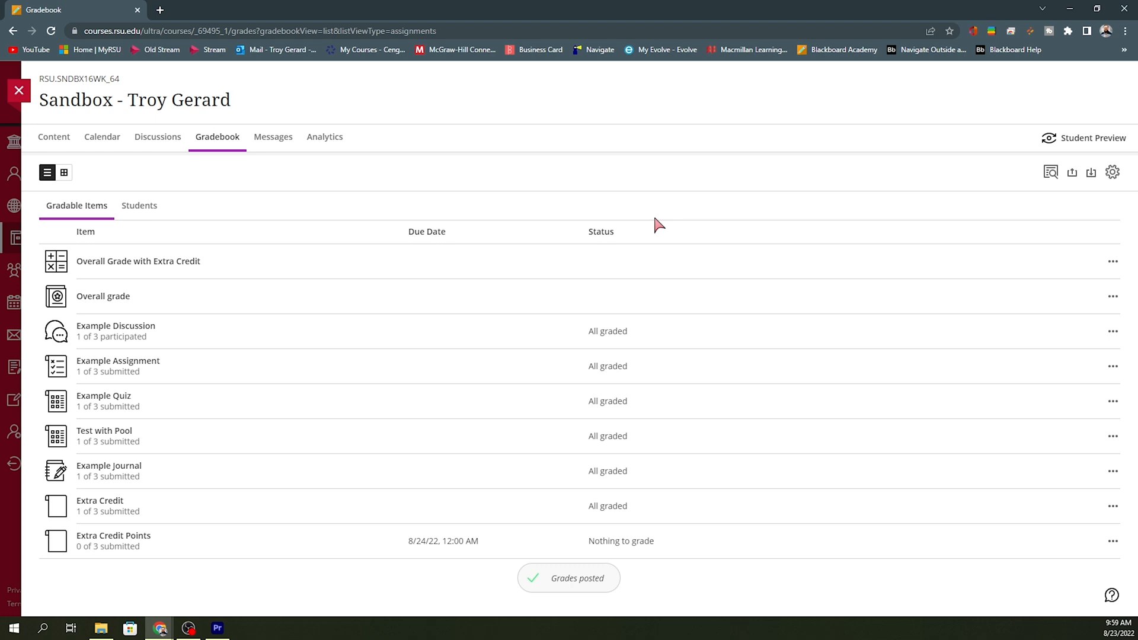
left_click(139, 206)
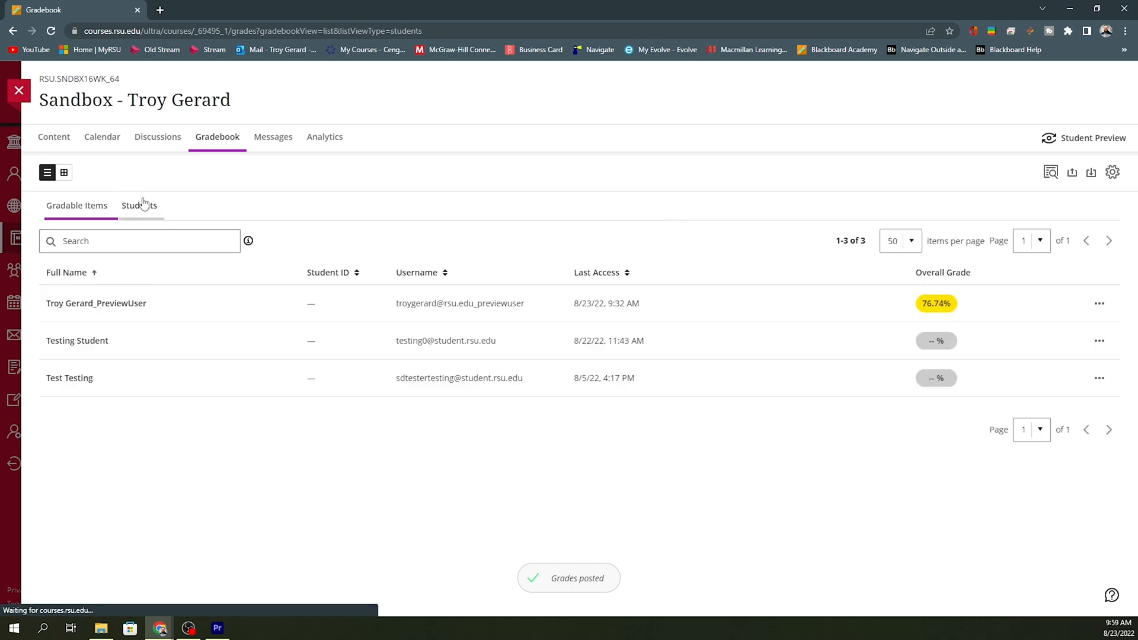
- Open the preview student's grades page, showing Extra Credit Points completed and 80% overall
left_click(139, 206)
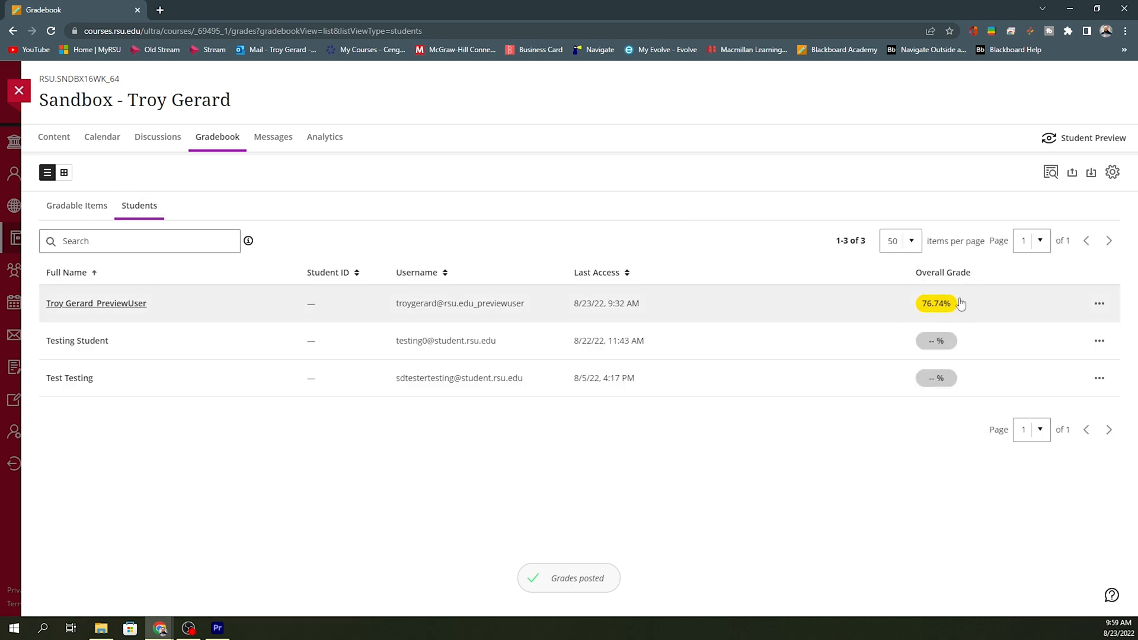
left_click(936, 303)
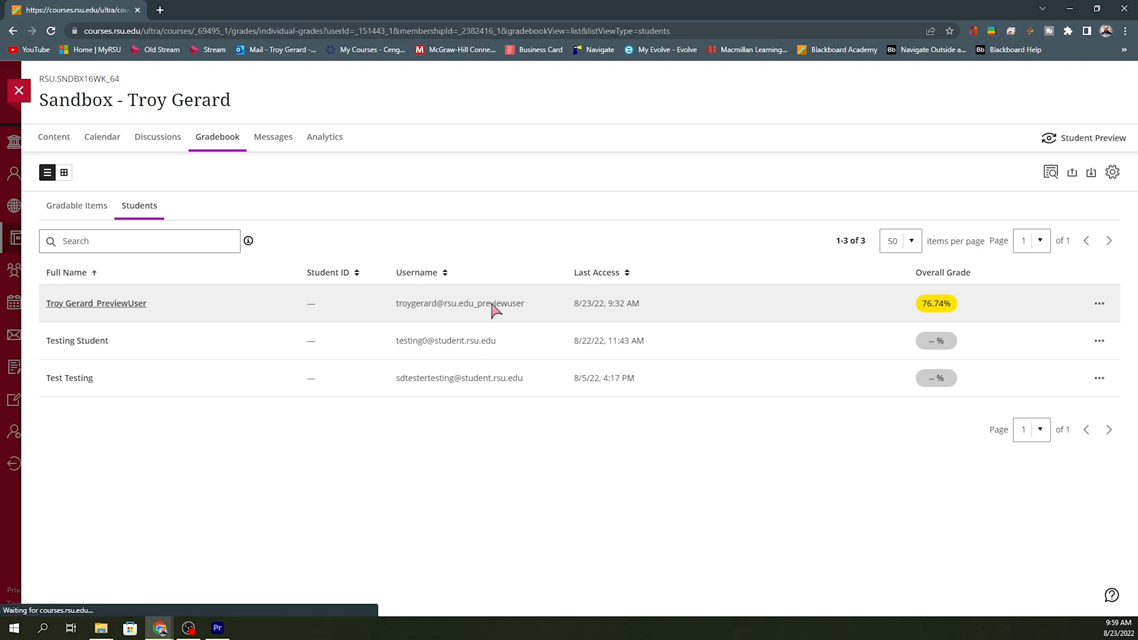
left_click(96, 303)
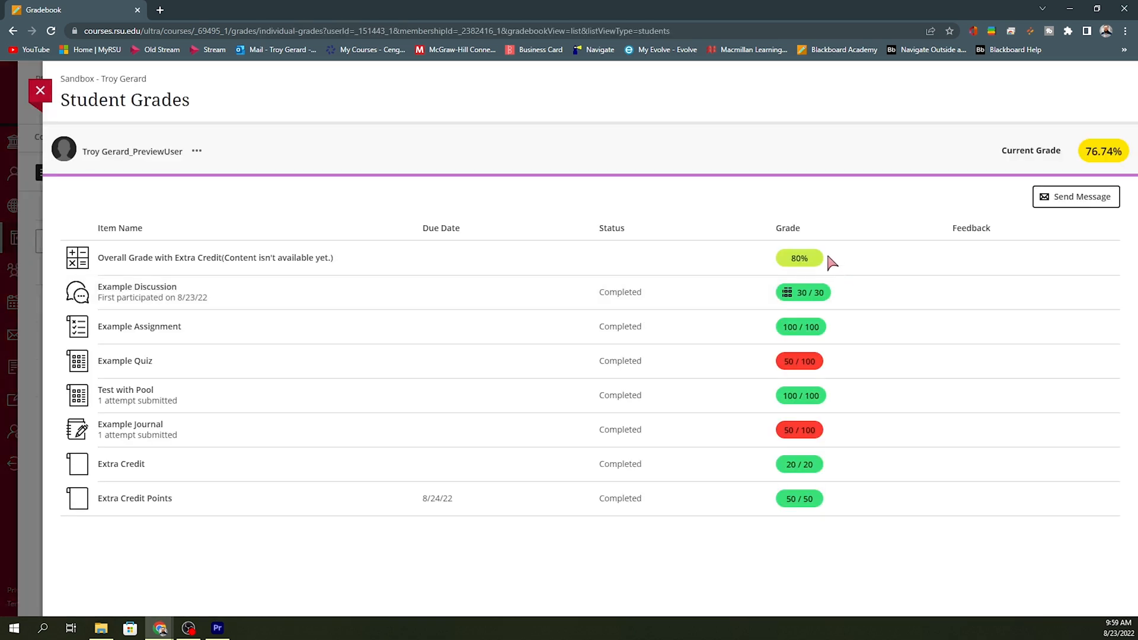
mouse_move(841, 266)
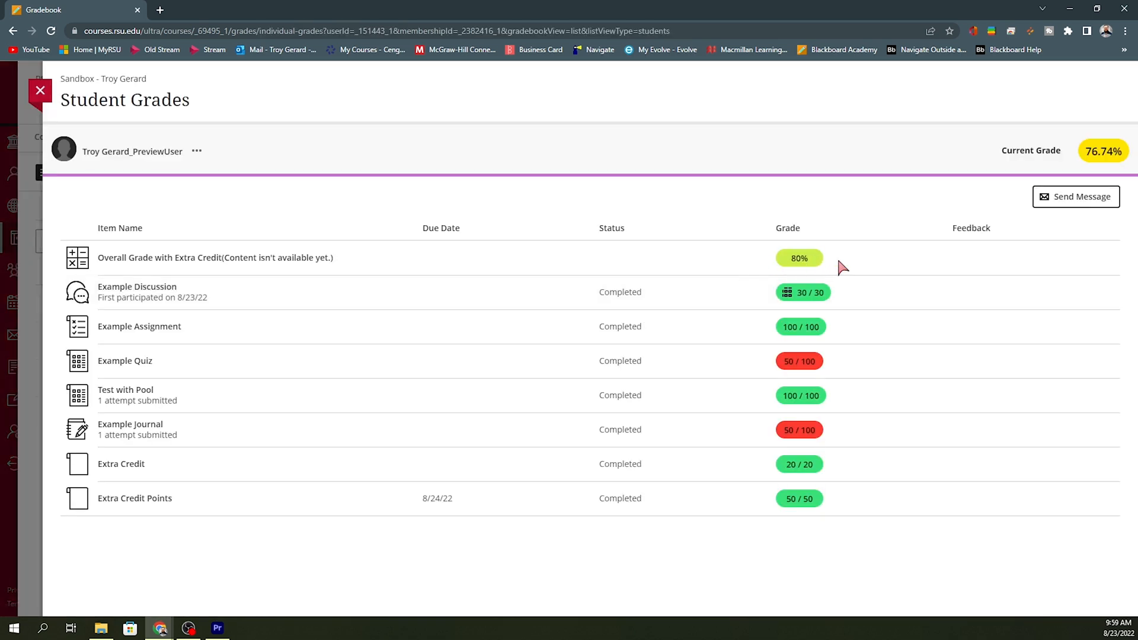